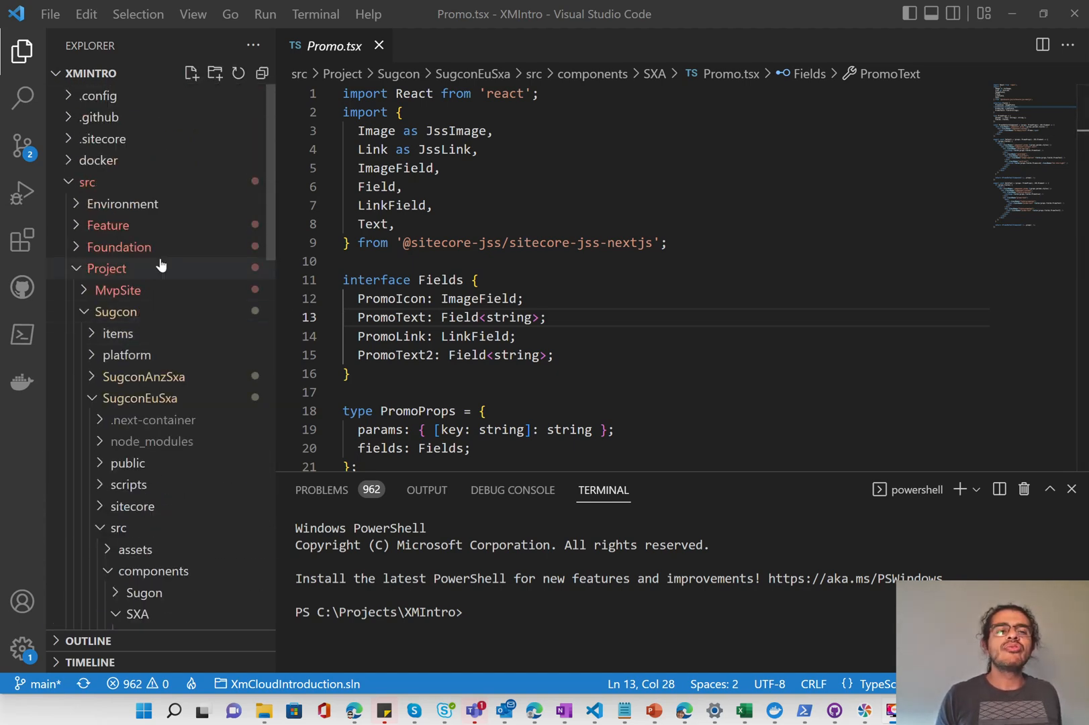
- Expand Project > Sugcon > SugconEuSxa > src > components > SXA in the Explorer to reveal Promo.tsx
{"action": "left_click", "coordinate": [86, 182]}
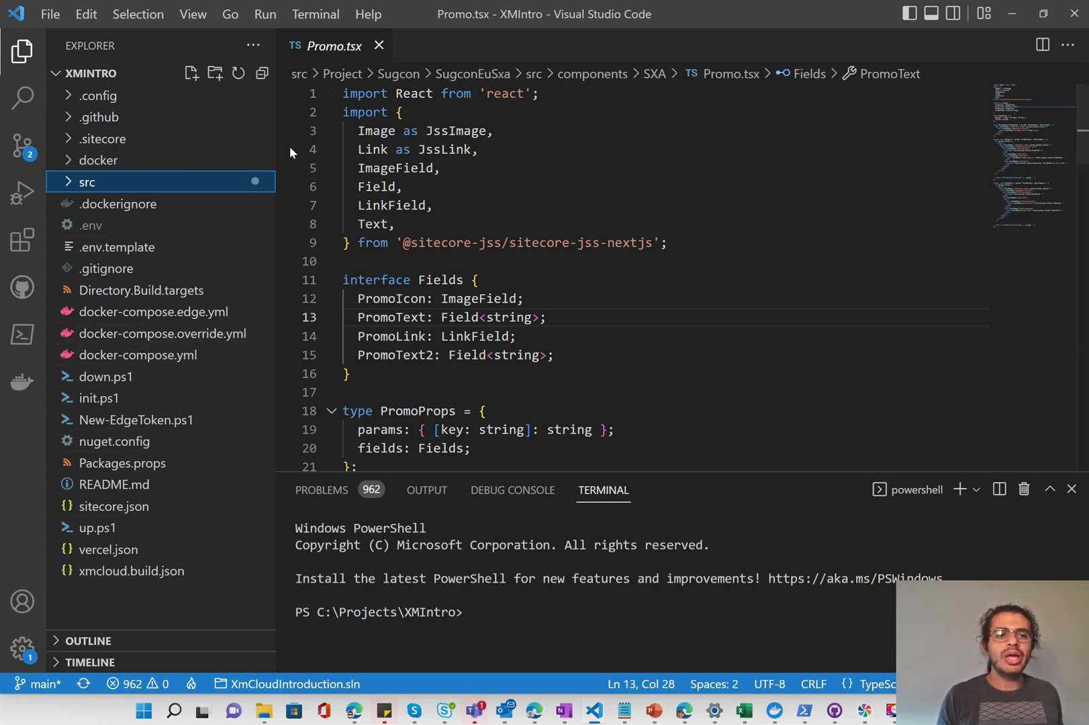
{"action": "mouse_move", "coordinate": [86, 183]}
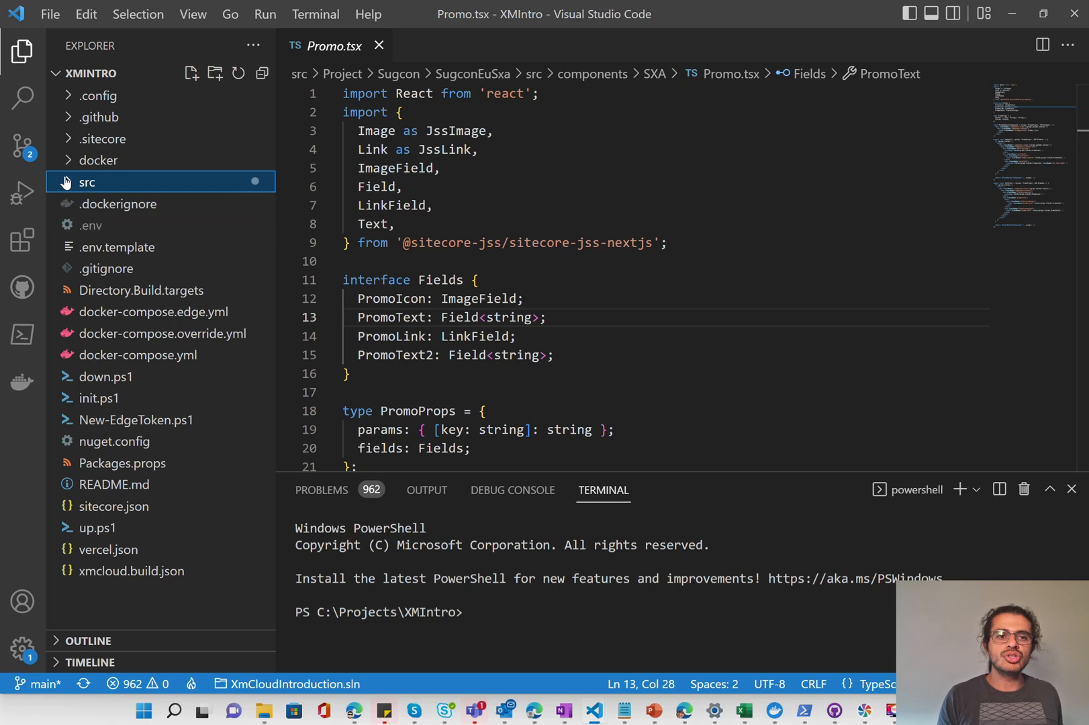
{"action": "left_click", "coordinate": [86, 183]}
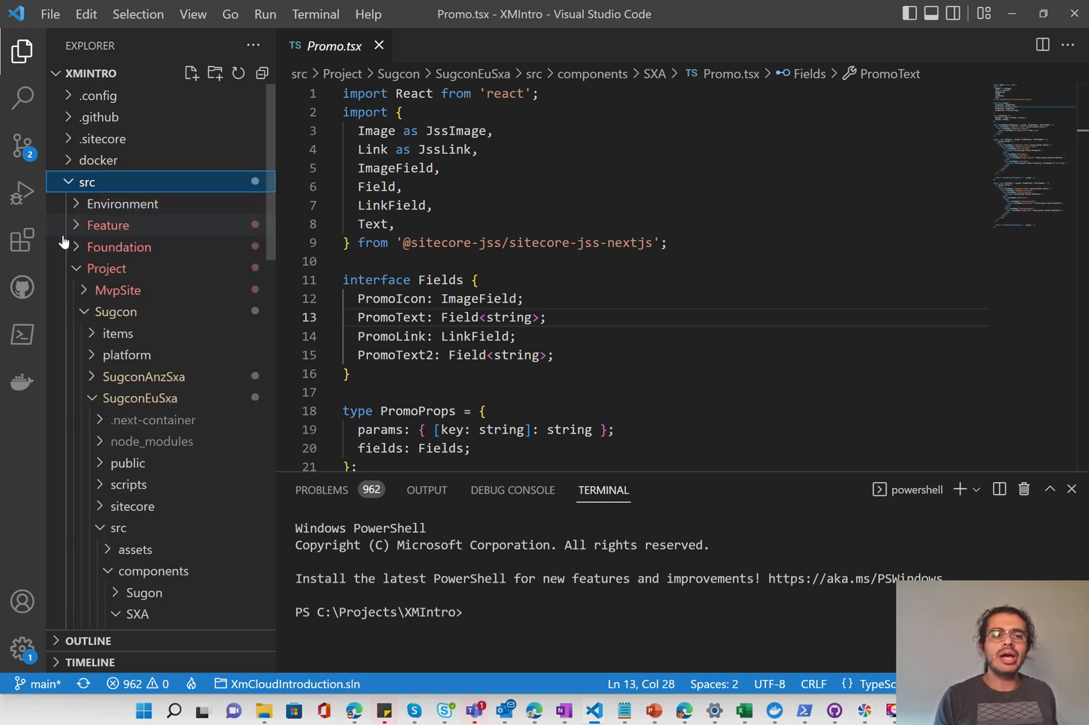
{"action": "mouse_move", "coordinate": [116, 290]}
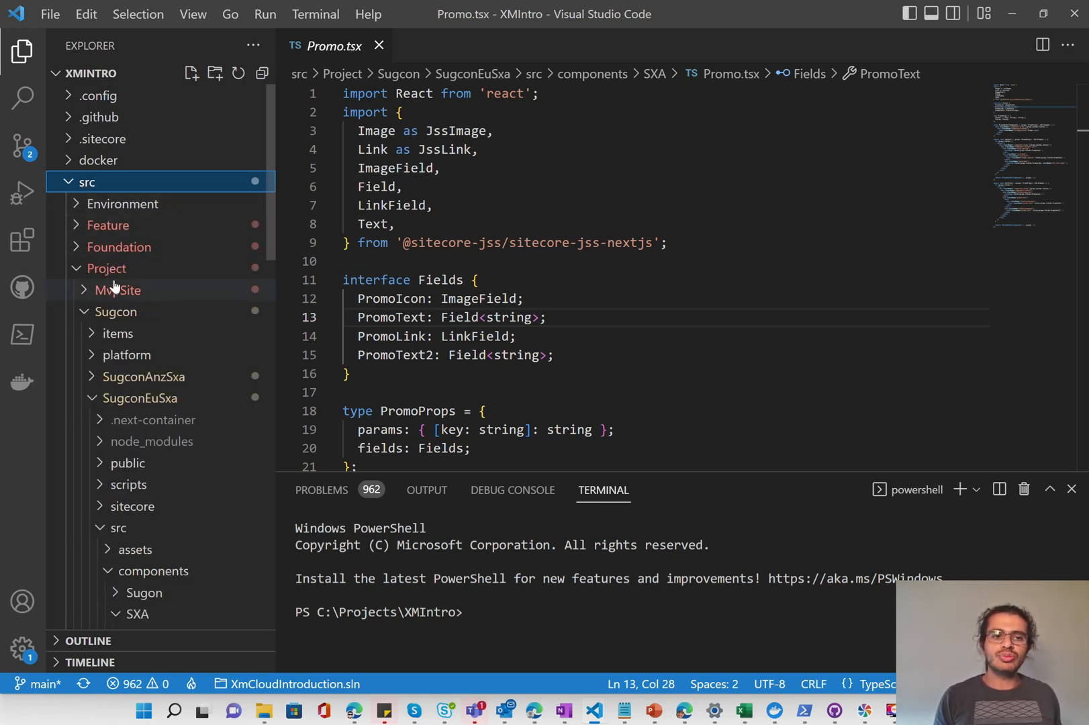
{"action": "left_click", "coordinate": [114, 311]}
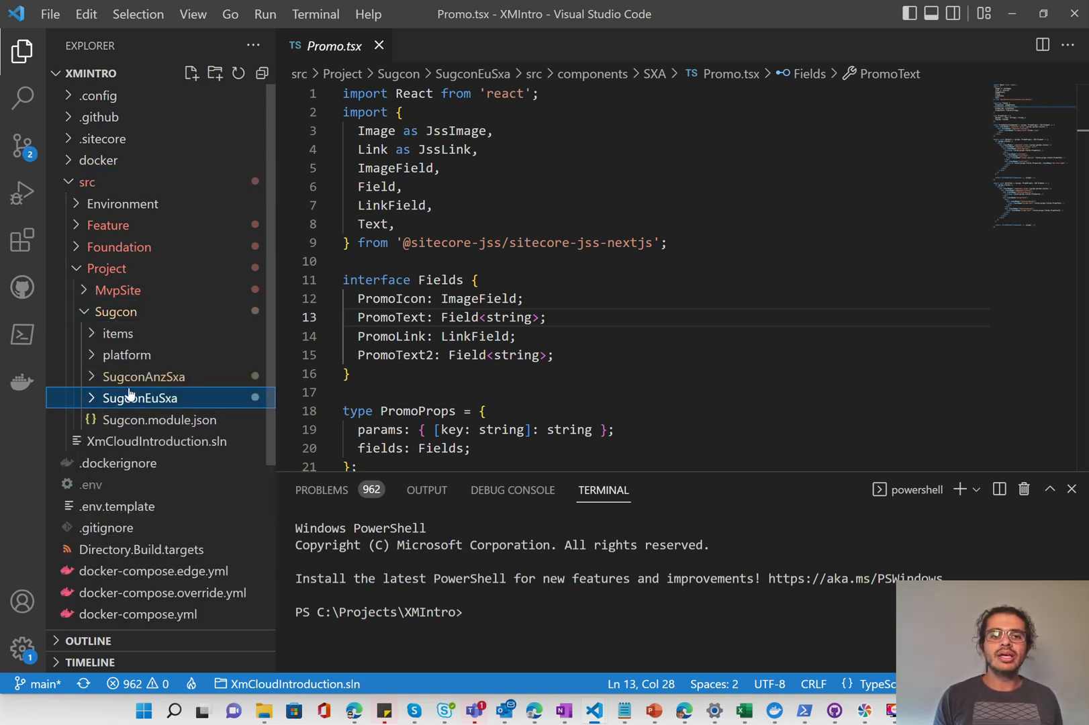
{"action": "left_click", "coordinate": [140, 397]}
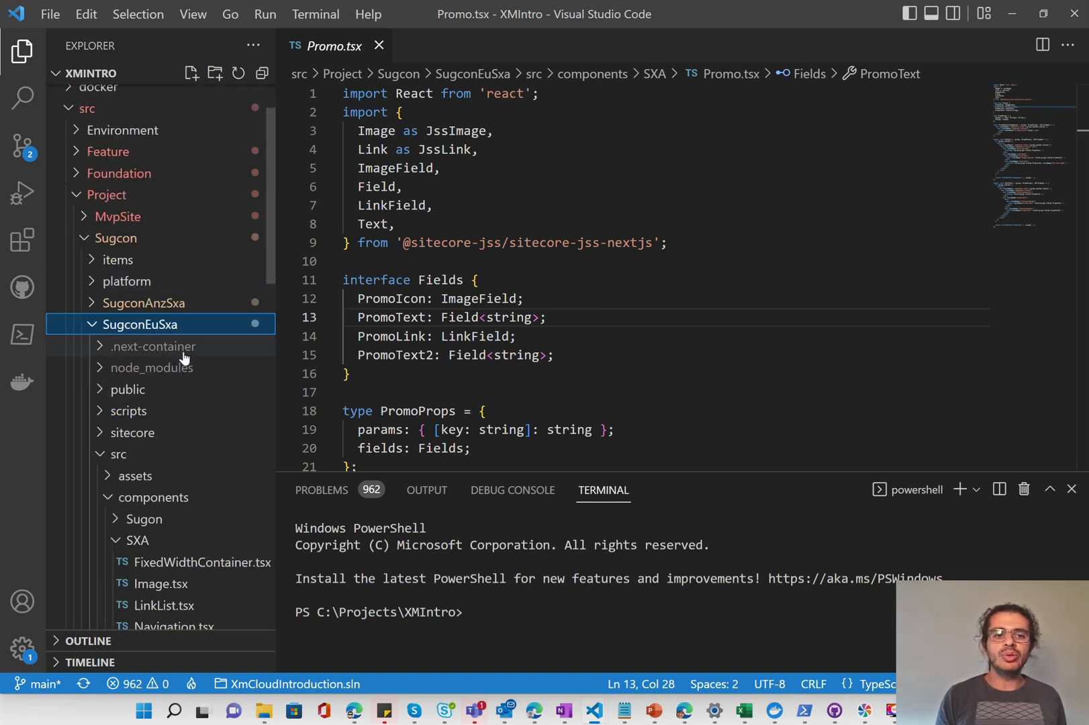
{"action": "scroll", "scroll_direction": "down", "scroll_amount": 3}
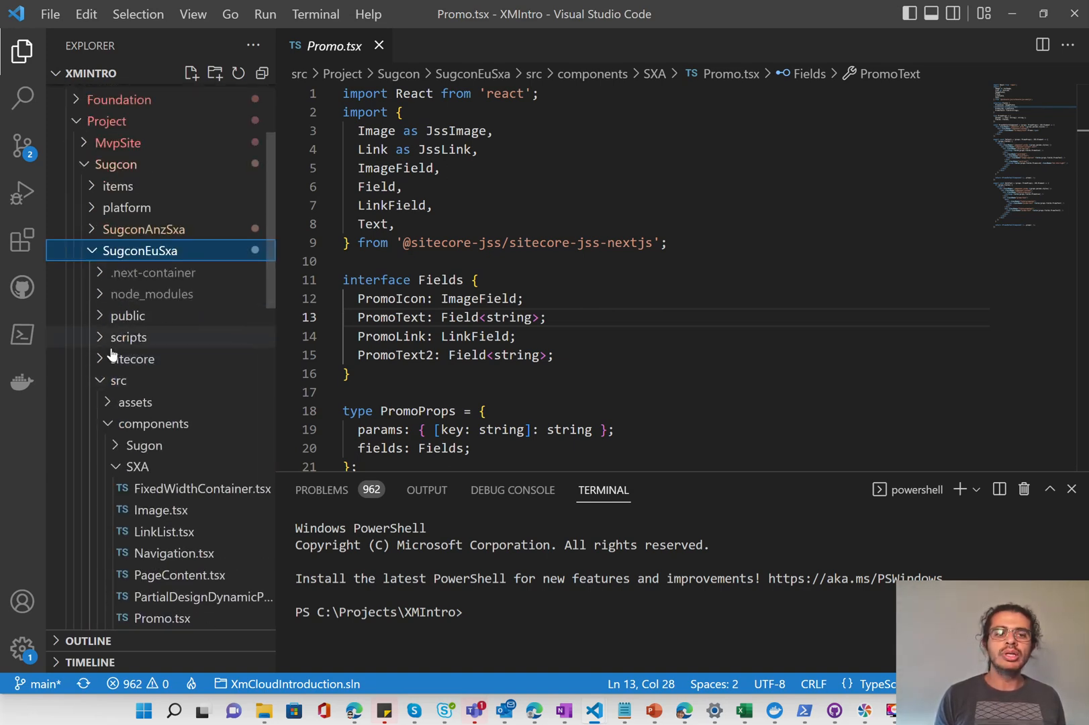
{"action": "left_click", "coordinate": [118, 381]}
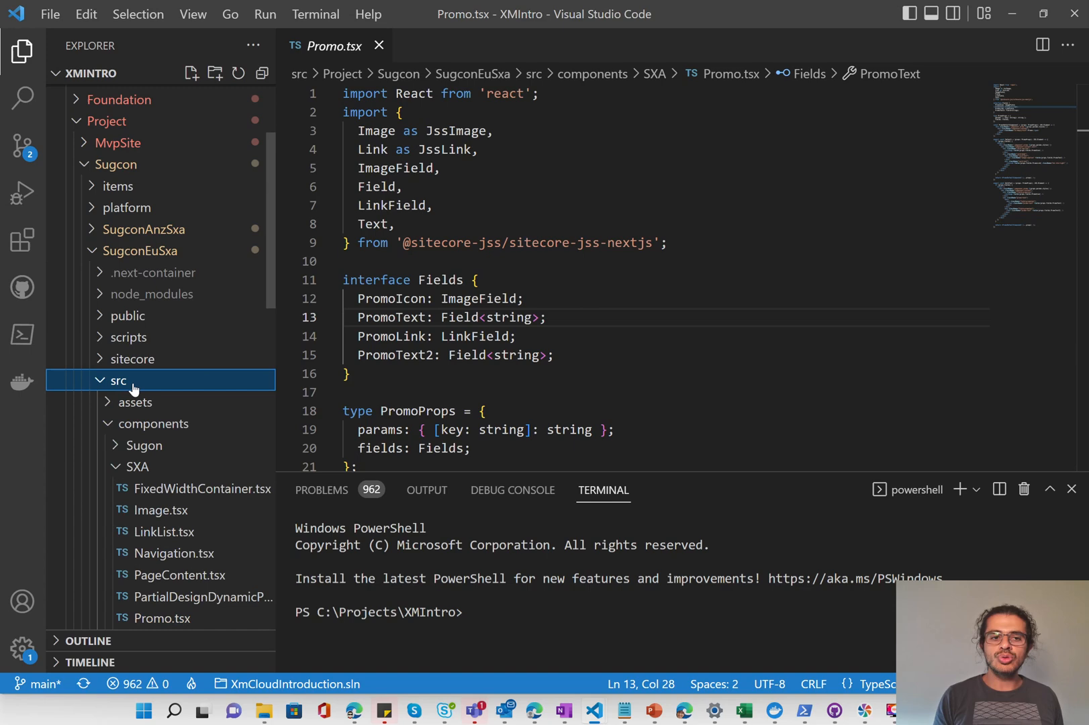
{"action": "scroll", "scroll_direction": "down", "scroll_amount": 3}
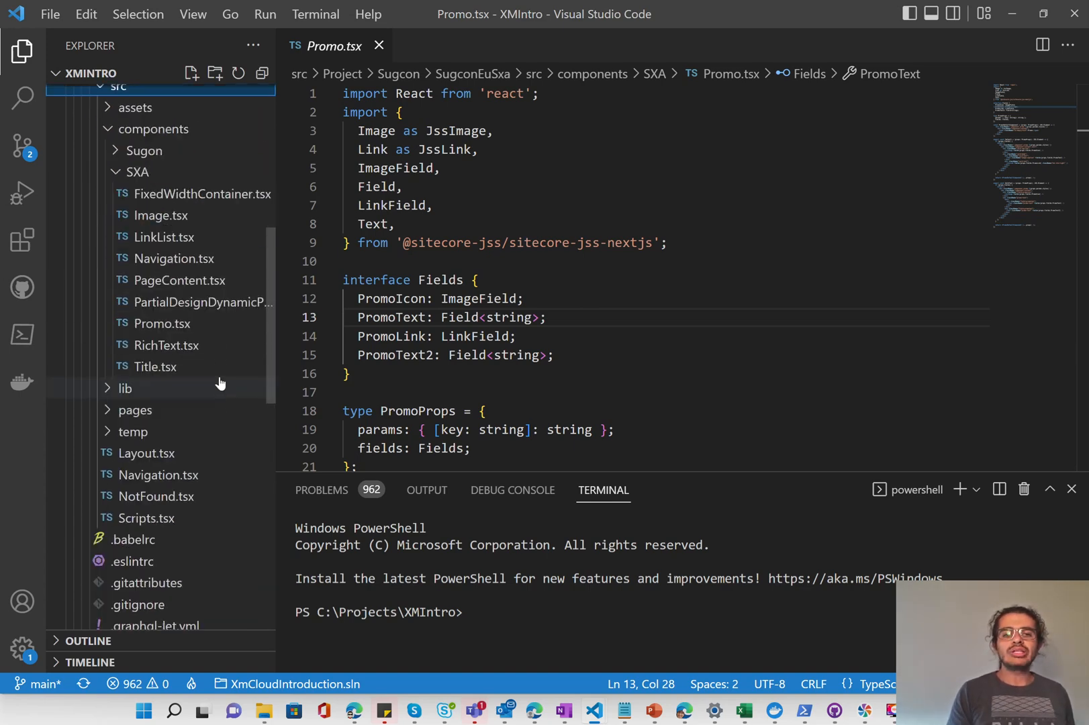
{"action": "mouse_move", "coordinate": [146, 452]}
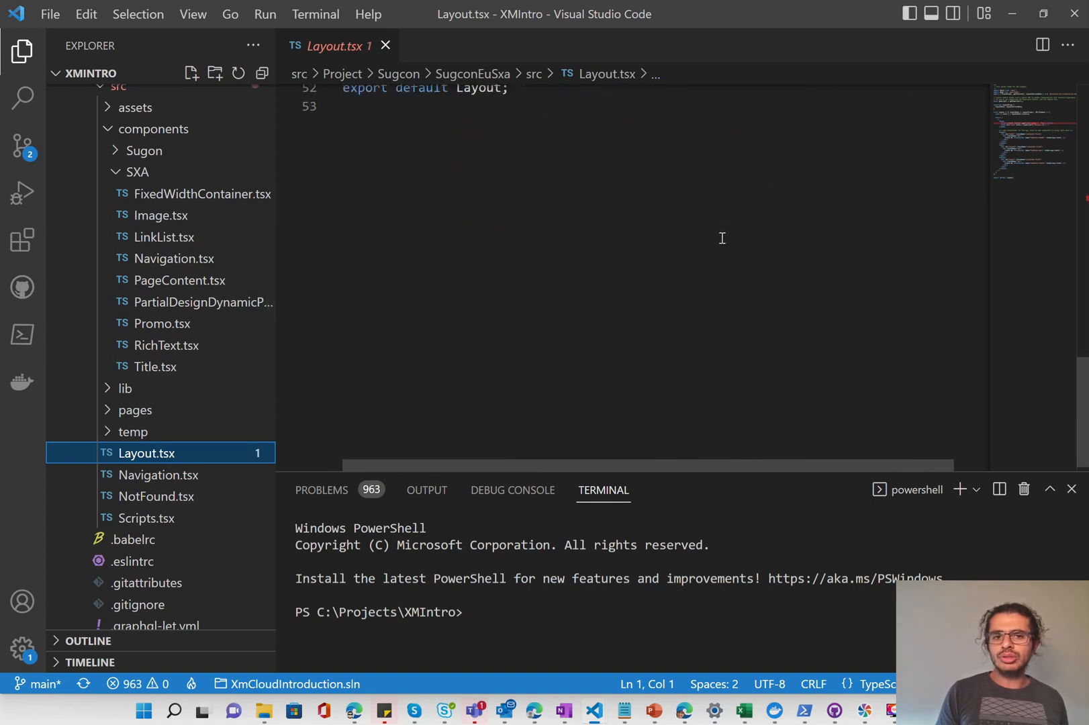
- Scroll through Layout.tsx to review the headless-header, headless-main and headless-footer placeholders
{"action": "scroll", "scroll_direction": "up", "scroll_amount": 3}
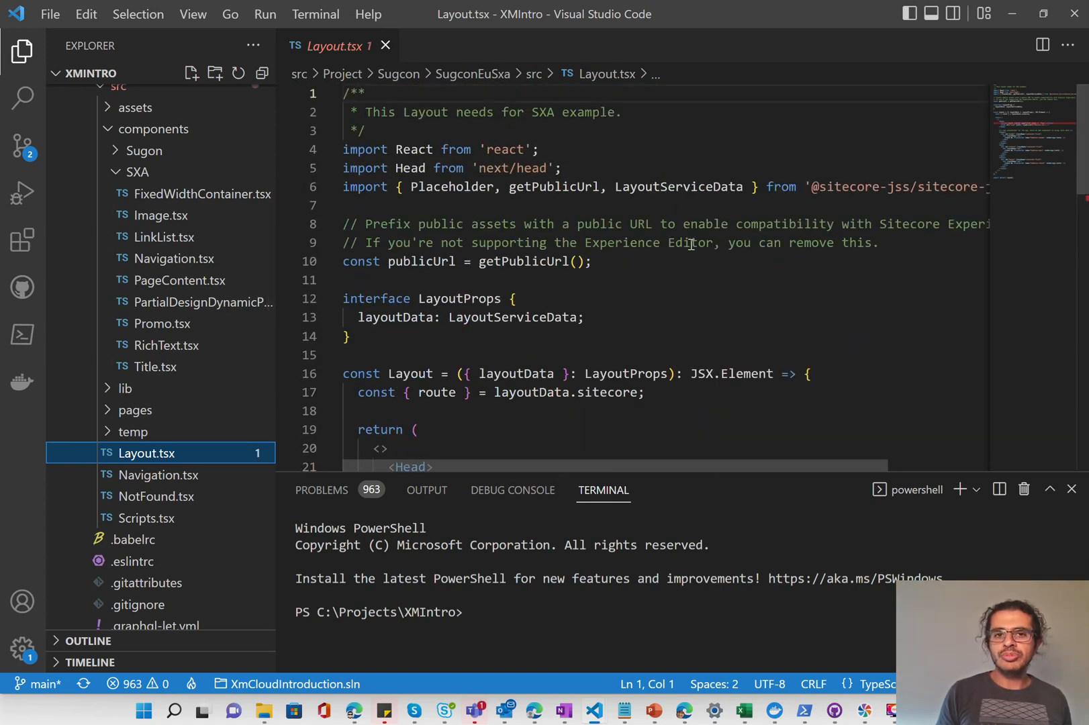
{"action": "mouse_move", "coordinate": [414, 149]}
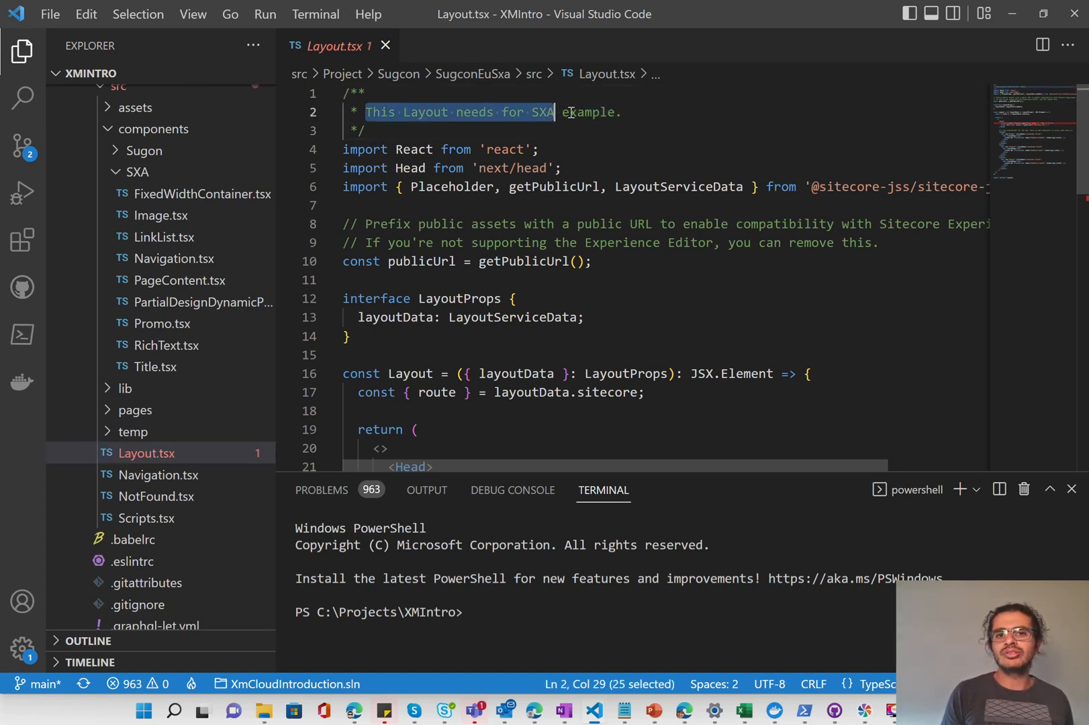
{"action": "scroll", "scroll_direction": "down", "scroll_amount": 3}
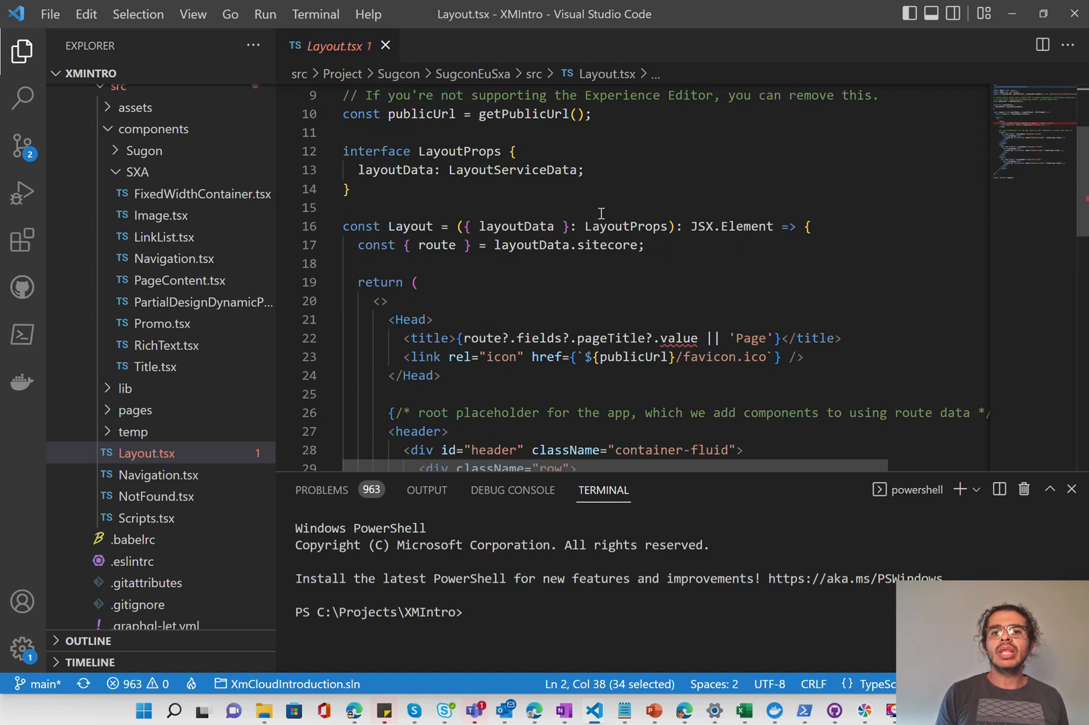
{"action": "scroll", "scroll_direction": "down", "scroll_amount": 3}
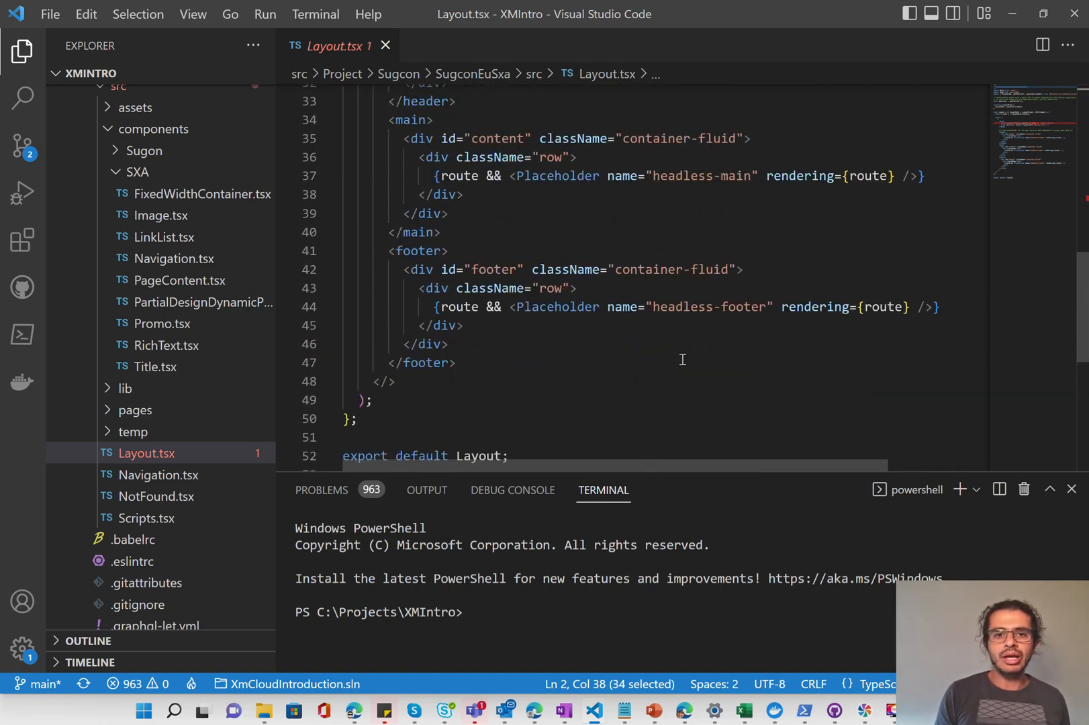
{"action": "scroll", "scroll_direction": "up", "scroll_amount": 3}
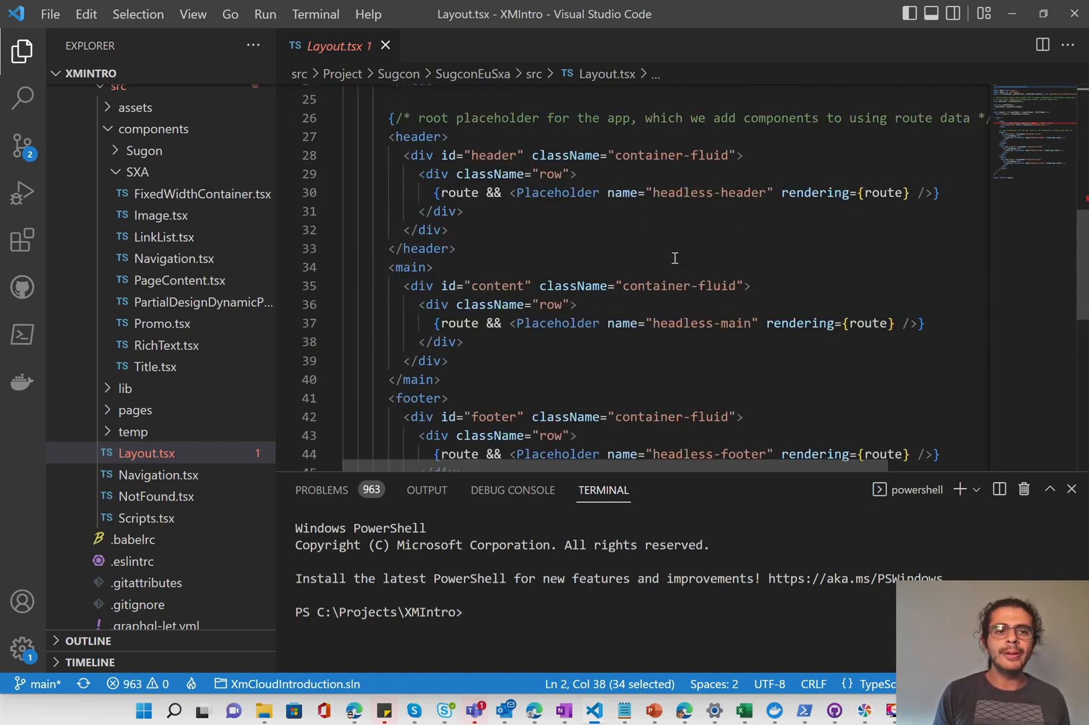
{"action": "scroll", "scroll_direction": "up", "scroll_amount": 3}
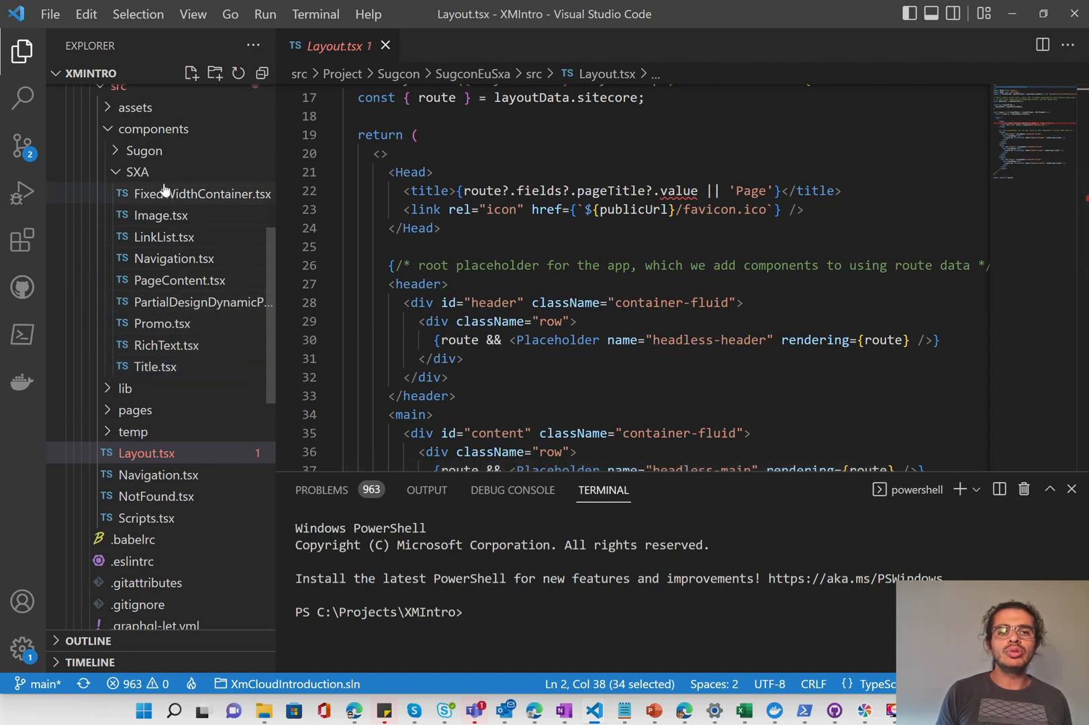
- Expand the Sugon and SXA component folders to reveal their files, including Promo.tsx
{"action": "left_click", "coordinate": [137, 172]}
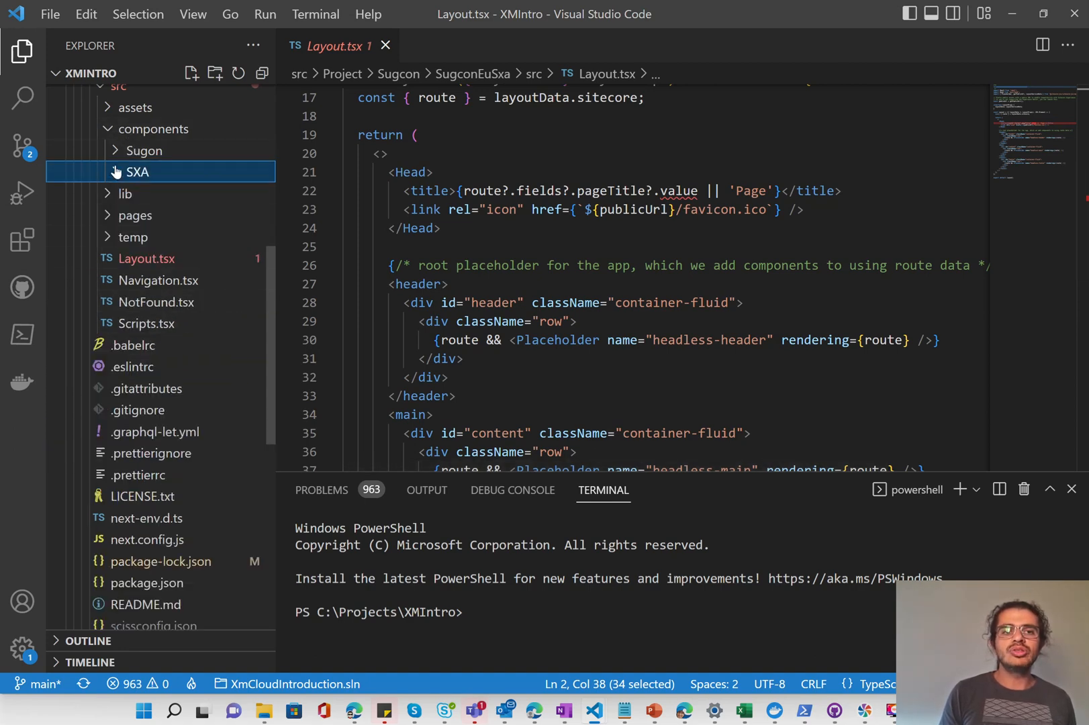
{"action": "left_click", "coordinate": [145, 151]}
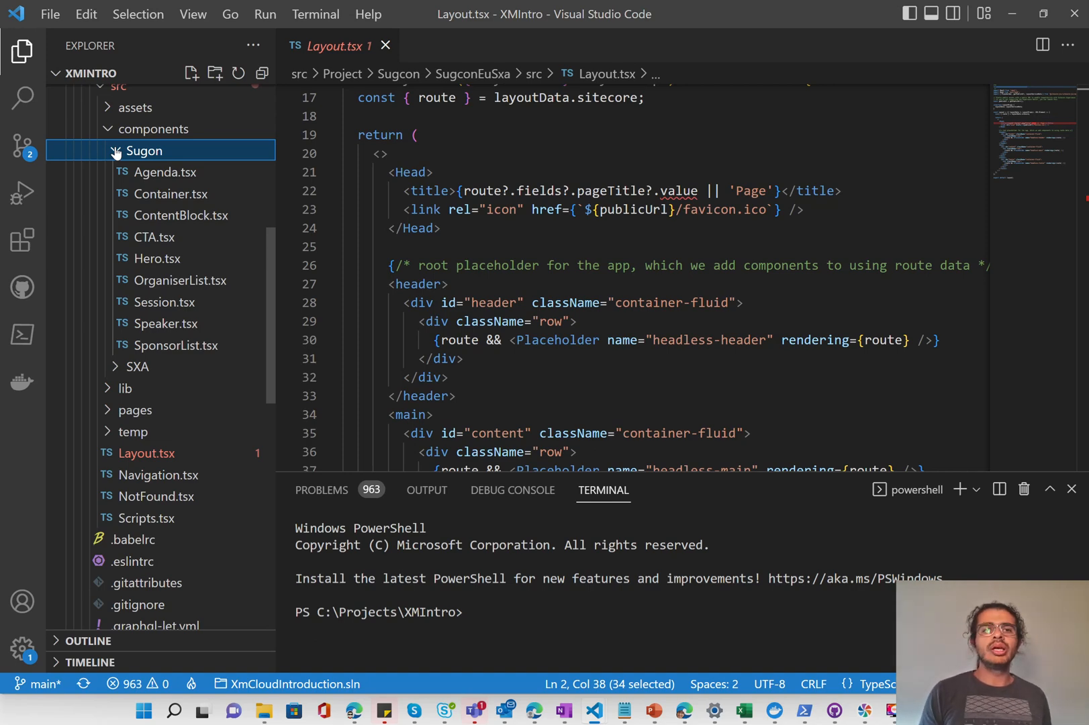
{"action": "left_click", "coordinate": [144, 150]}
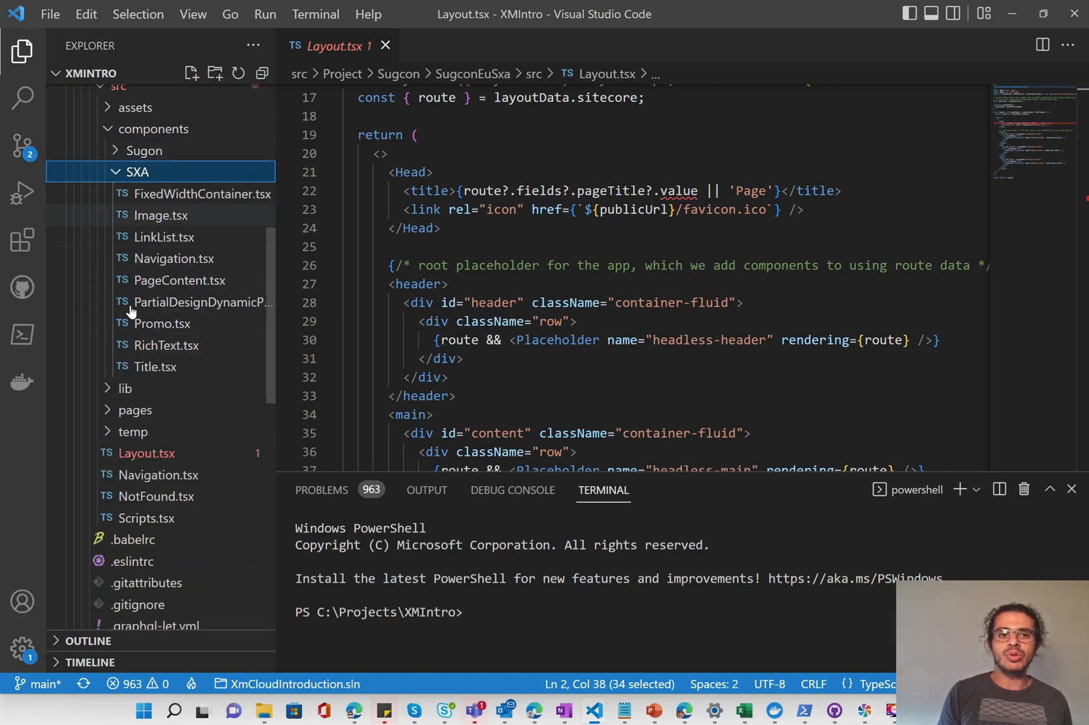
{"action": "mouse_move", "coordinate": [179, 280]}
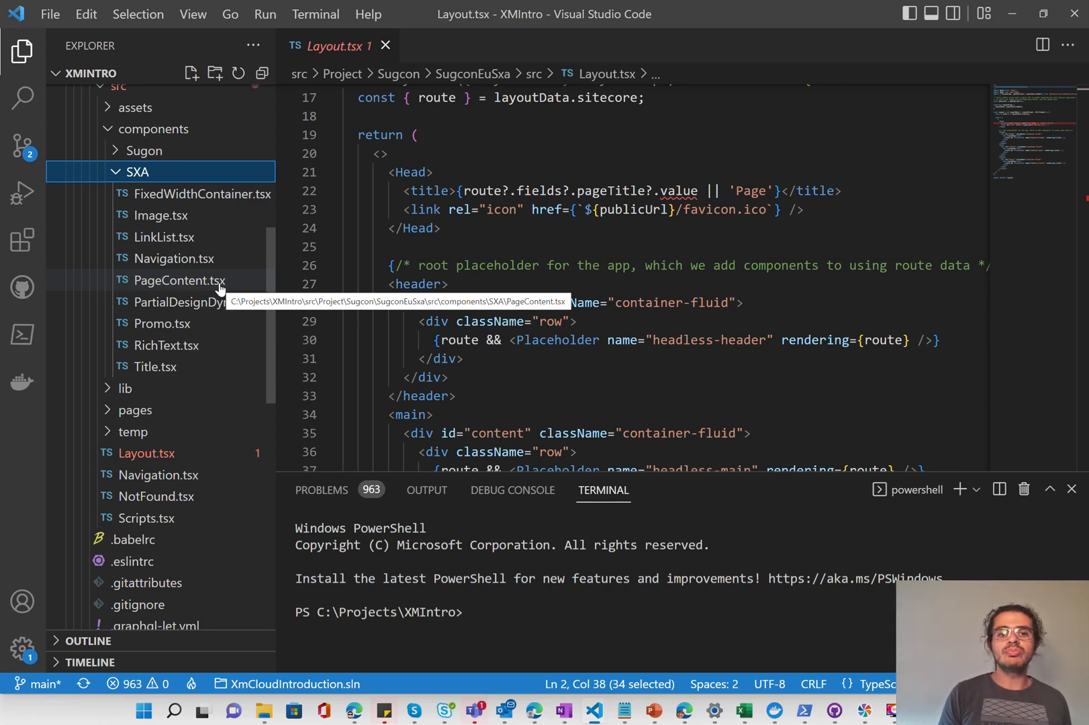
{"action": "mouse_move", "coordinate": [204, 336]}
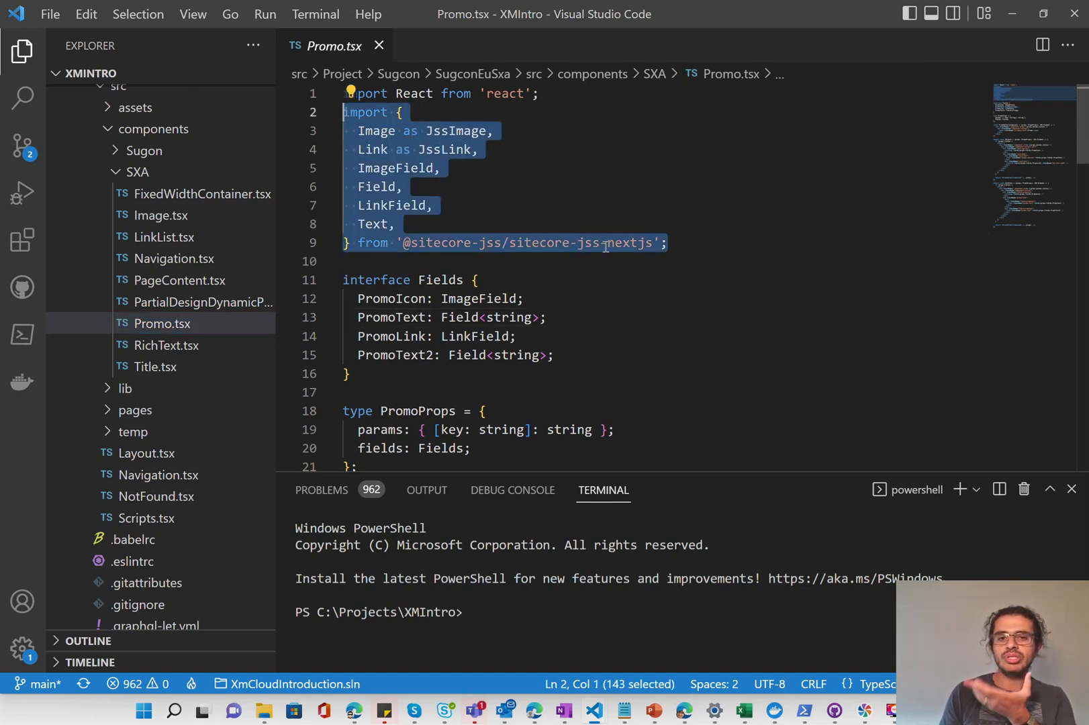
{"action": "scroll", "scroll_direction": "down", "scroll_amount": 3}
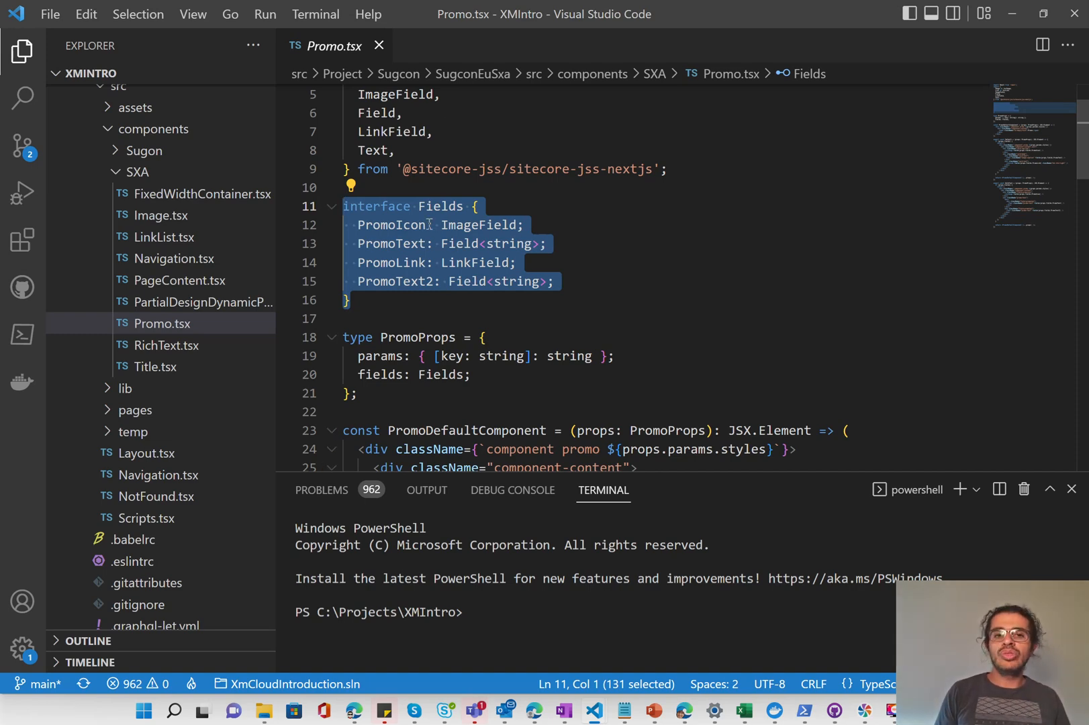
{"action": "left_click", "coordinate": [450, 205]}
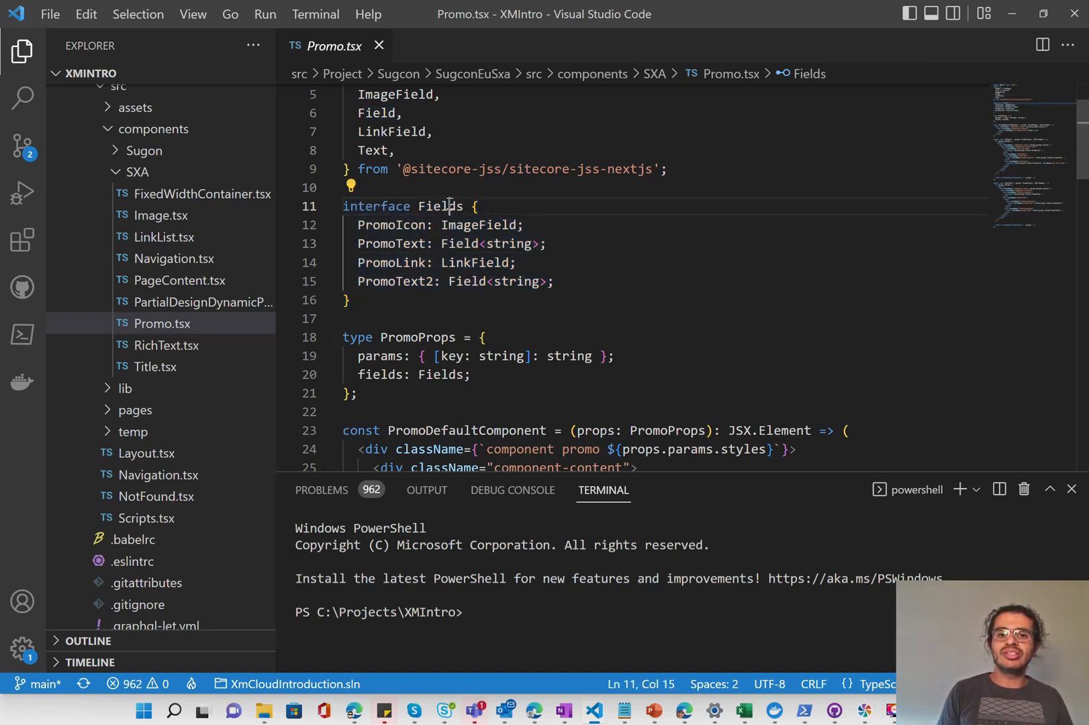
{"action": "double_click", "coordinate": [394, 244]}
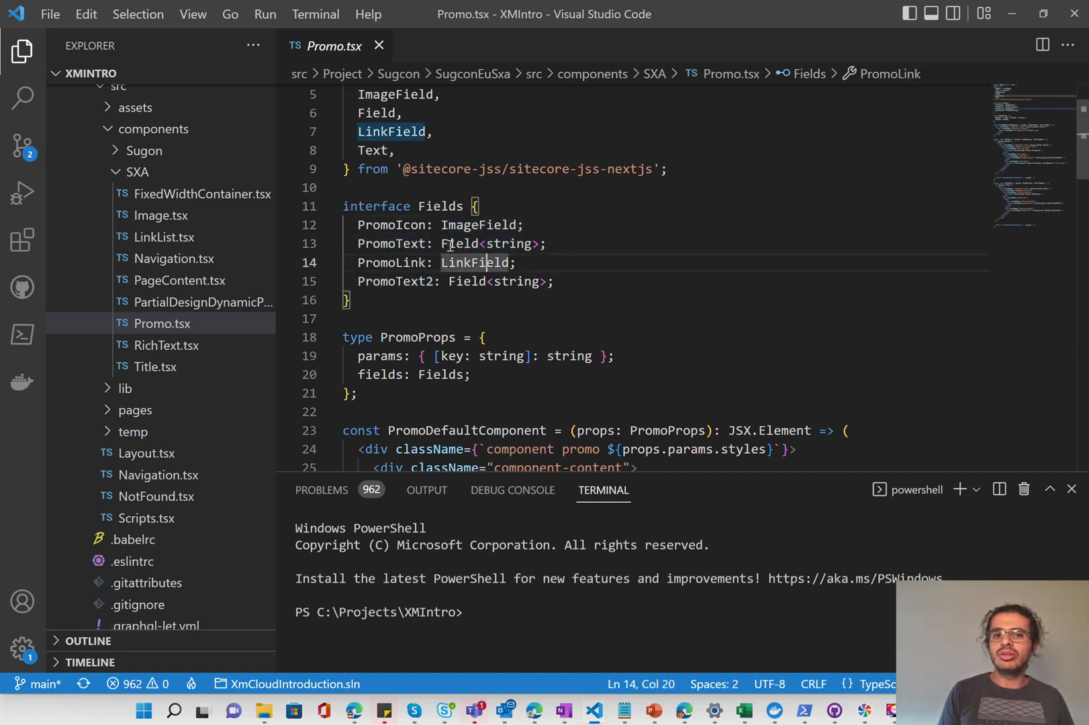
{"action": "double_click", "coordinate": [459, 245]}
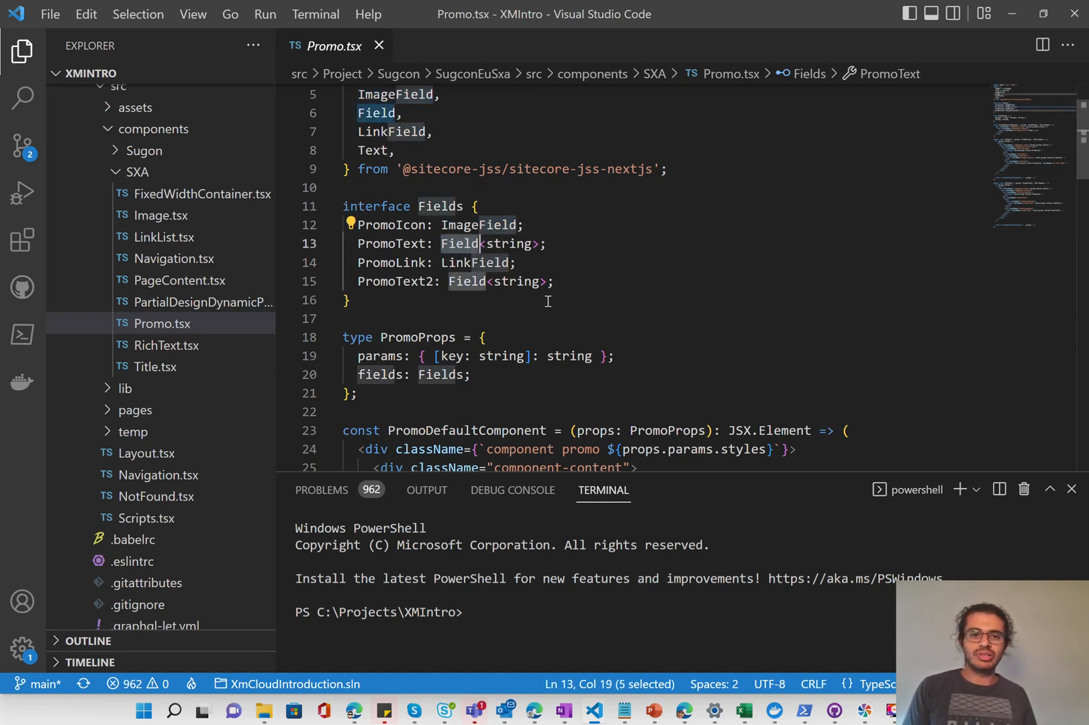
{"action": "scroll", "scroll_direction": "down", "scroll_amount": 3}
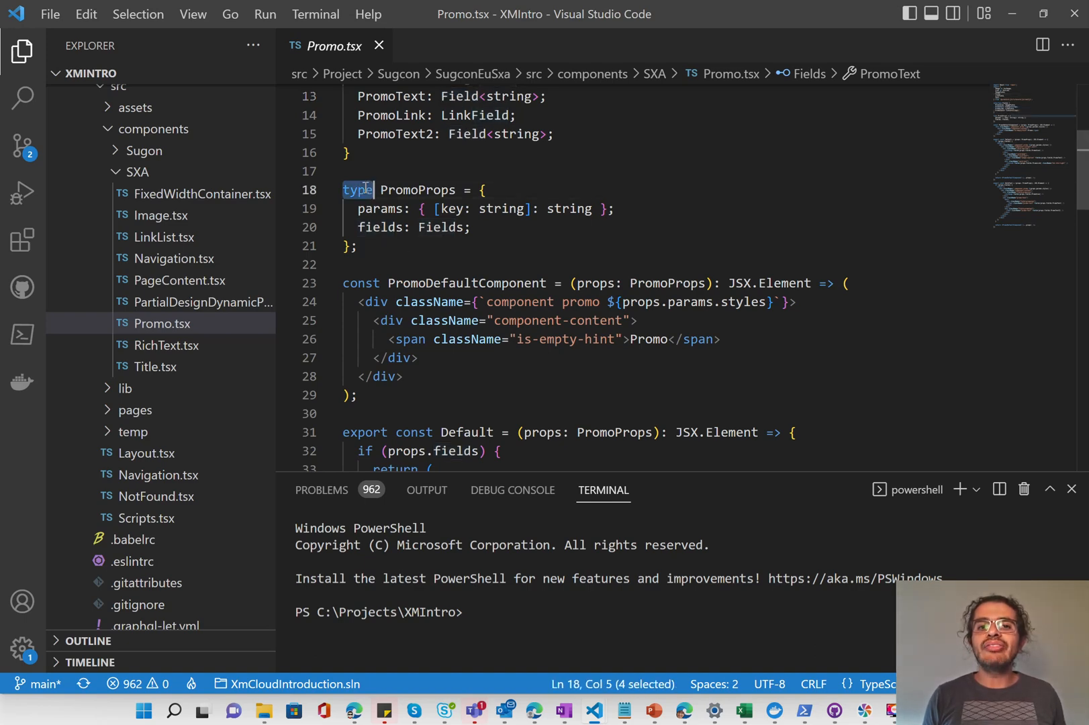
{"action": "double_click", "coordinate": [416, 264]}
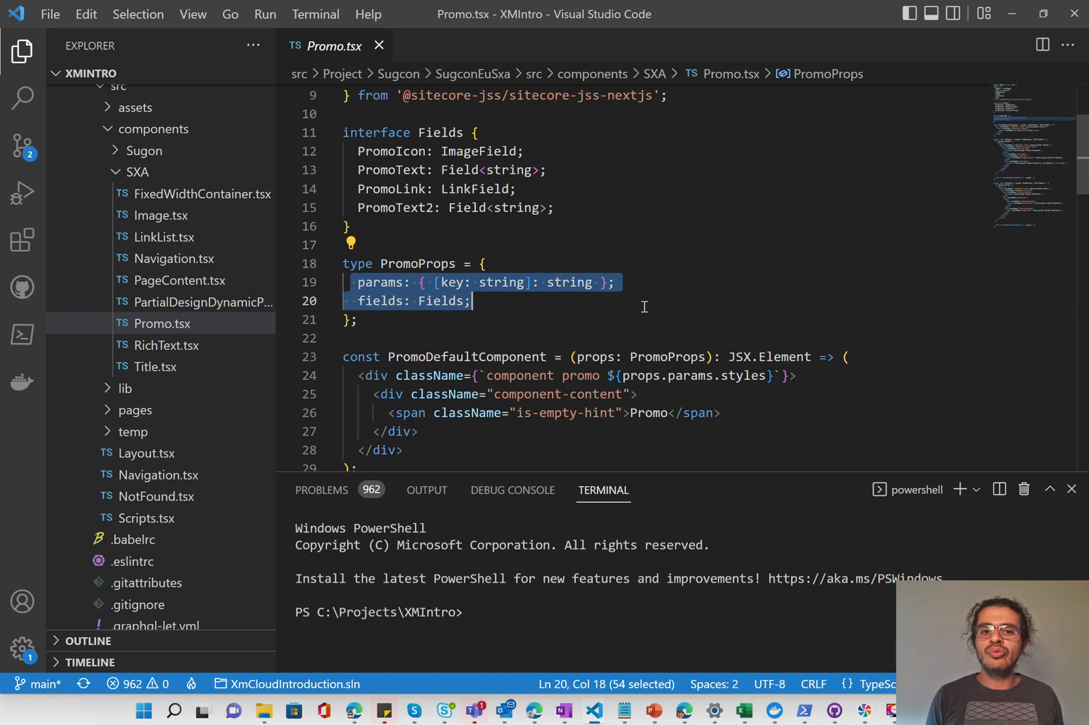
{"action": "left_click", "coordinate": [409, 301]}
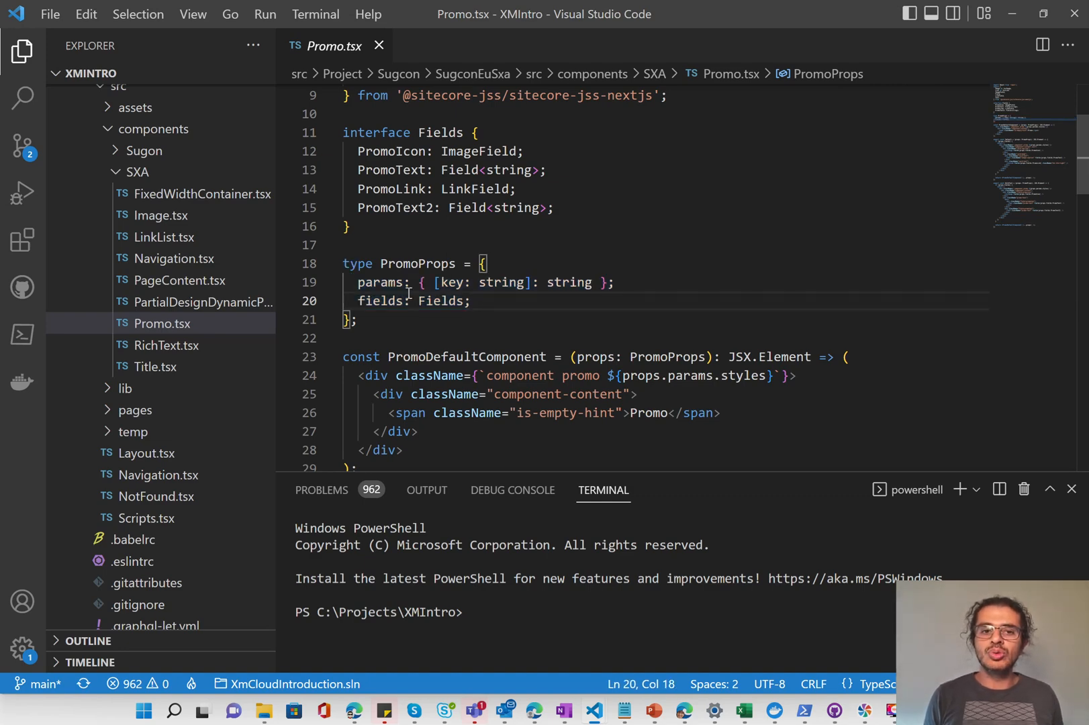
{"action": "double_click", "coordinate": [380, 282]}
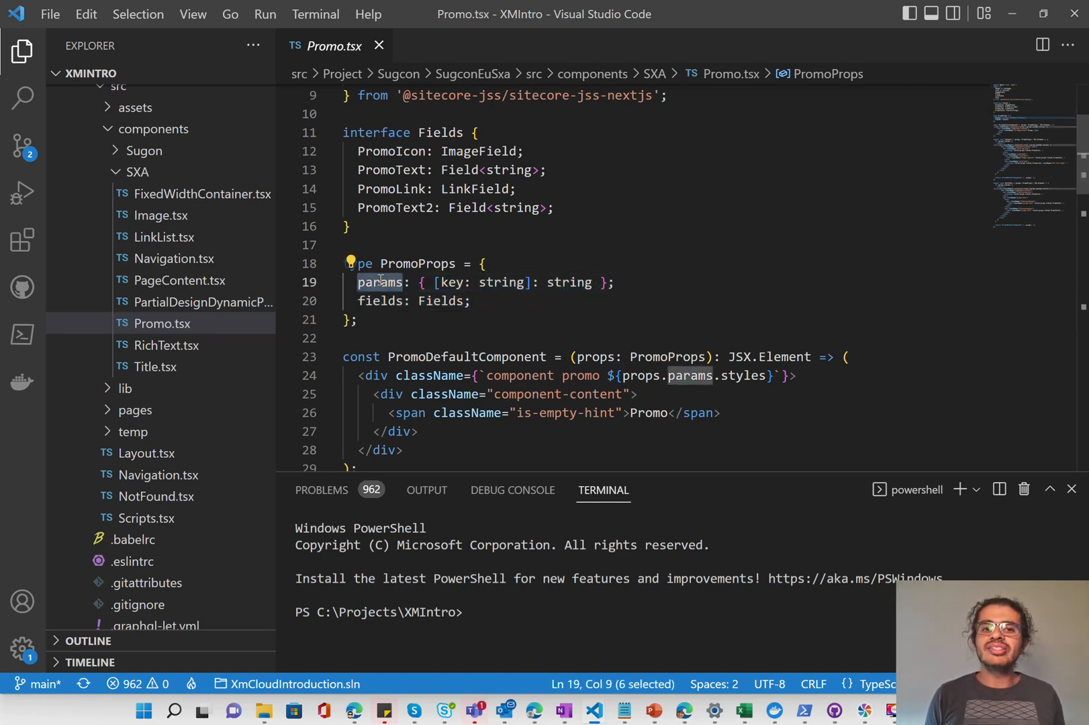
{"action": "double_click", "coordinate": [416, 264]}
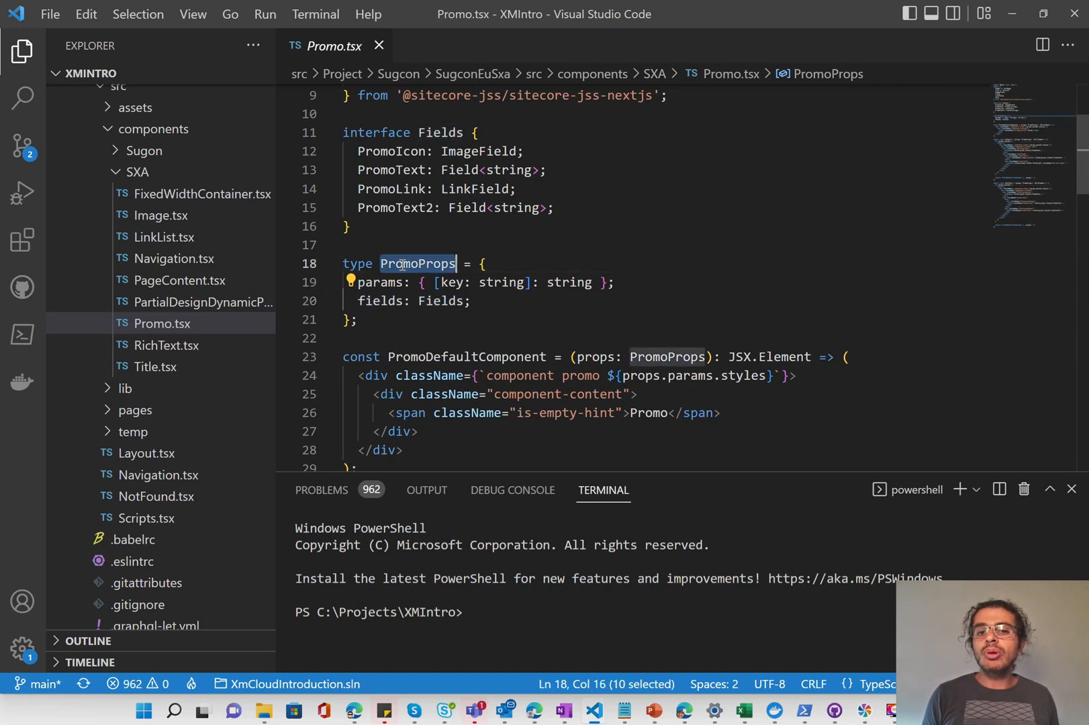
{"action": "left_click", "coordinate": [668, 358]}
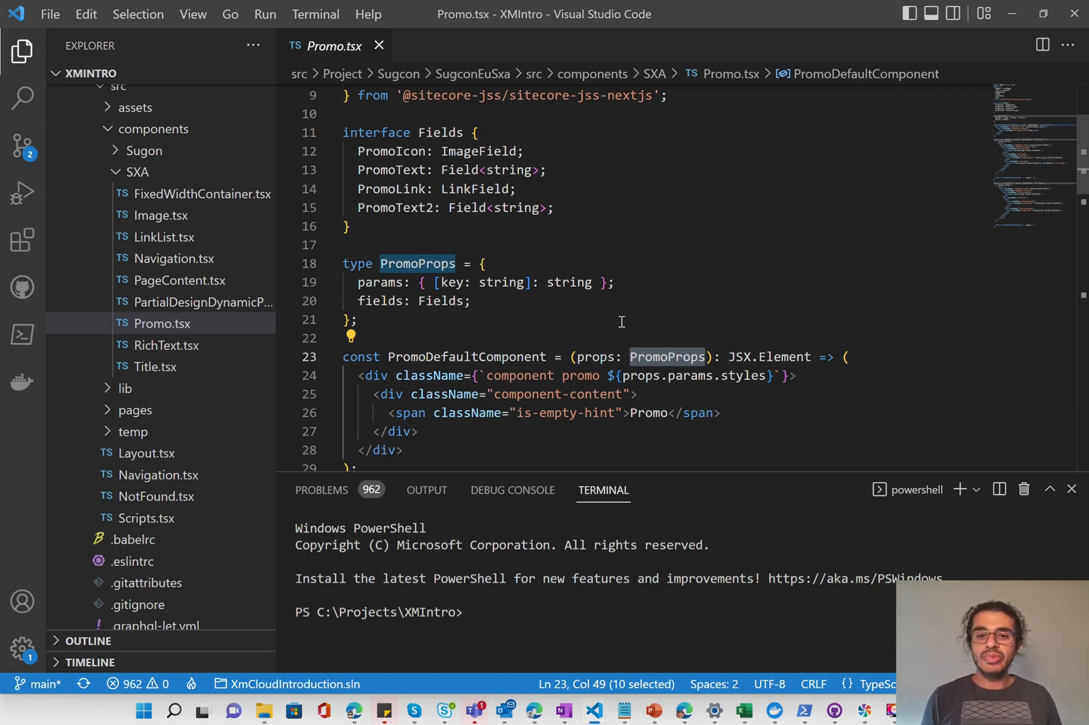
{"action": "mouse_move", "coordinate": [660, 364]}
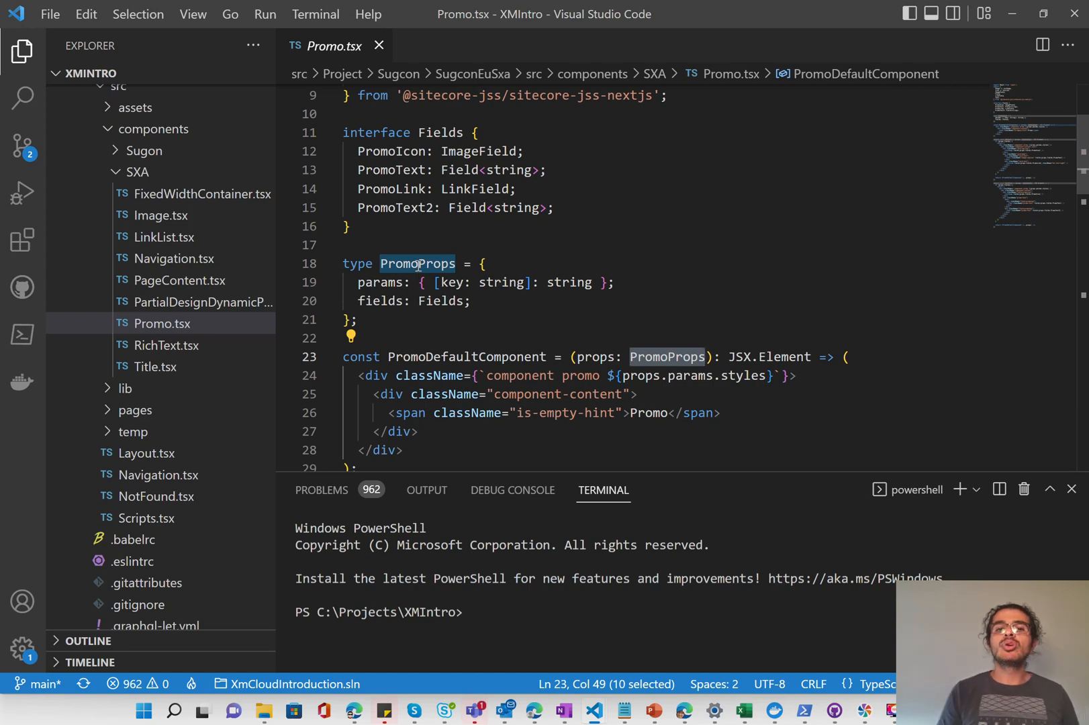
{"action": "double_click", "coordinate": [381, 282]}
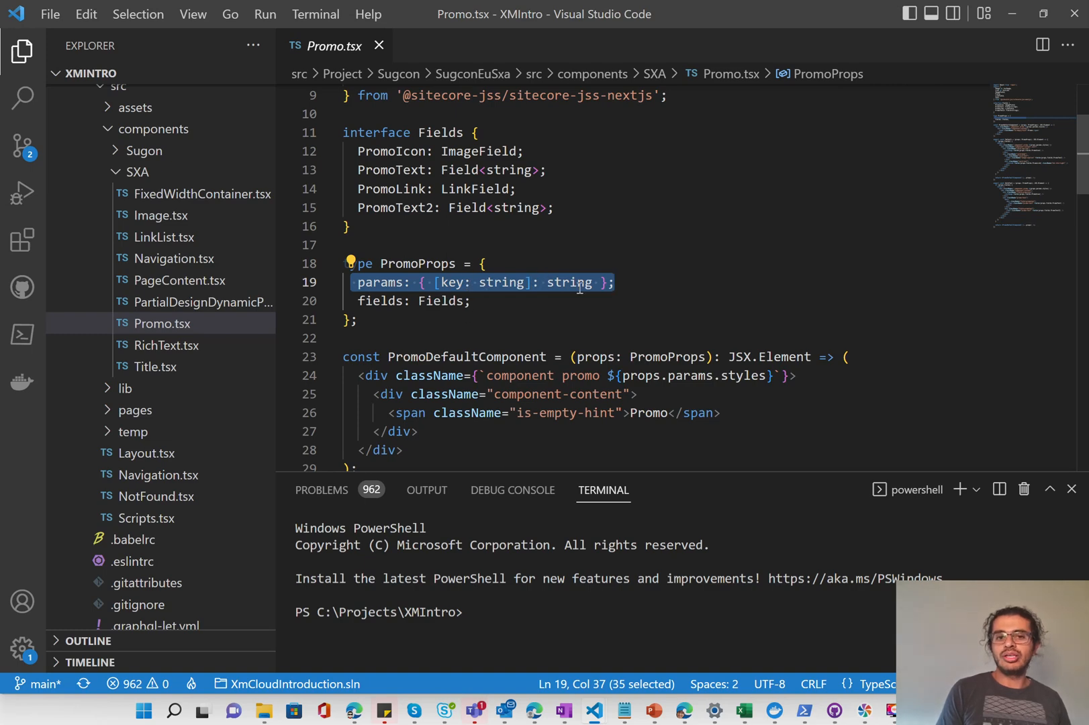
{"action": "double_click", "coordinate": [569, 282]}
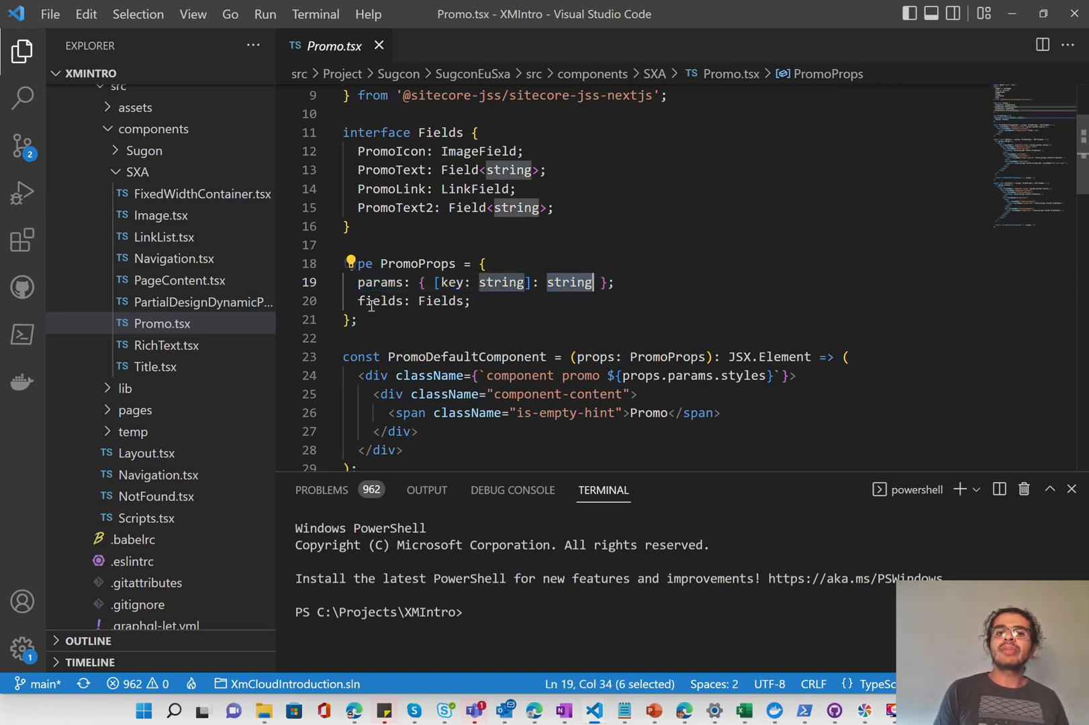
{"action": "double_click", "coordinate": [441, 301]}
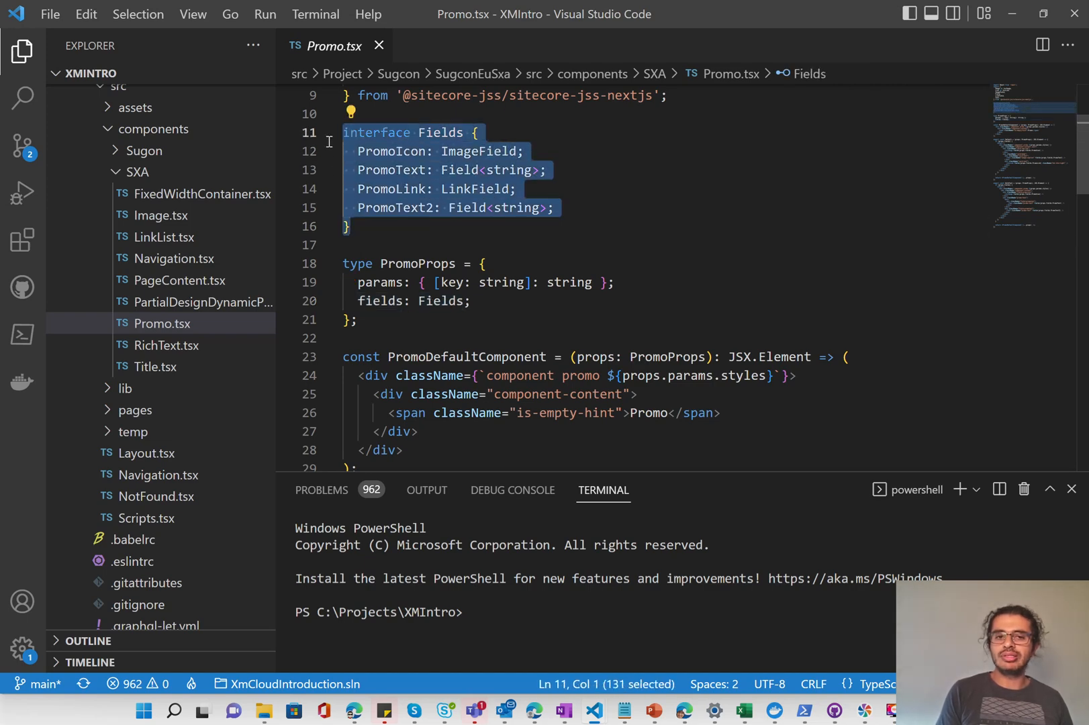
{"action": "scroll", "scroll_direction": "down", "scroll_amount": 3}
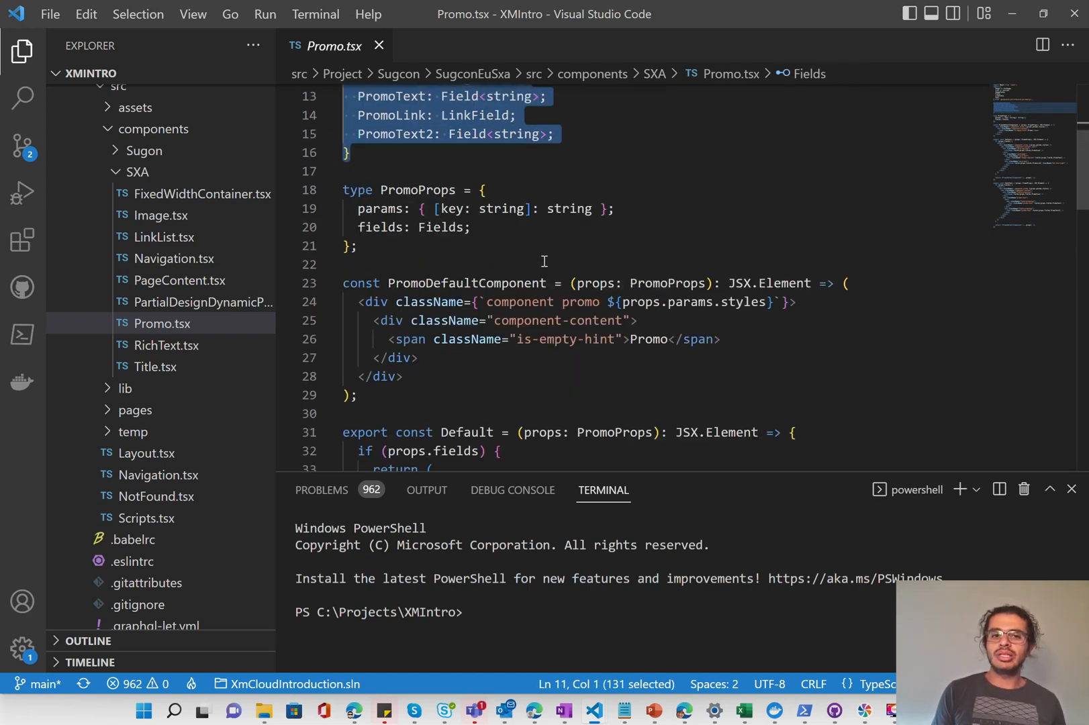
- Fold the PromoDefaultComponent, Default and WithText bodies and highlight each variant name for comparison
{"action": "scroll", "scroll_direction": "down", "scroll_amount": 3}
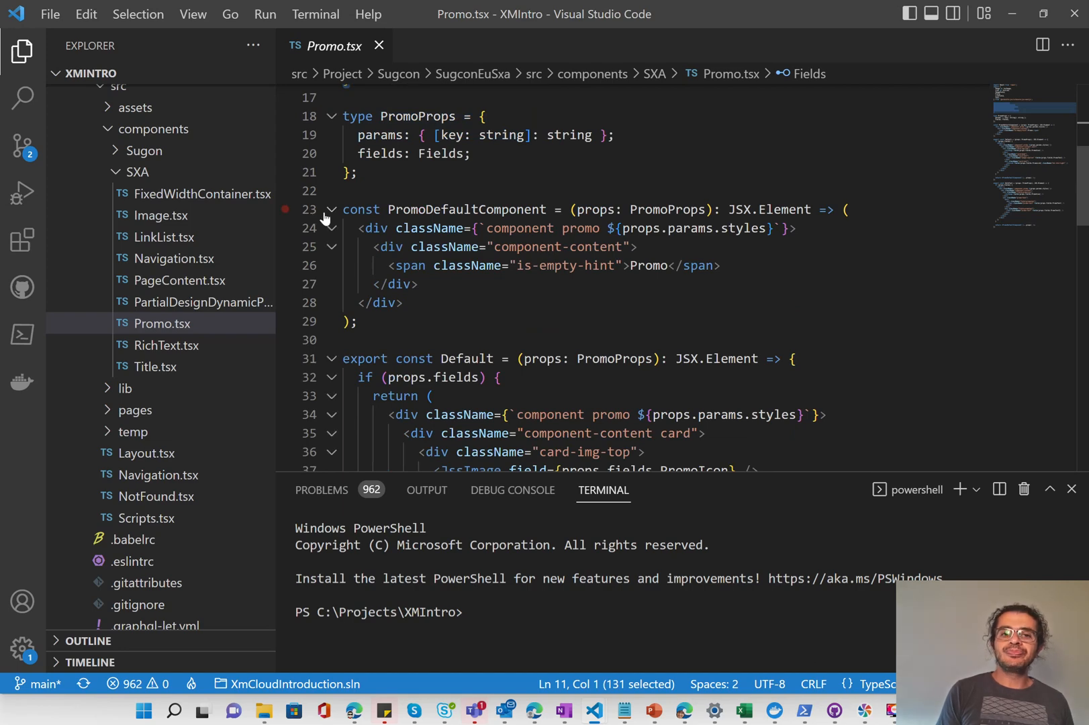
{"action": "left_click", "coordinate": [331, 210]}
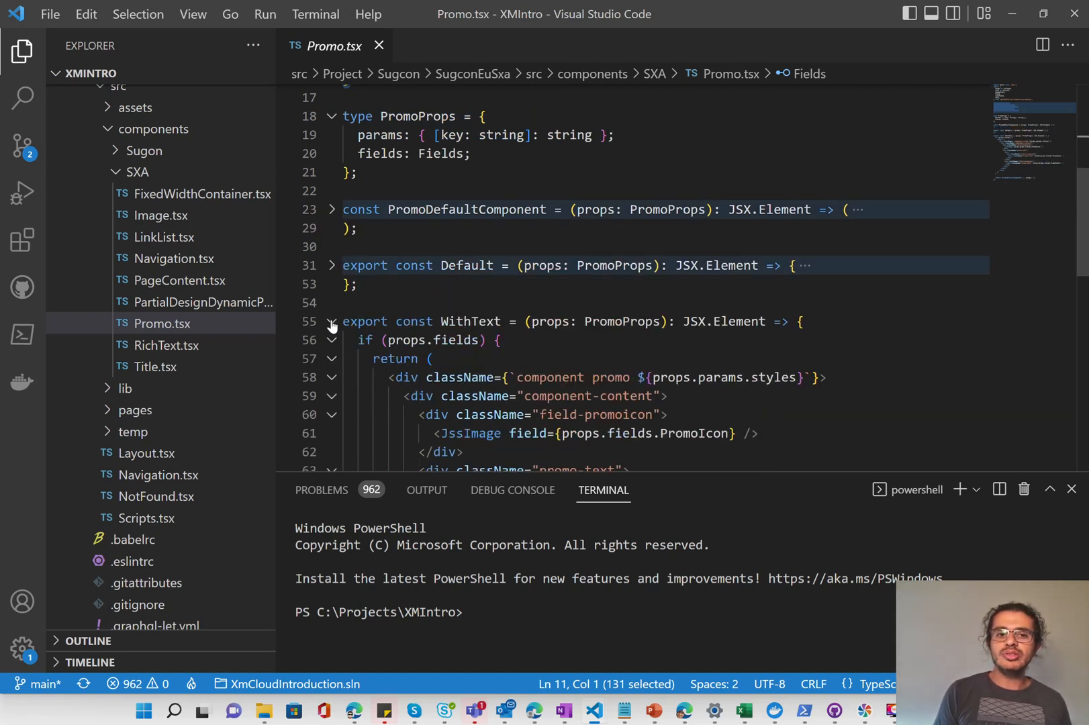
{"action": "left_click", "coordinate": [332, 321]}
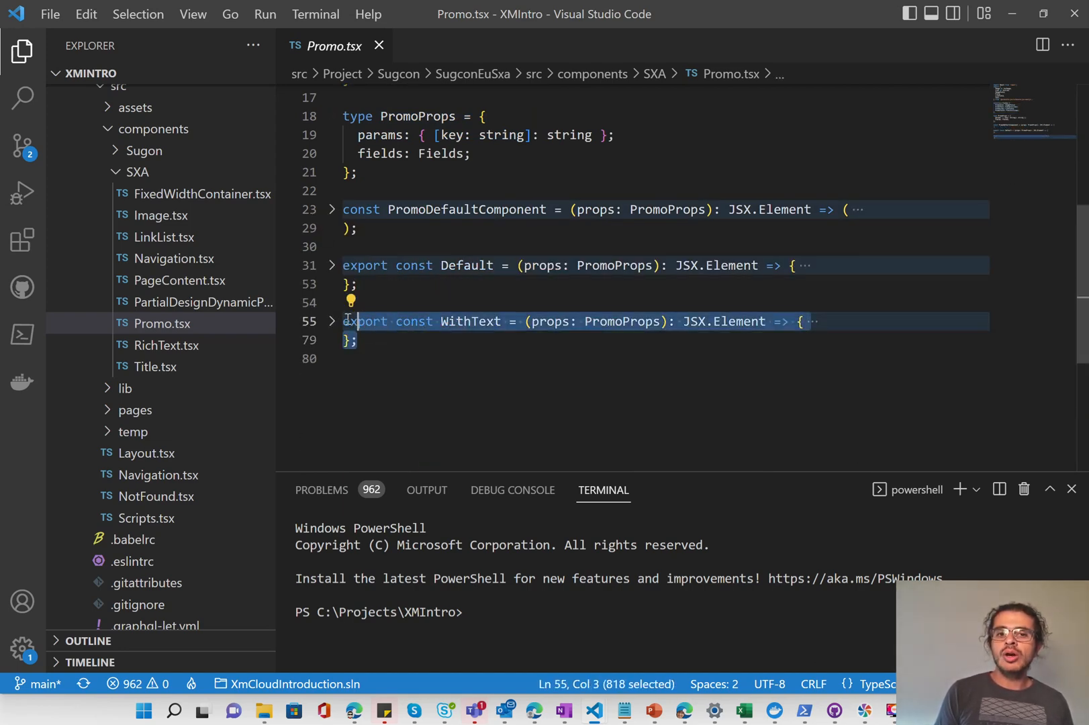
{"action": "double_click", "coordinate": [470, 321]}
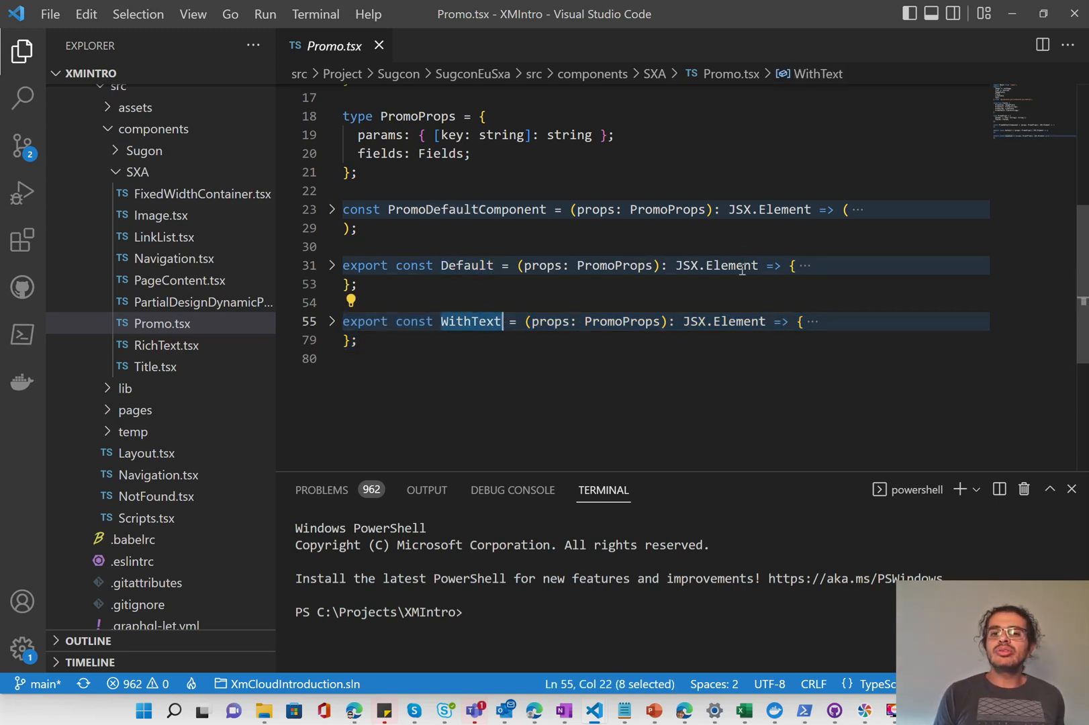
{"action": "double_click", "coordinate": [364, 266]}
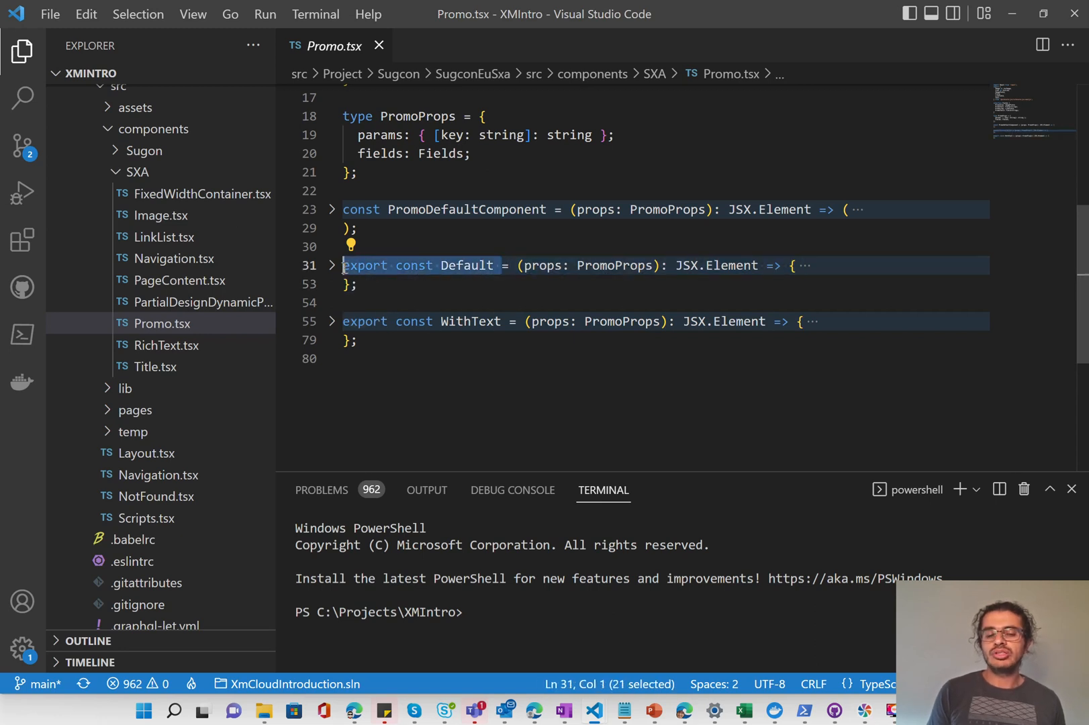
{"action": "double_click", "coordinate": [464, 266]}
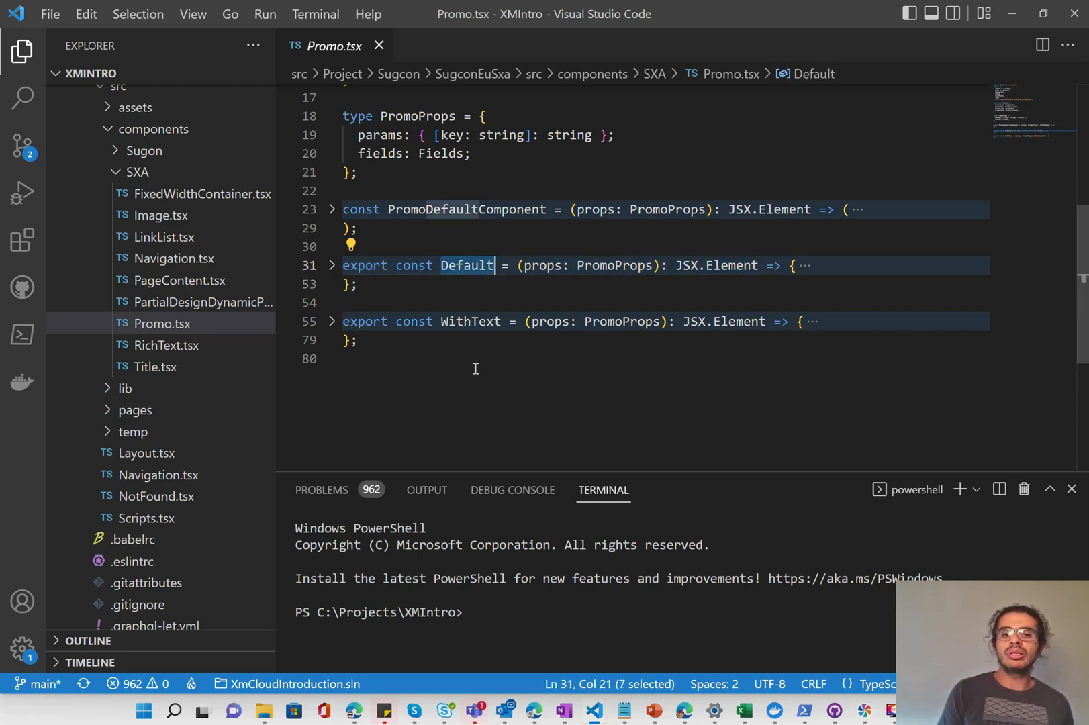
{"action": "double_click", "coordinate": [467, 210]}
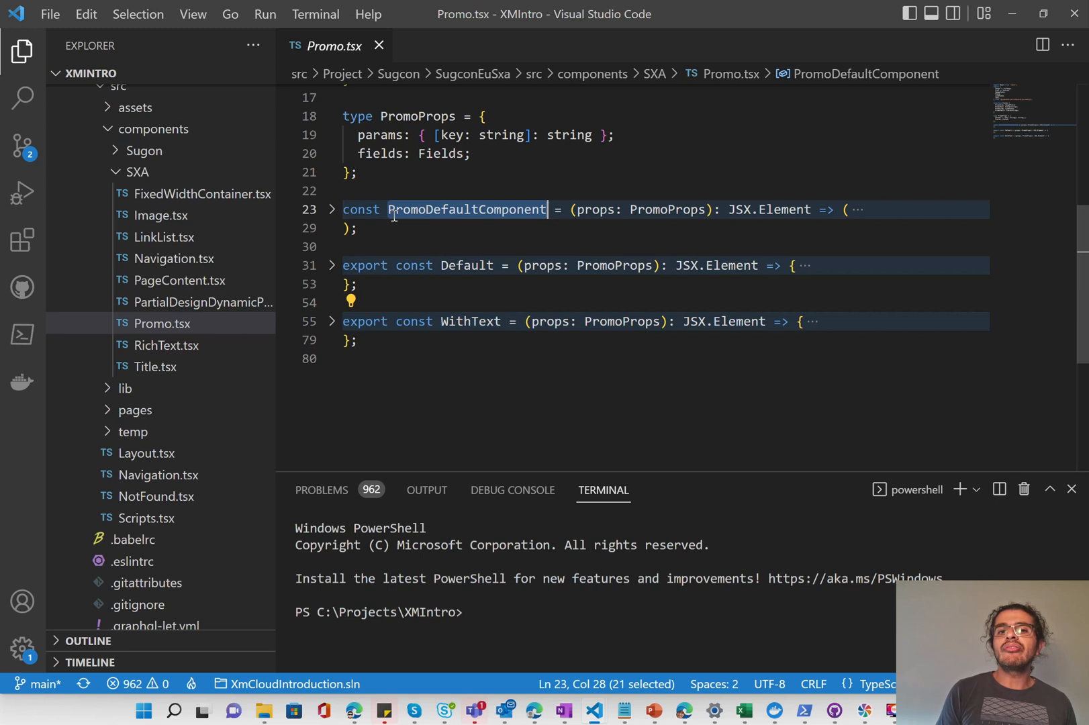
- Unfold PromoDefaultComponent and highlight its empty-hint span and Promo placeholder text
{"action": "left_click", "coordinate": [331, 210]}
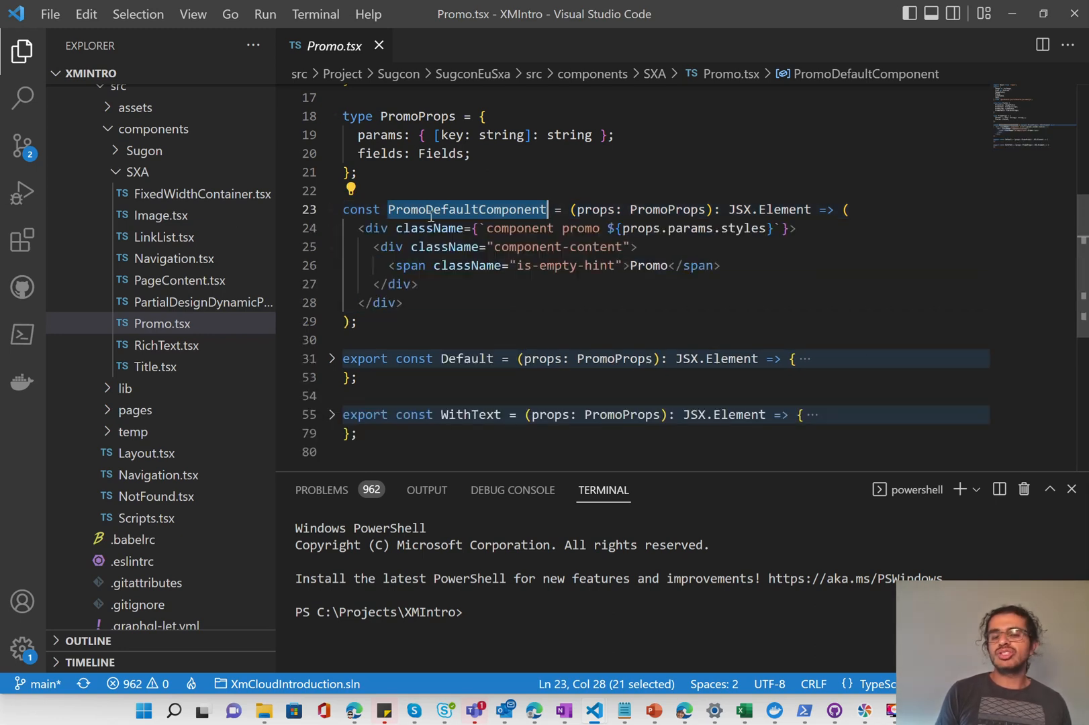
{"action": "mouse_move", "coordinate": [409, 309]}
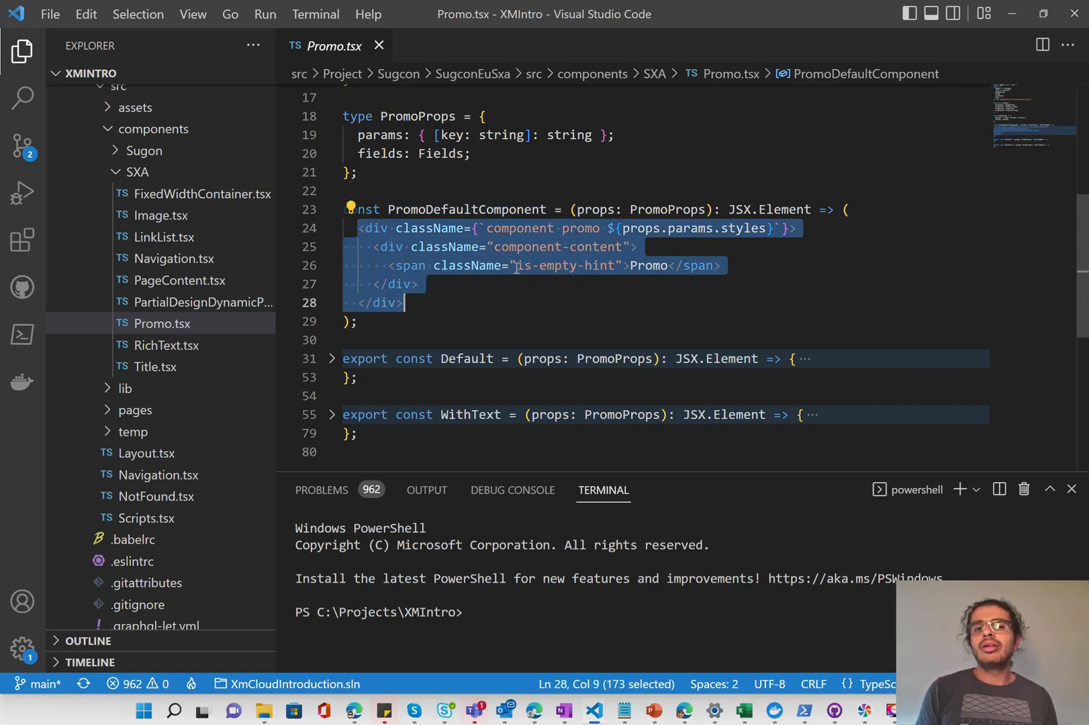
{"action": "left_click", "coordinate": [606, 266]}
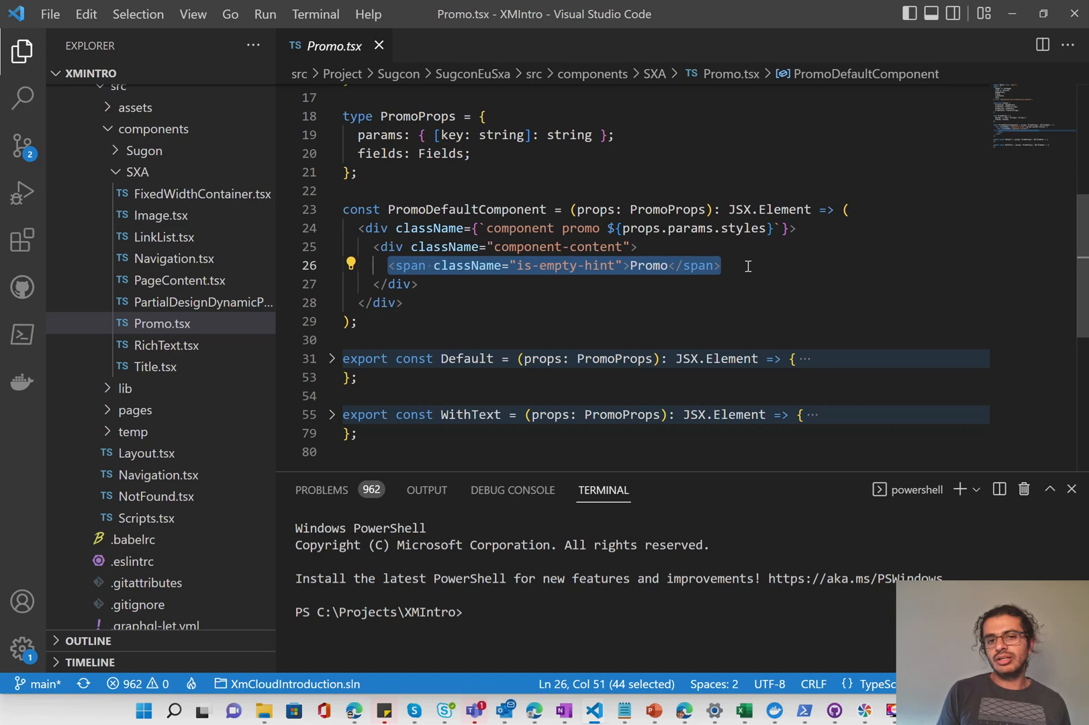
{"action": "mouse_move", "coordinate": [623, 272]}
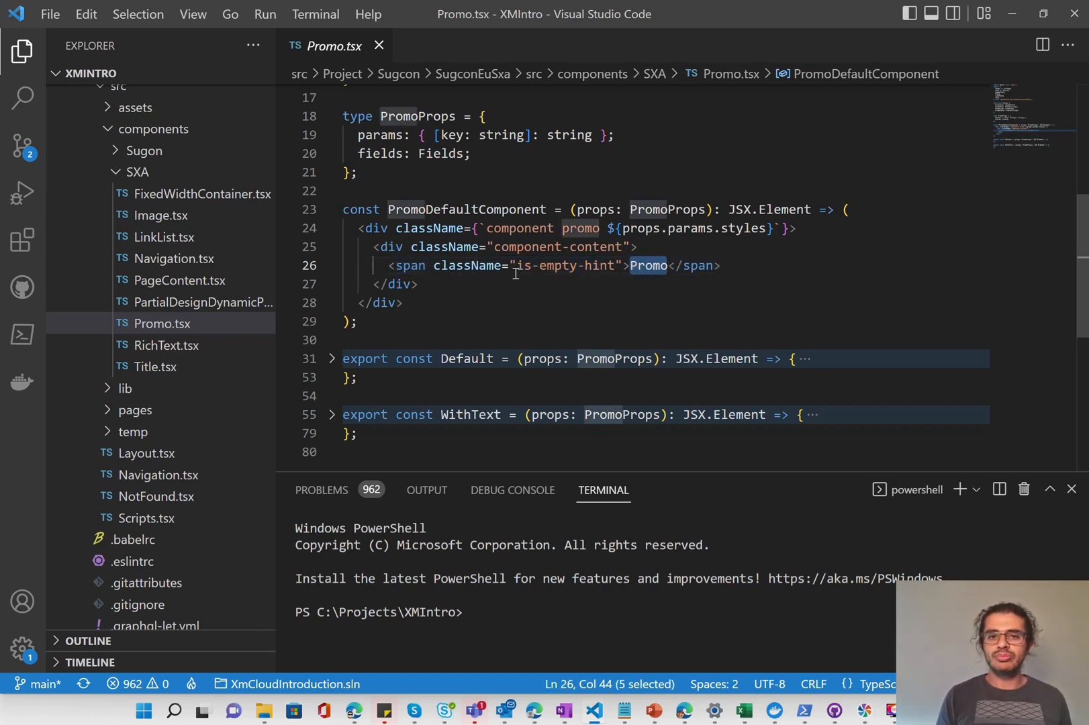
{"action": "double_click", "coordinate": [564, 266]}
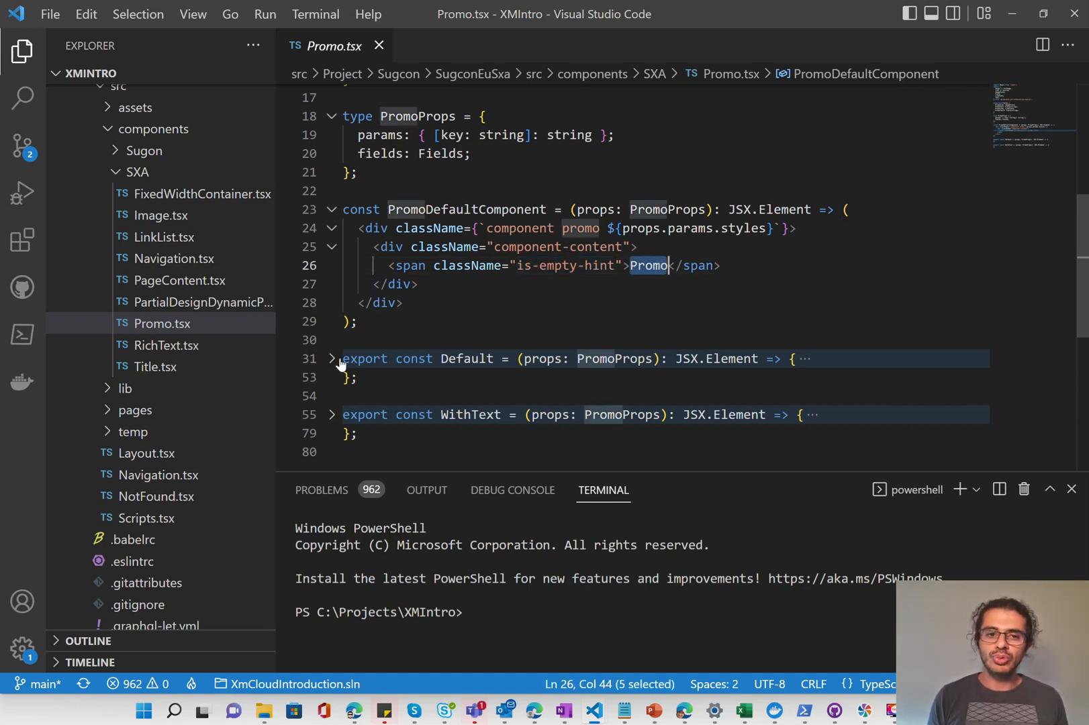
- Unfold the Default and WithText variants and highlight WithText's fallback return of PromoDefaultComponent
{"action": "left_click", "coordinate": [332, 359]}
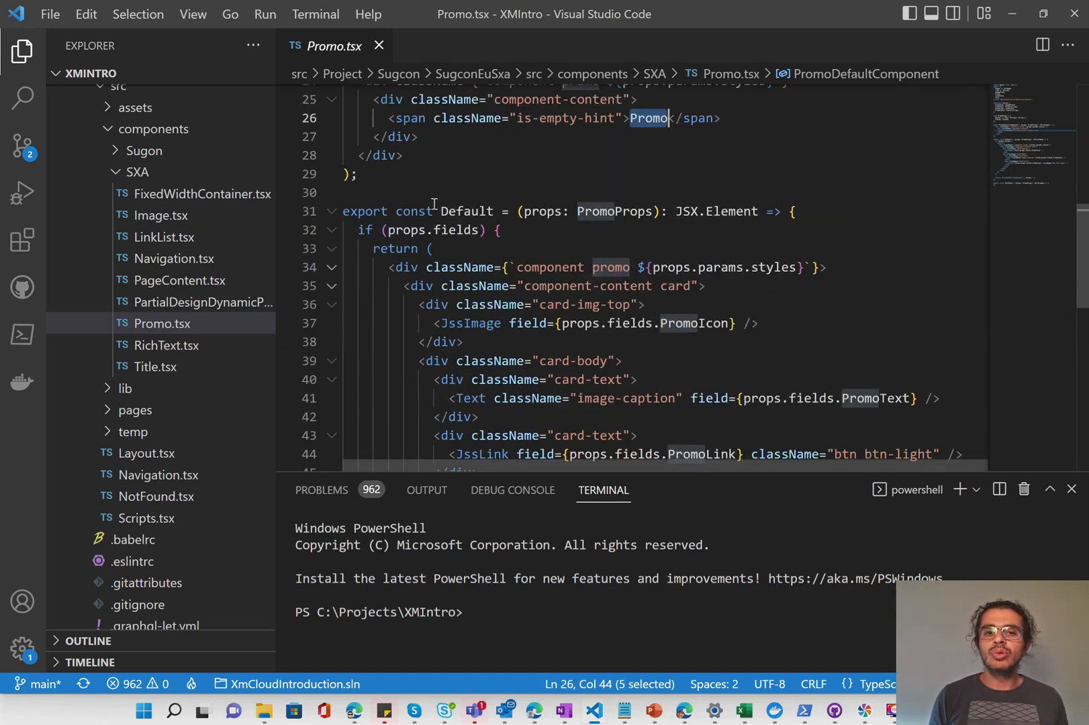
{"action": "mouse_move", "coordinate": [340, 245]}
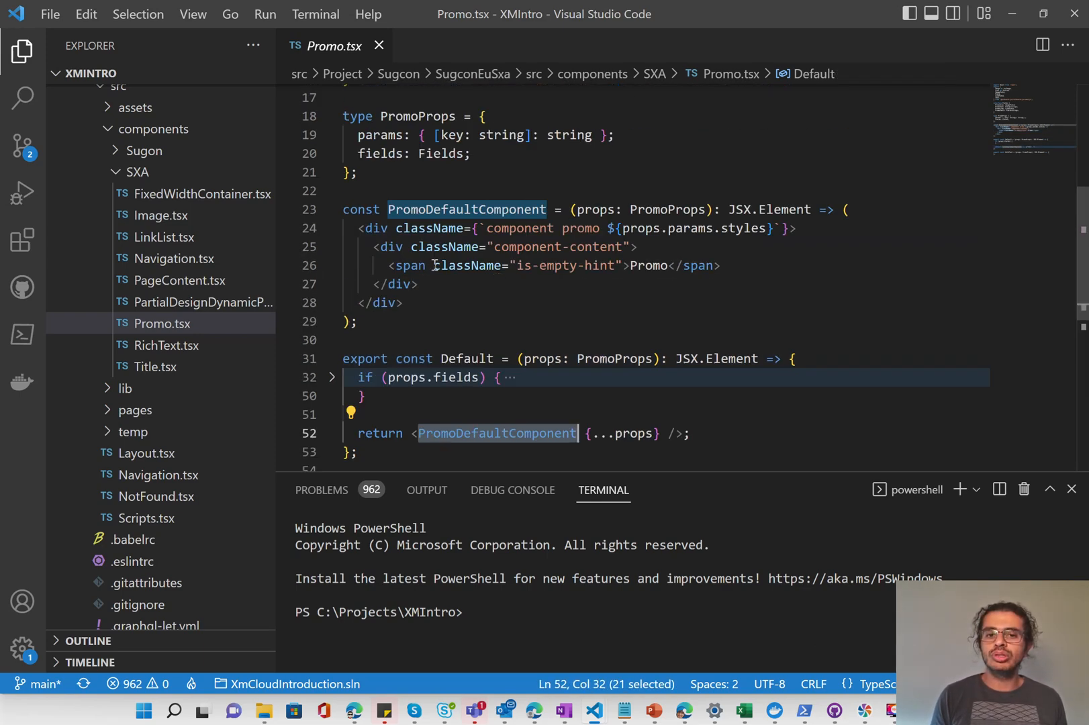
{"action": "scroll", "scroll_direction": "down", "scroll_amount": 3}
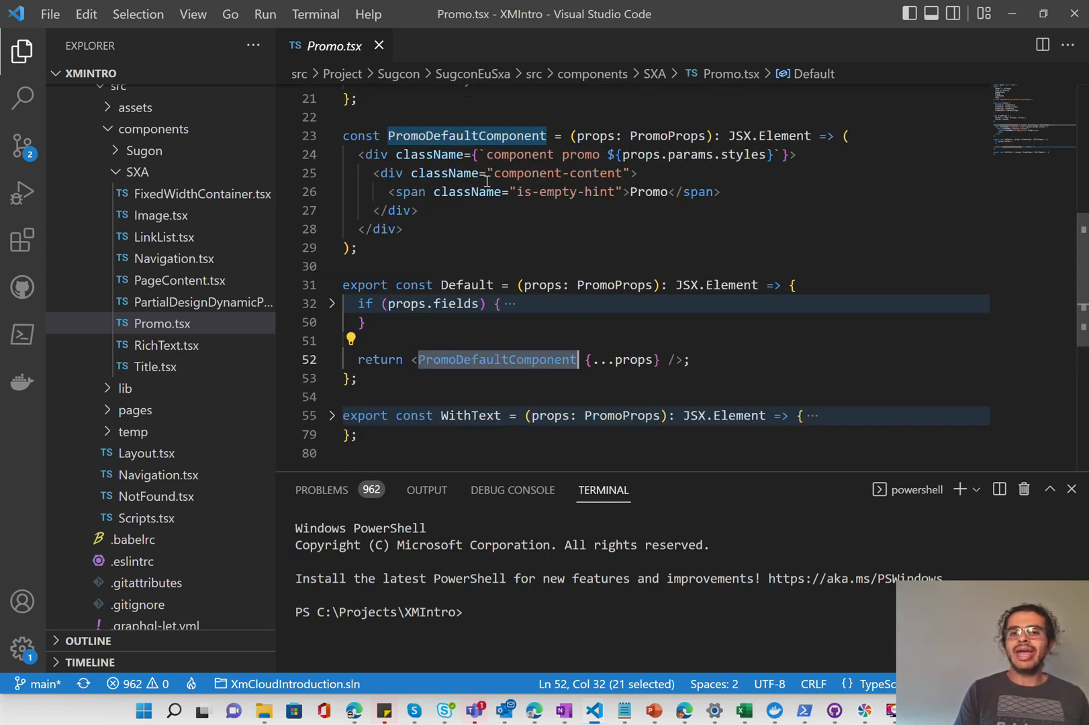
{"action": "mouse_move", "coordinate": [333, 452]}
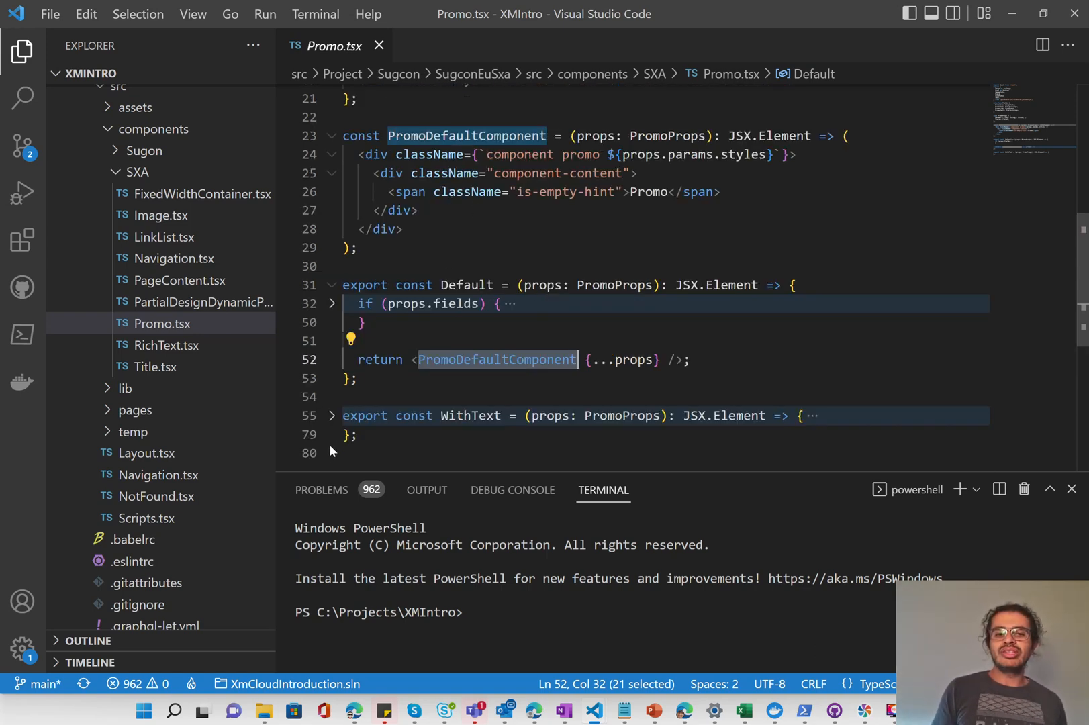
{"action": "scroll", "scroll_direction": "down", "scroll_amount": 3}
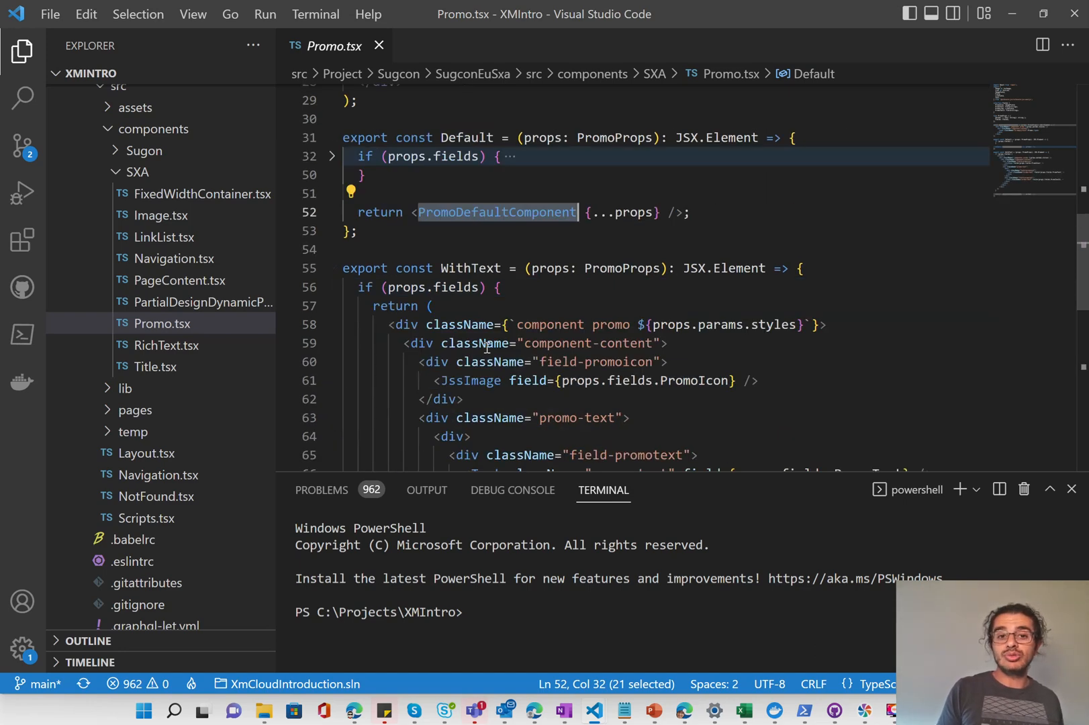
{"action": "left_click", "coordinate": [332, 233]}
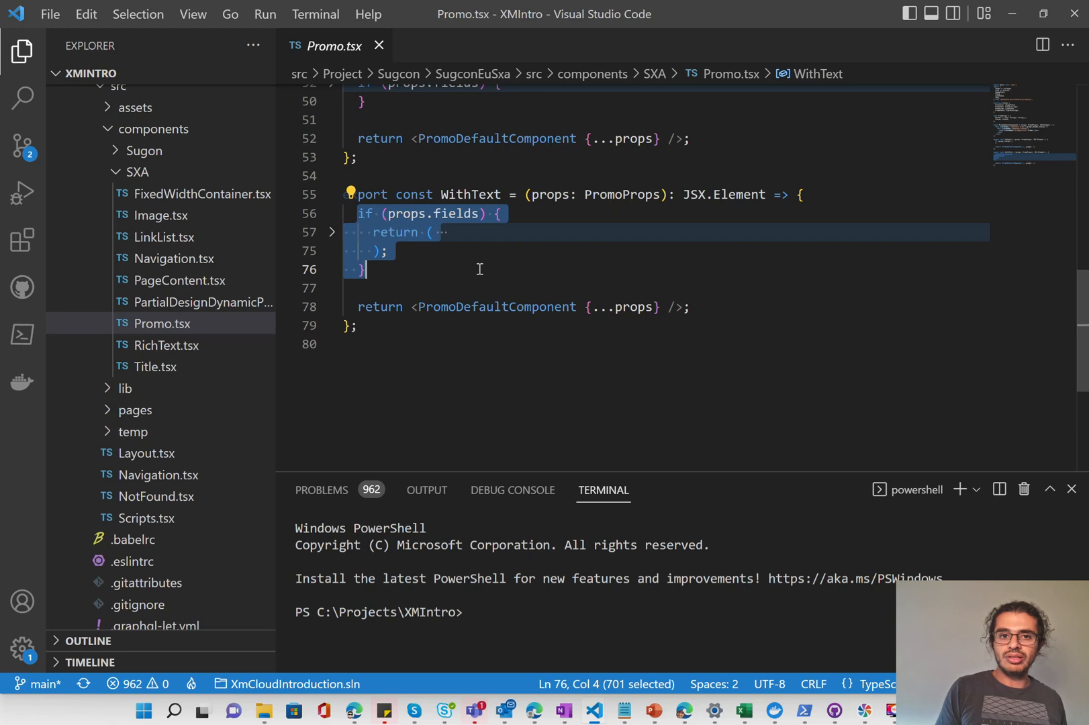
{"action": "left_click", "coordinate": [479, 306]}
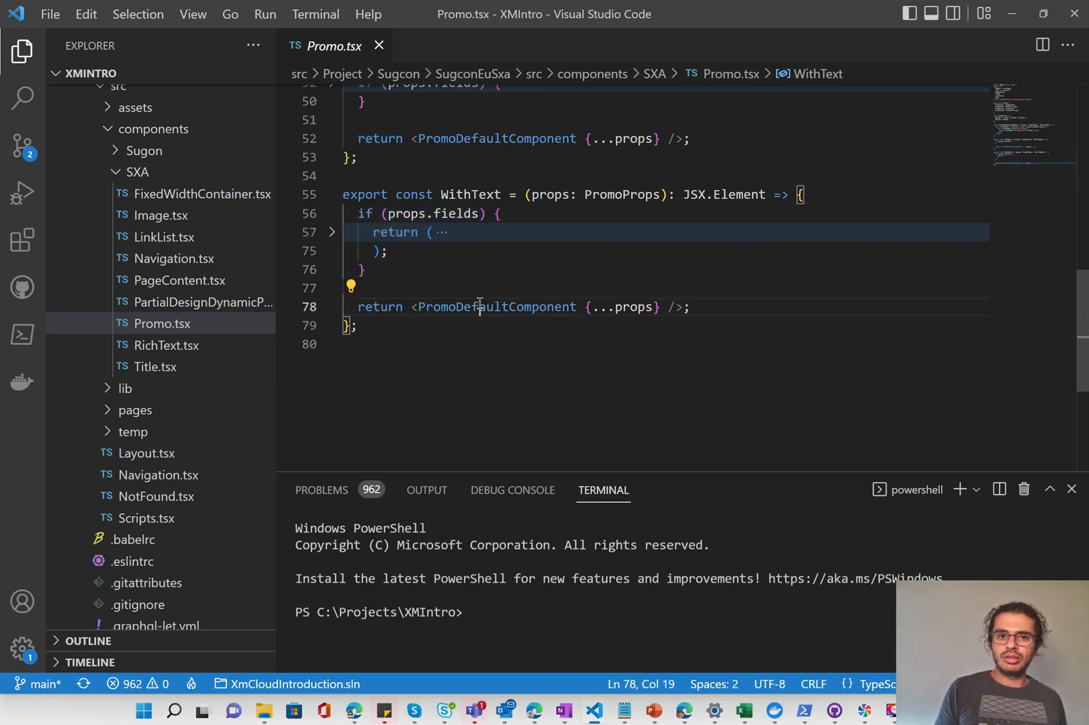
{"action": "double_click", "coordinate": [496, 307]}
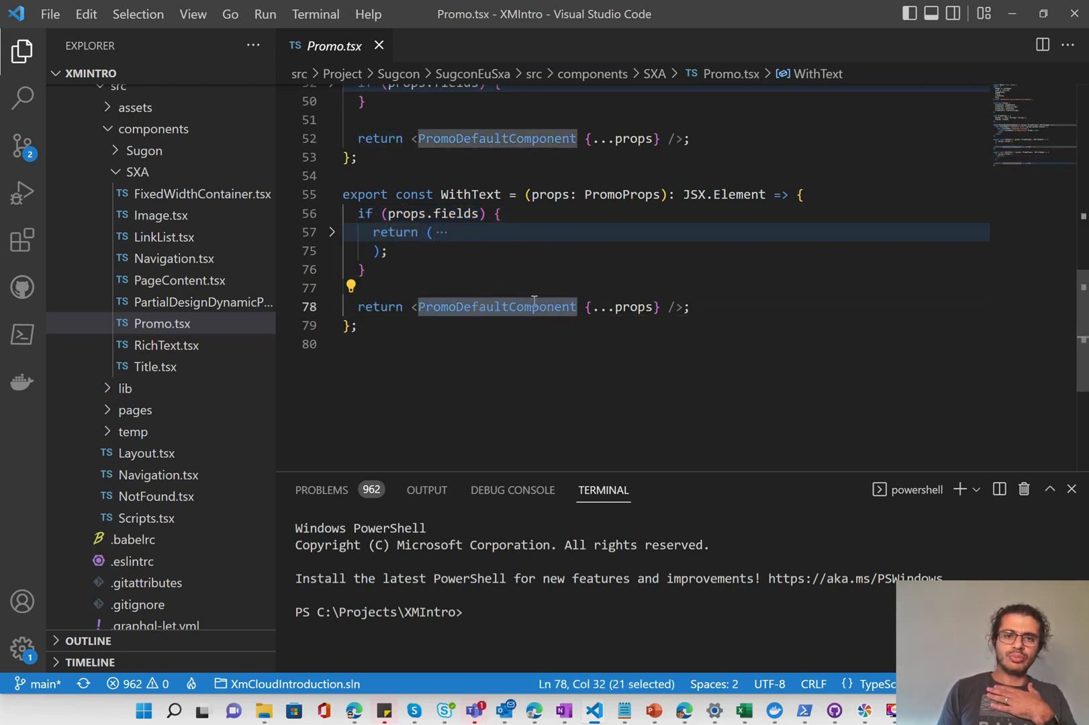
{"action": "scroll", "scroll_direction": "up", "scroll_amount": 3}
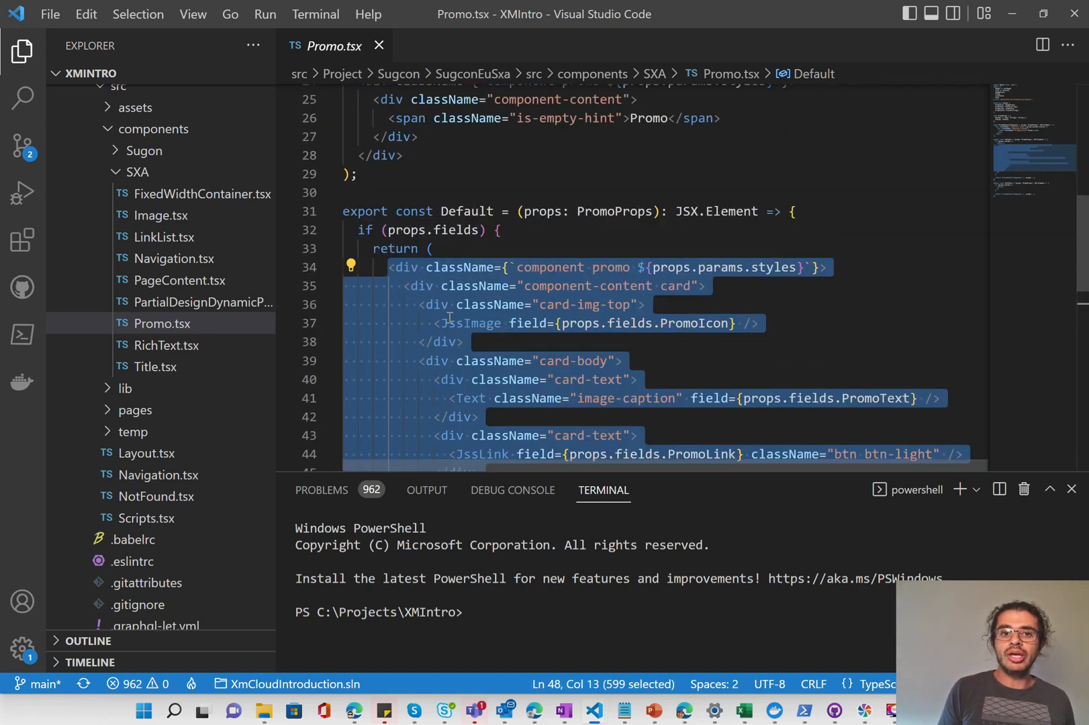
{"action": "scroll", "scroll_direction": "down", "scroll_amount": 3}
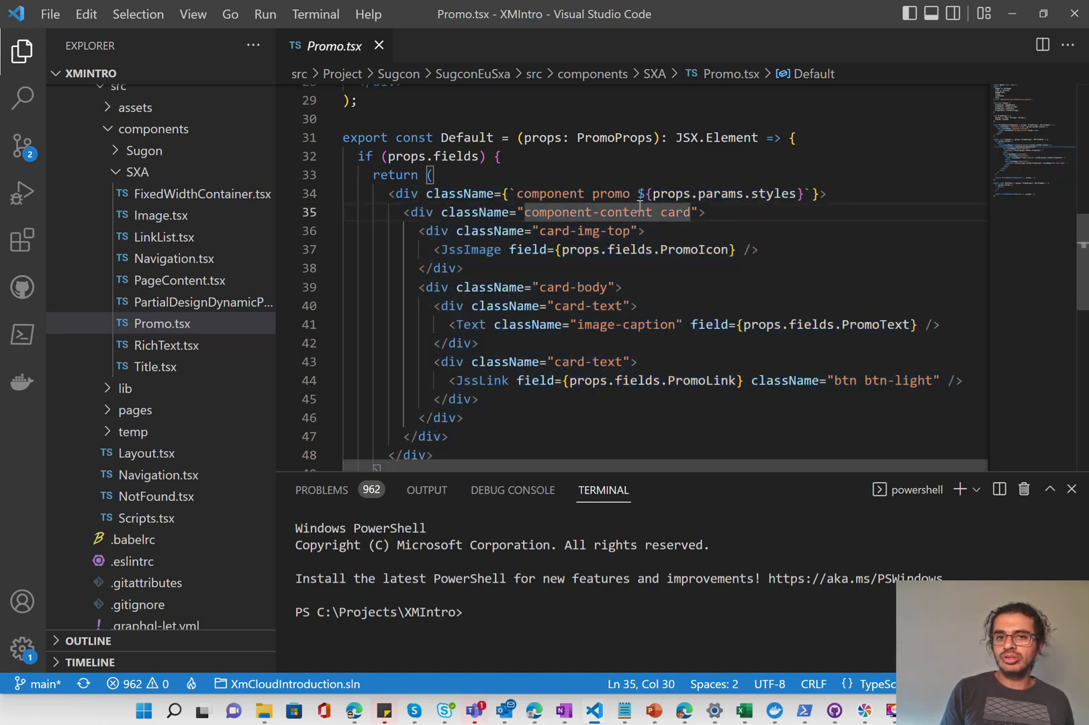
{"action": "double_click", "coordinate": [590, 231]}
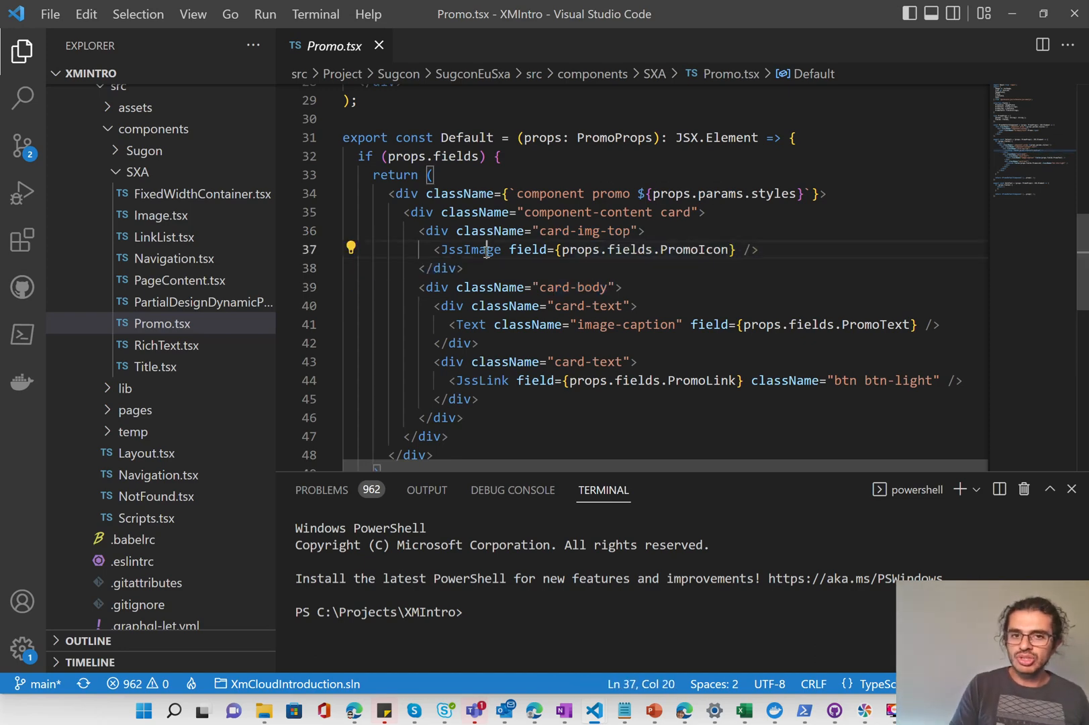
{"action": "double_click", "coordinate": [470, 250]}
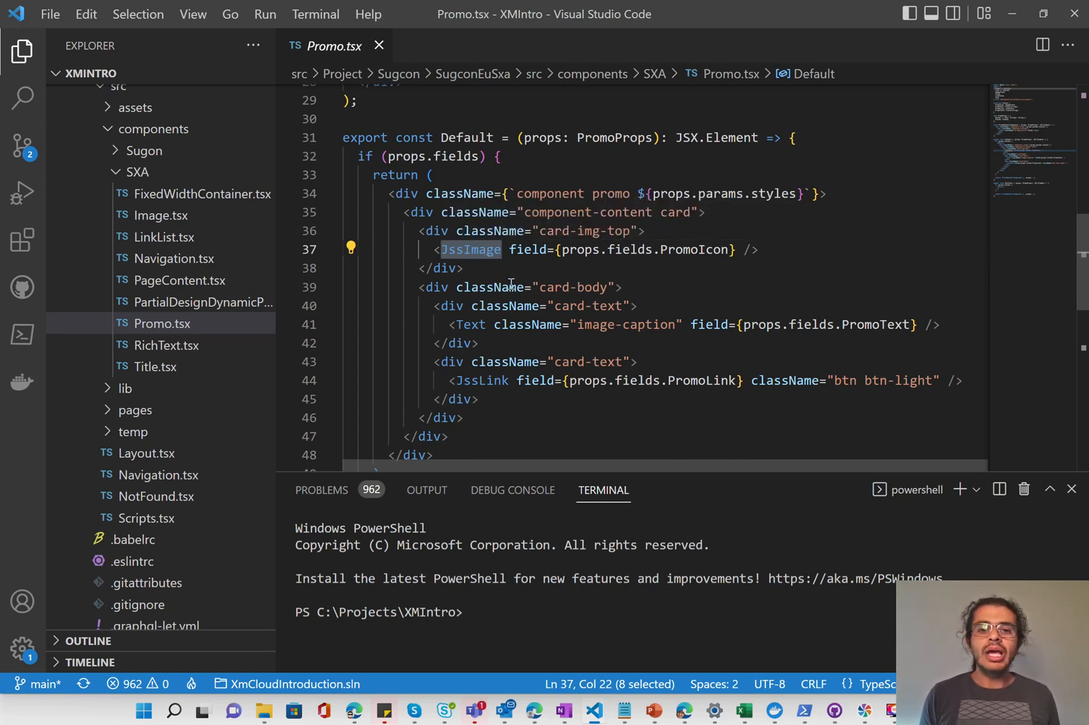
{"action": "mouse_move", "coordinate": [548, 306]}
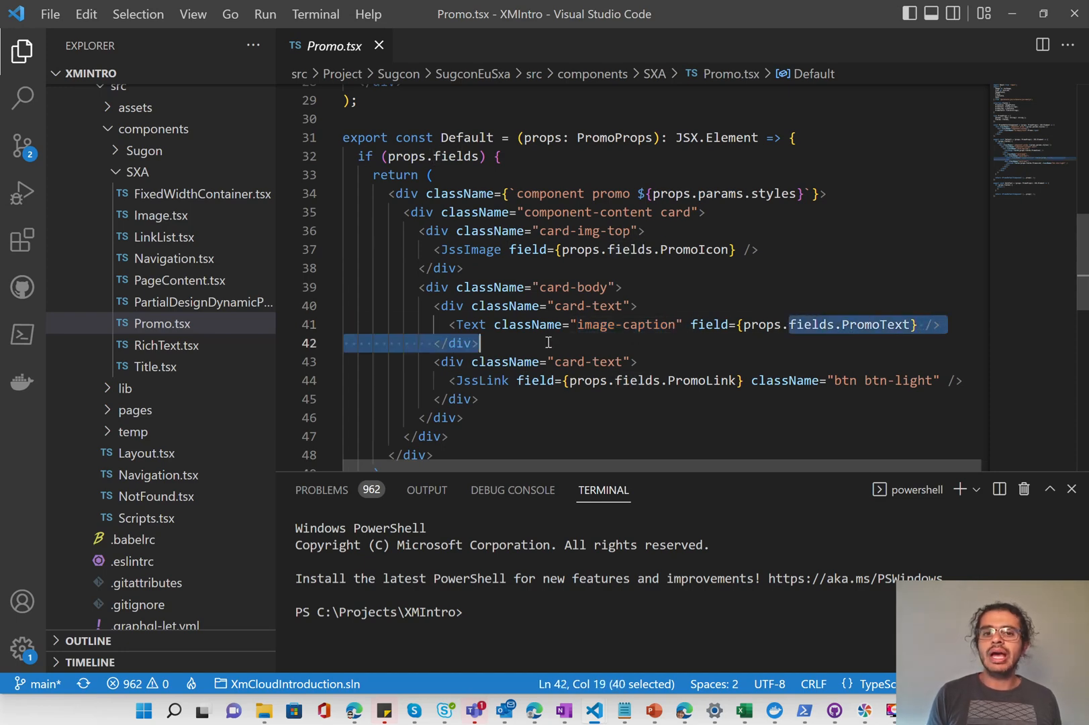
{"action": "left_click", "coordinate": [637, 361]}
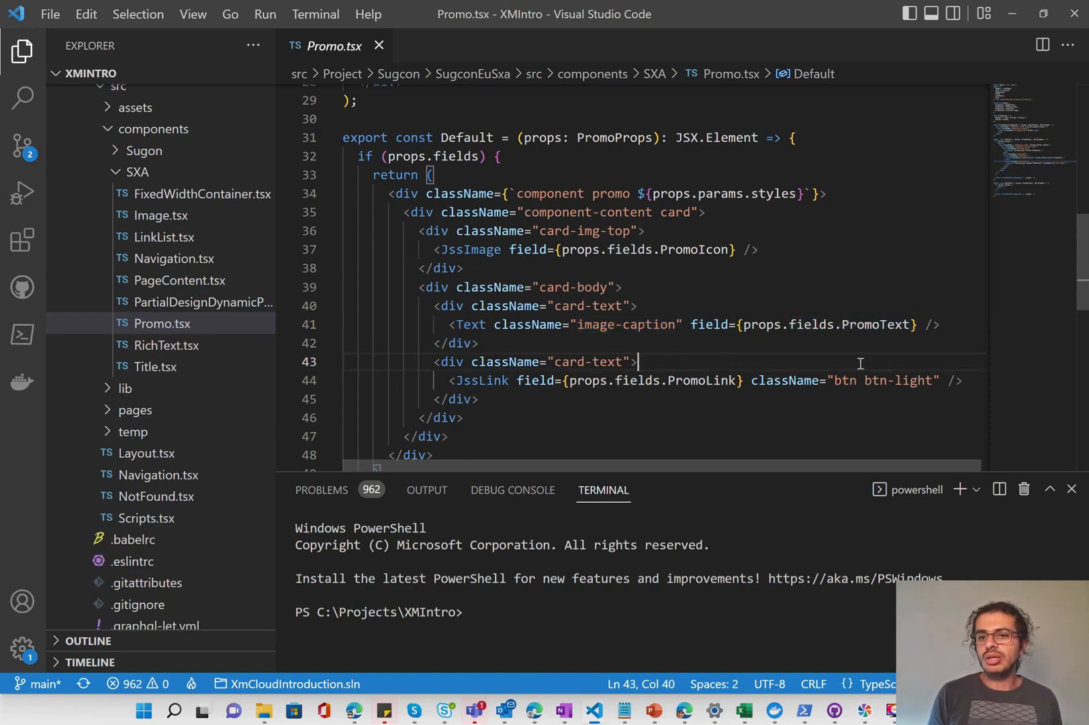
{"action": "double_click", "coordinate": [896, 233]}
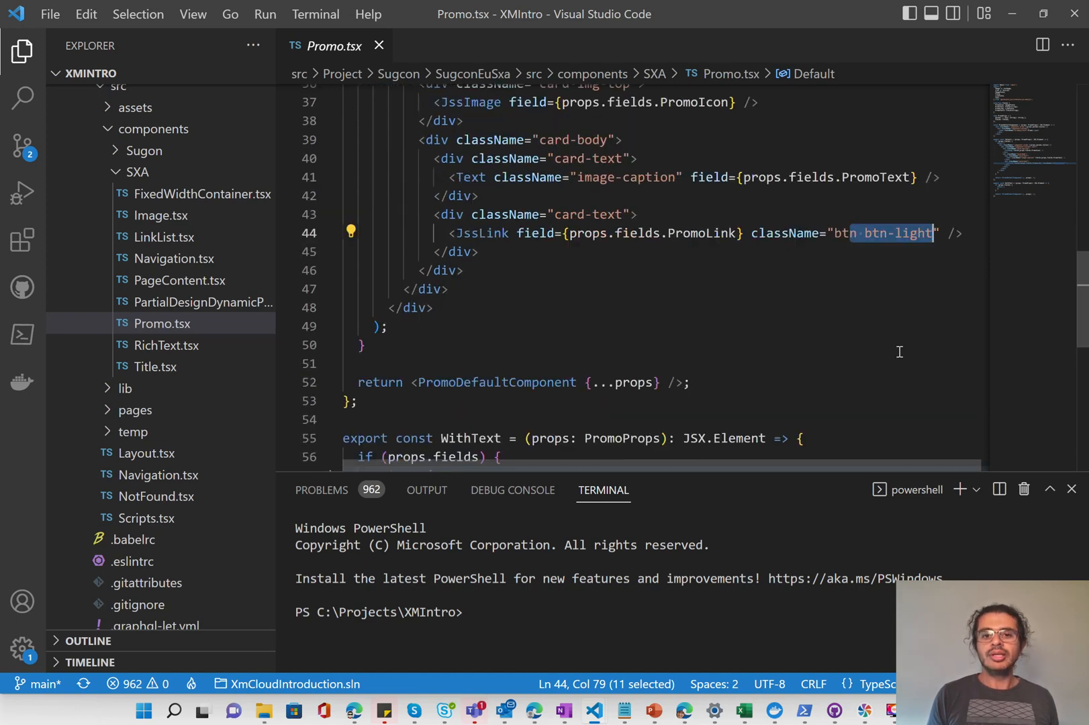
{"action": "scroll", "scroll_direction": "up", "scroll_amount": 3}
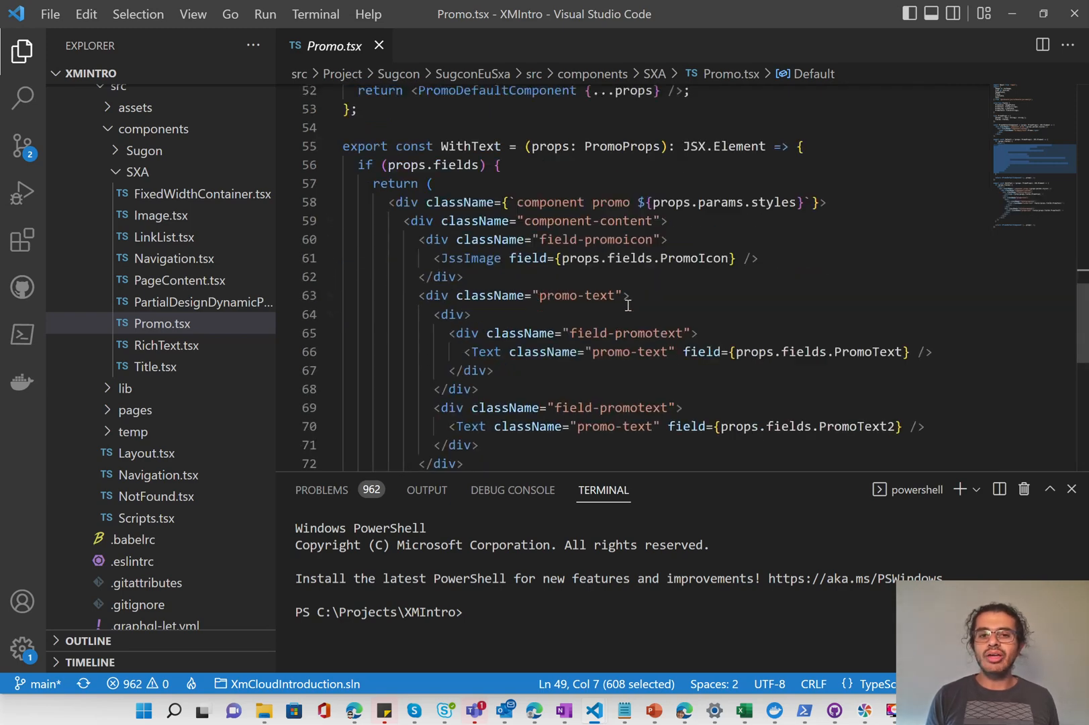
{"action": "scroll", "scroll_direction": "down", "scroll_amount": 3}
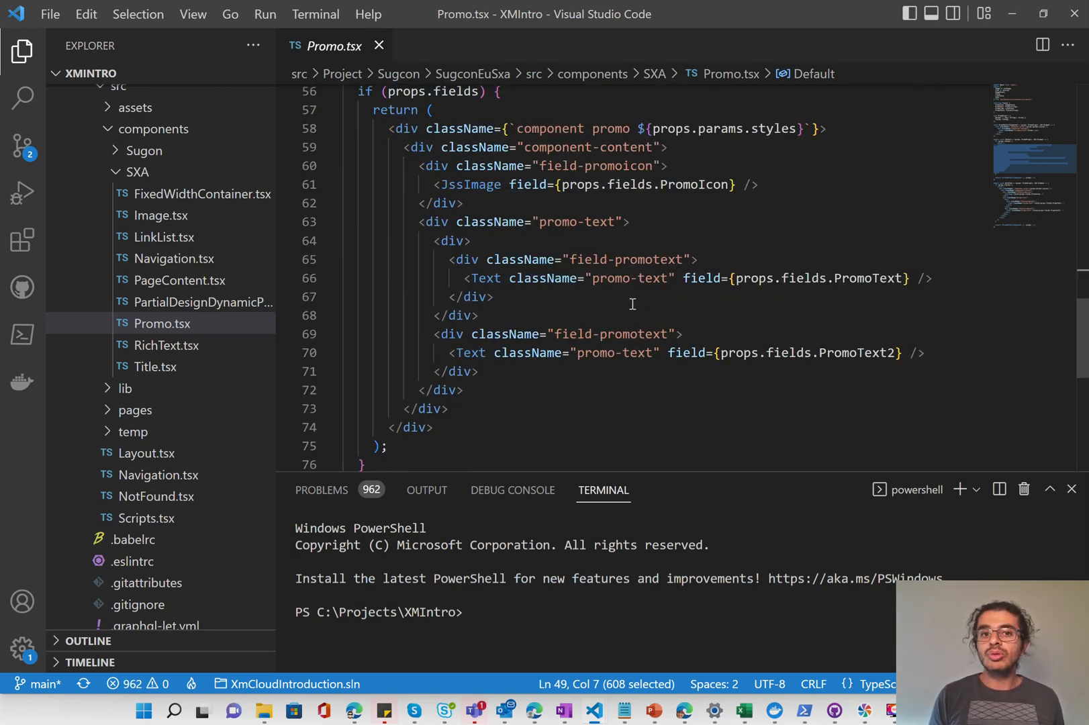
{"action": "double_click", "coordinate": [454, 237]}
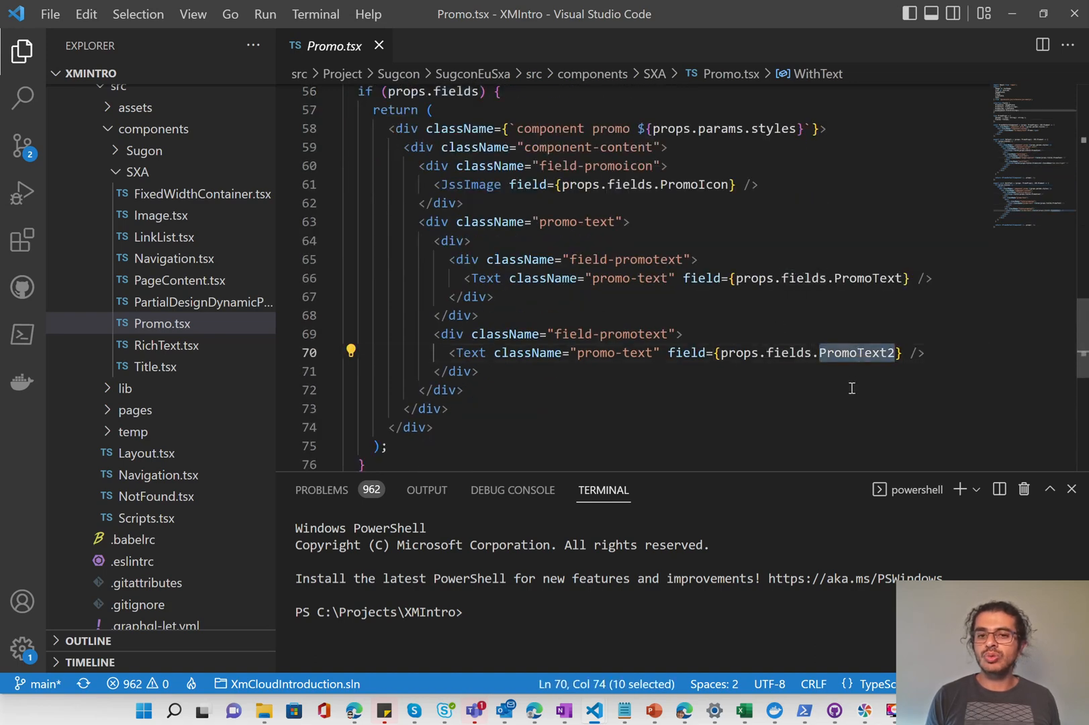
{"action": "scroll", "scroll_direction": "up", "scroll_amount": 3}
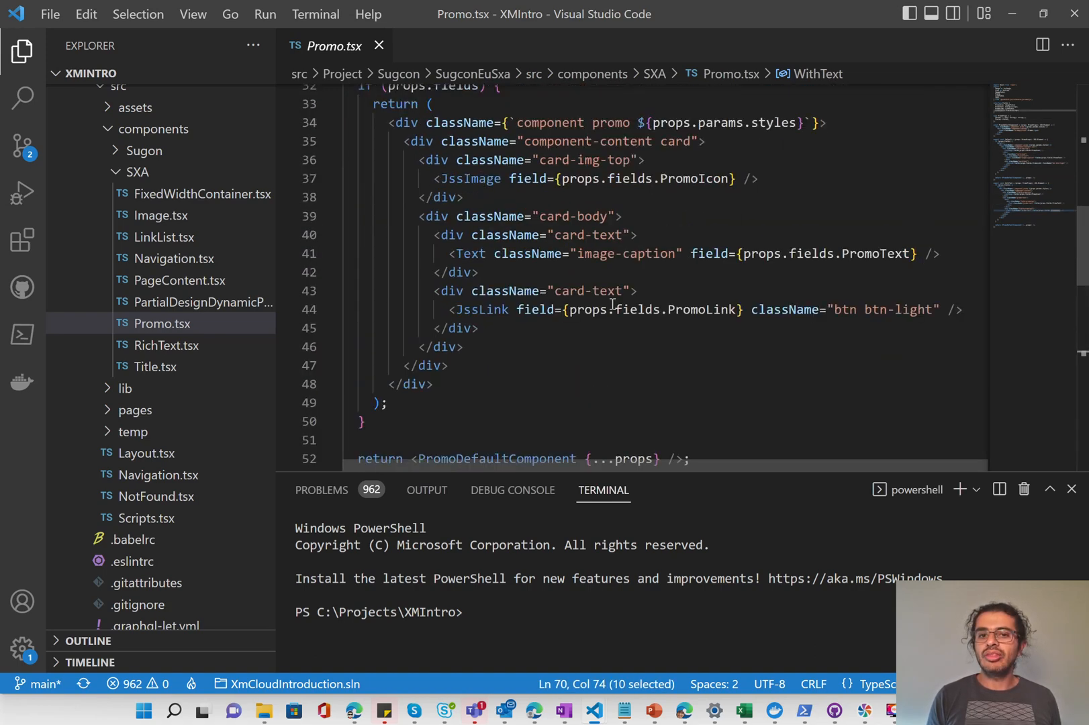
{"action": "scroll", "scroll_direction": "down", "scroll_amount": 3}
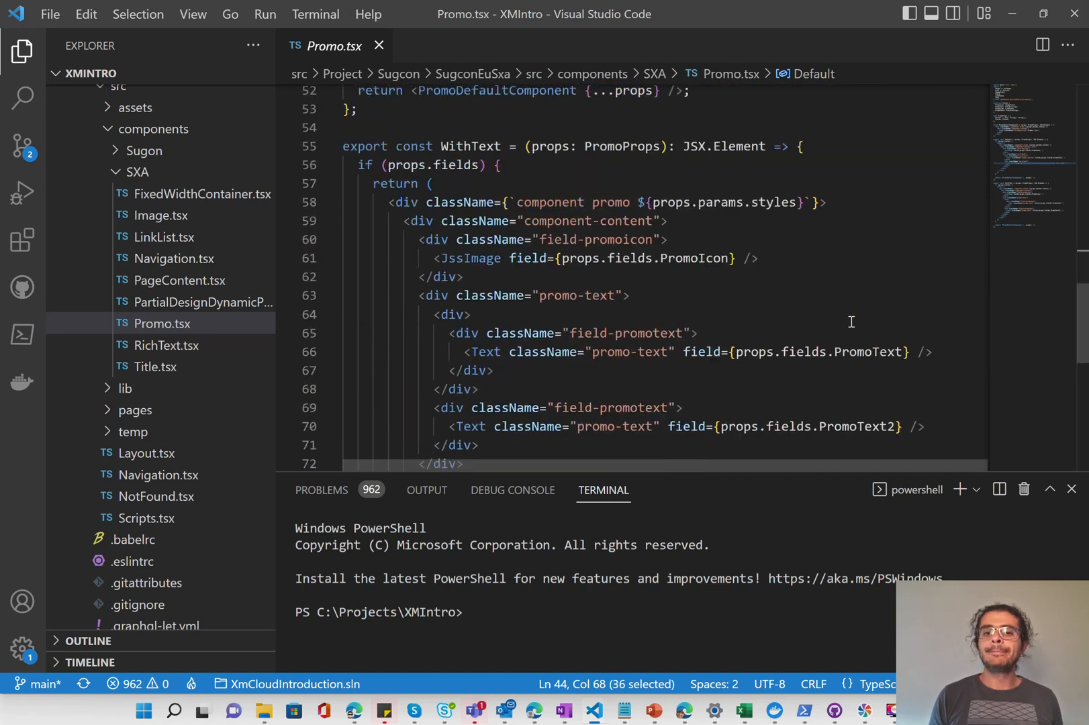
{"action": "scroll", "scroll_direction": "down", "scroll_amount": 3}
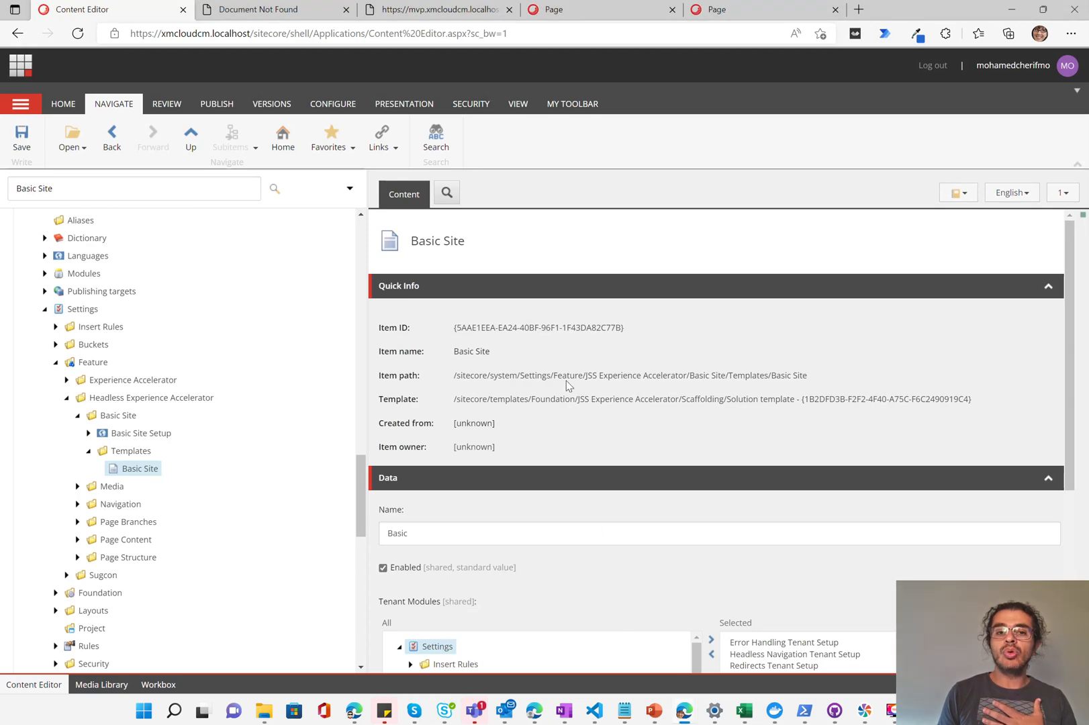
{"action": "mouse_move", "coordinate": [237, 346]}
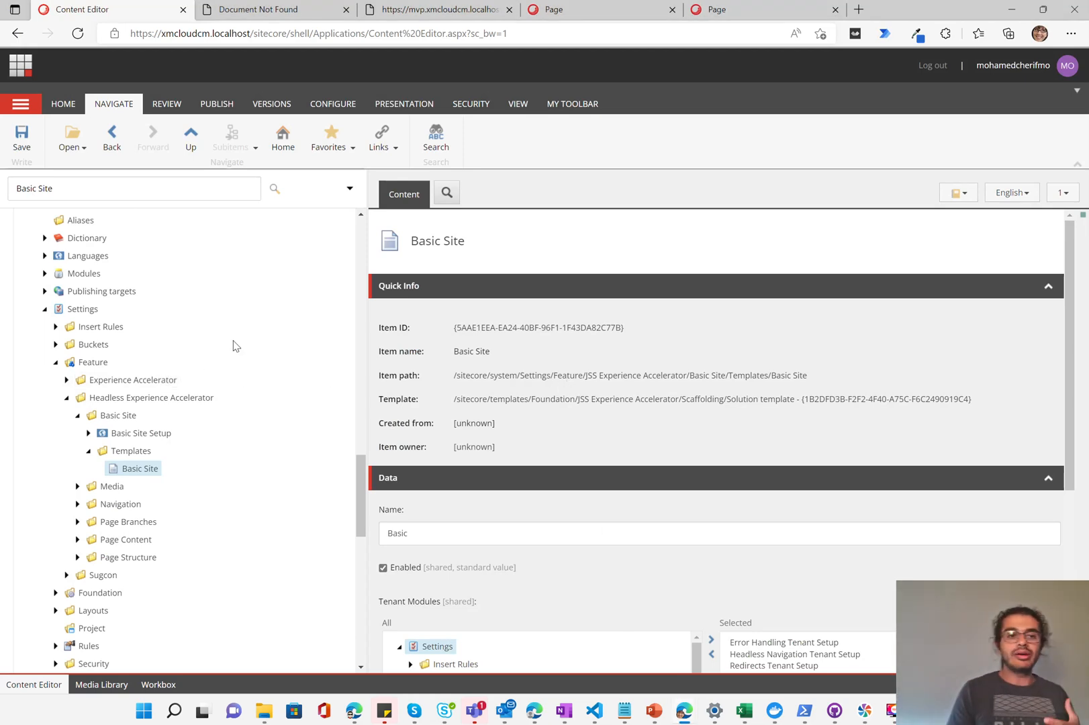
- Expand Presentation > Headless Variants > Promo in the content tree and select the WithText item
{"action": "scroll", "scroll_direction": "down", "scroll_amount": 3}
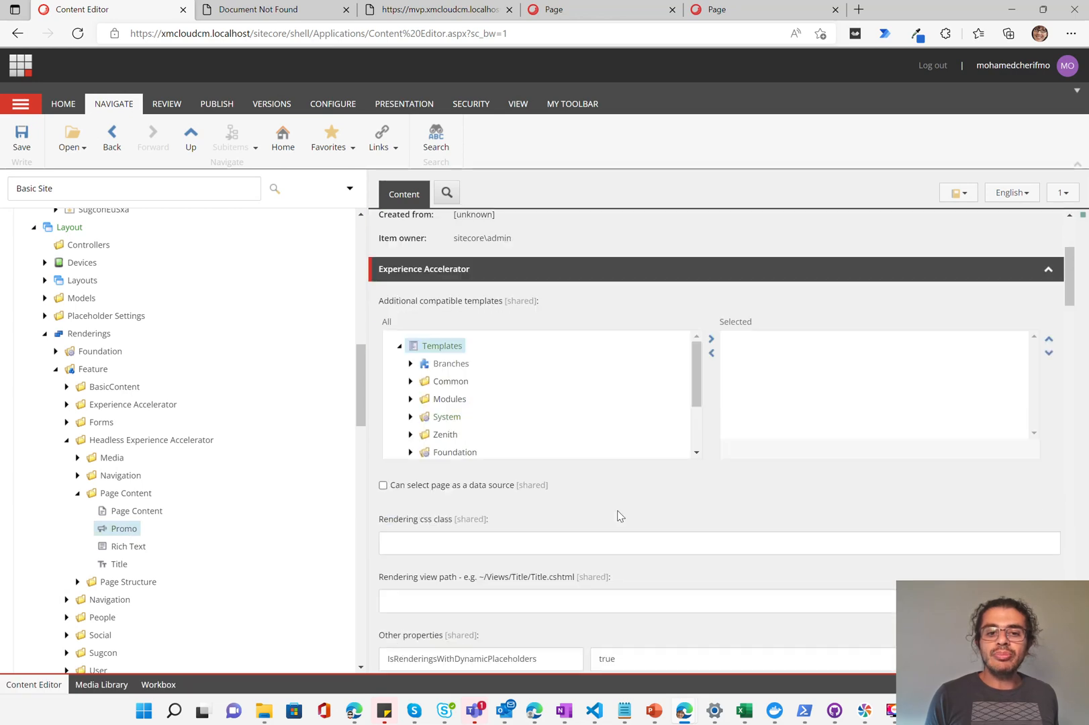
{"action": "scroll", "scroll_direction": "down", "scroll_amount": 3}
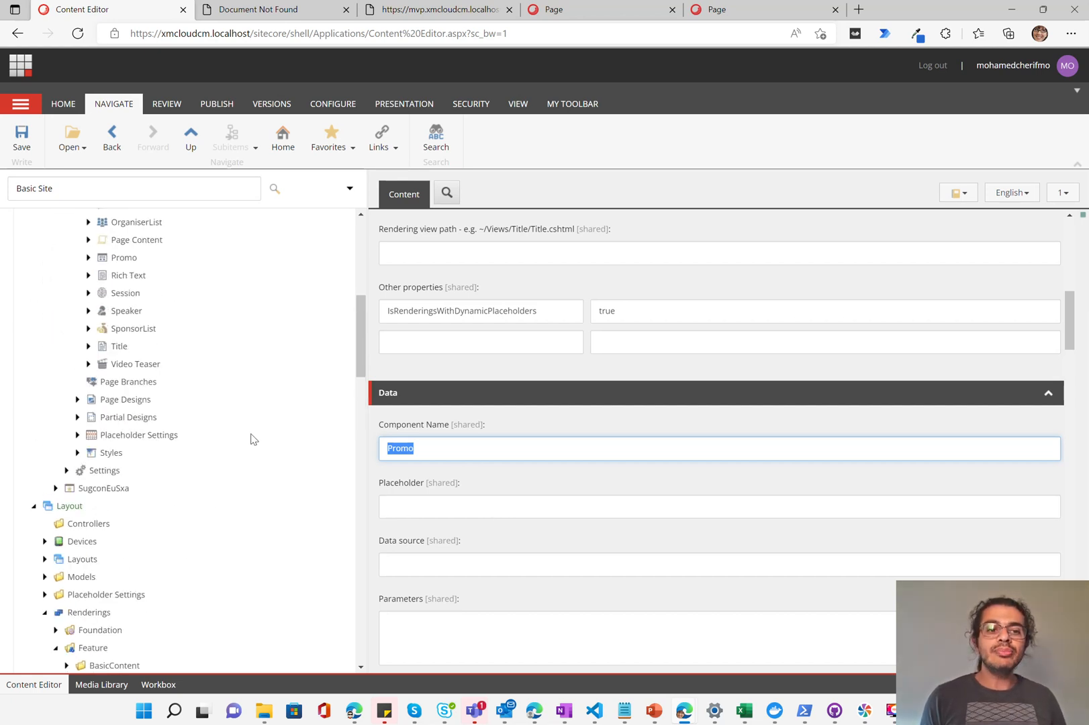
{"action": "scroll", "scroll_direction": "up", "scroll_amount": 3}
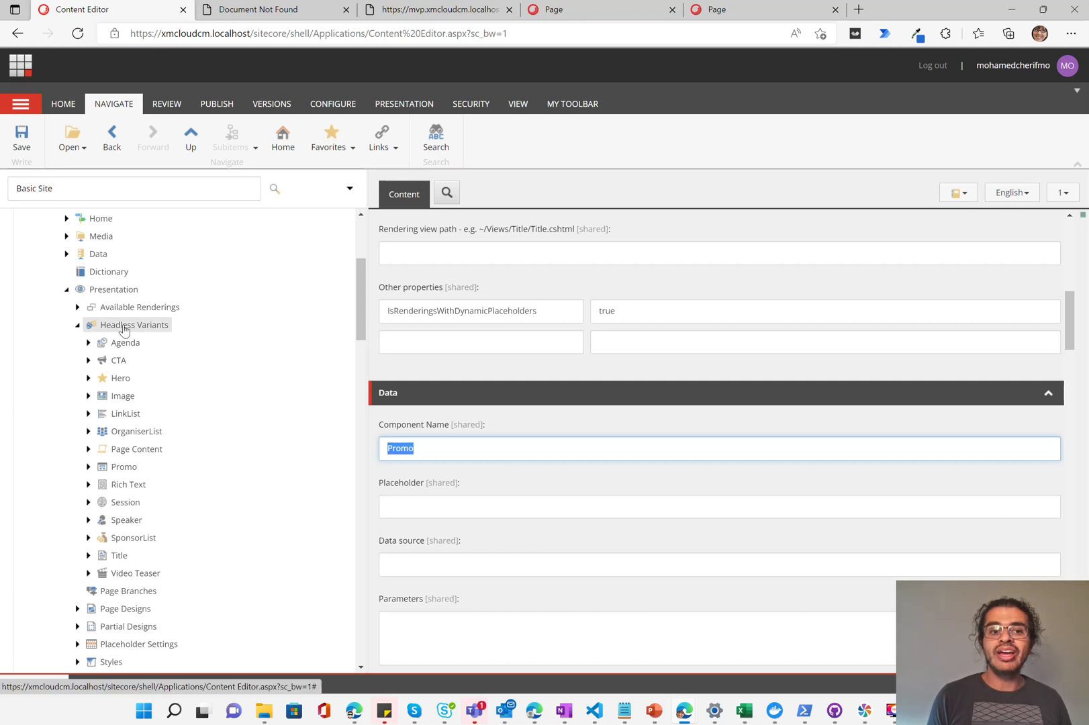
{"action": "mouse_move", "coordinate": [125, 414]}
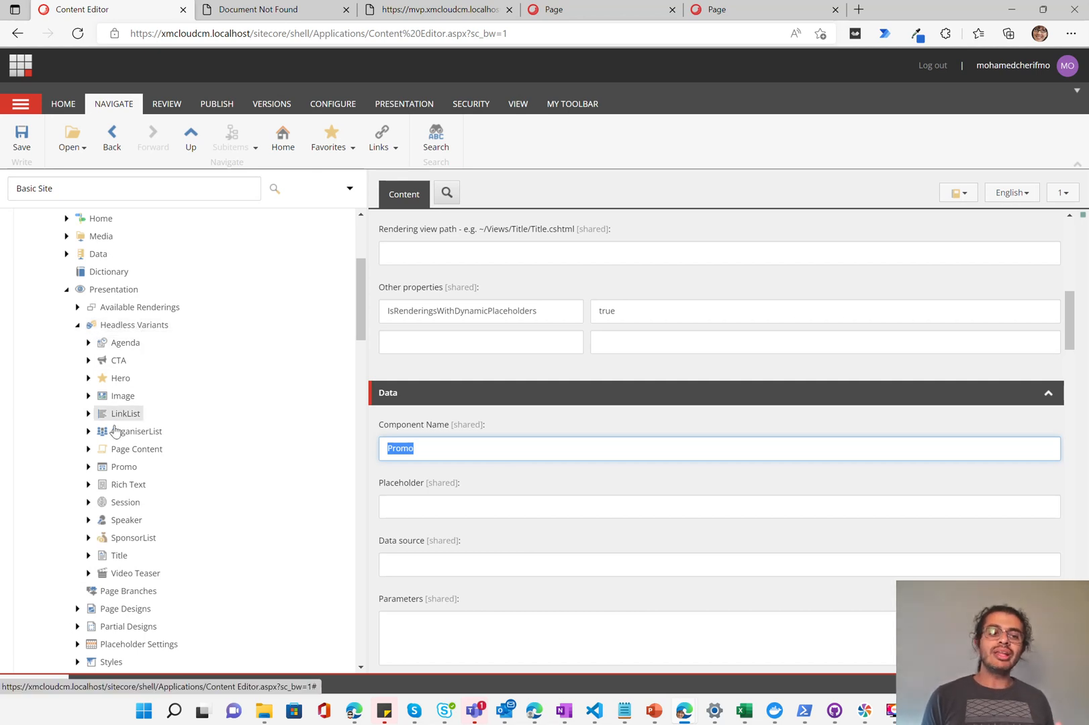
{"action": "left_click", "coordinate": [88, 466]}
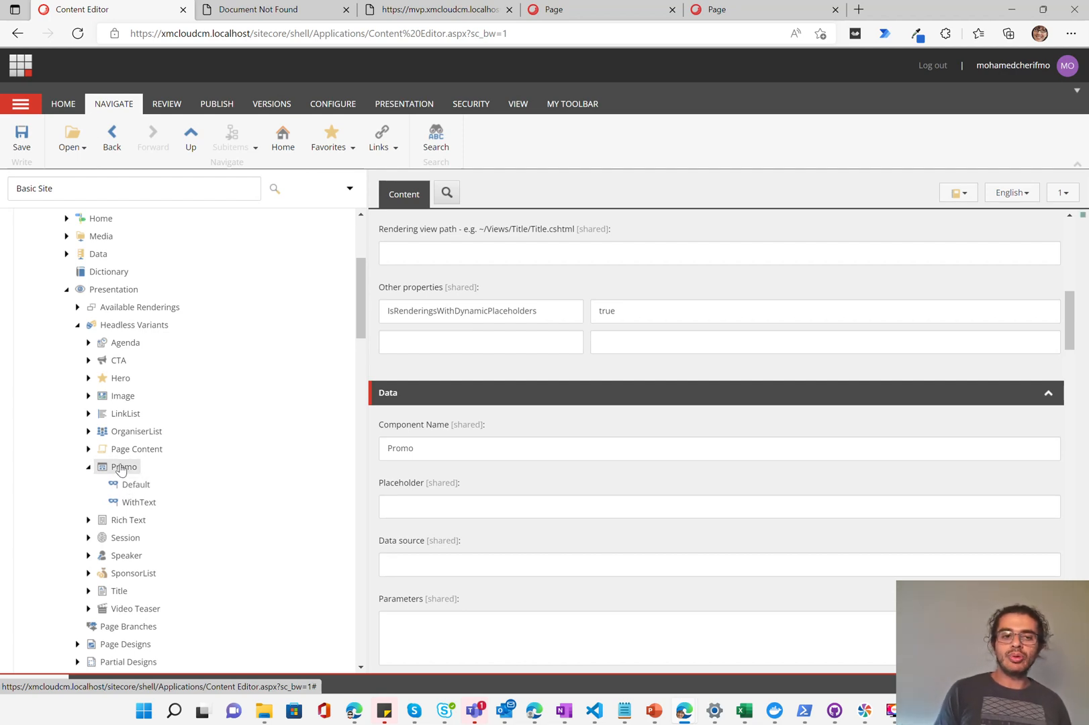
{"action": "left_click", "coordinate": [140, 502]}
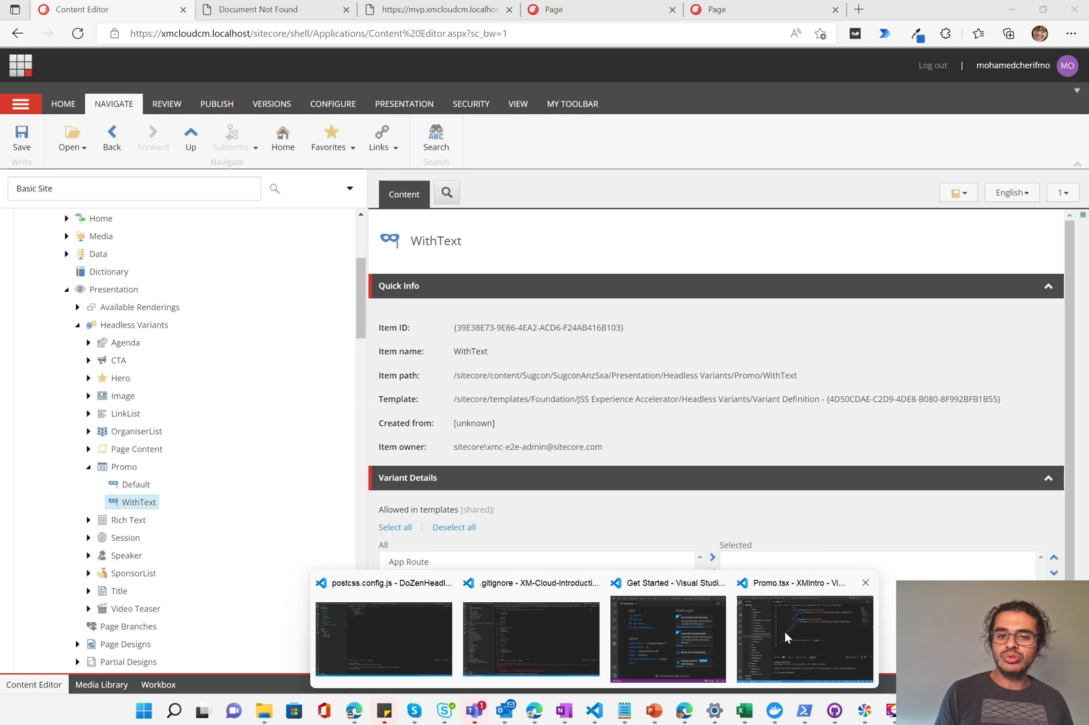
{"action": "left_click", "coordinate": [804, 638]}
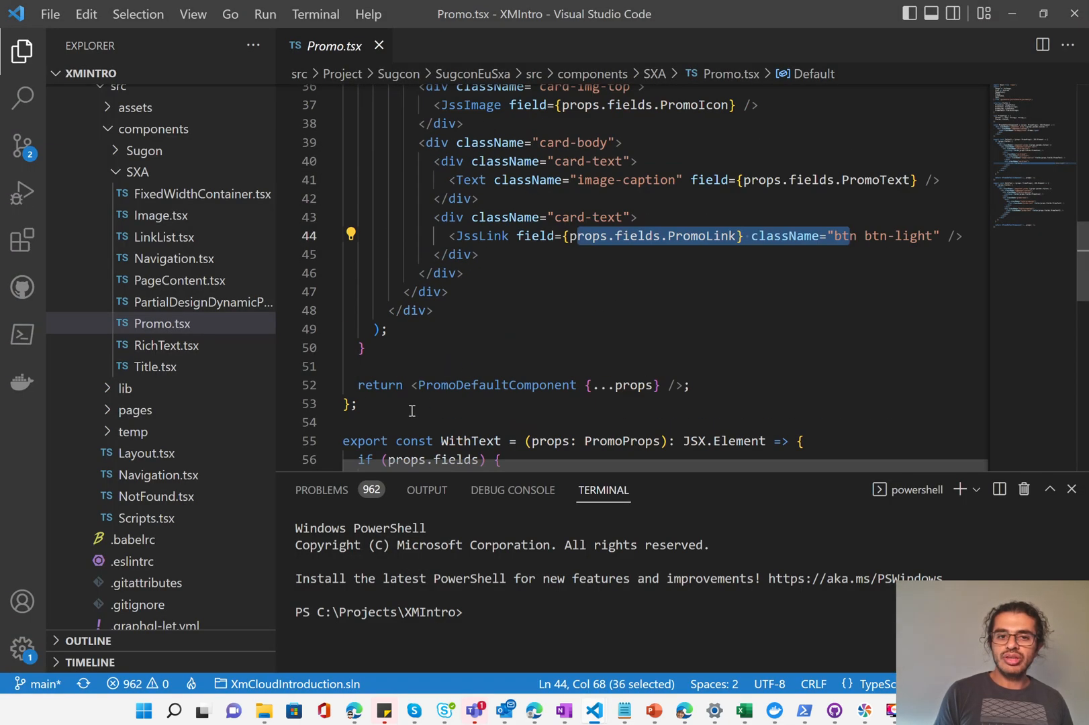
{"action": "scroll", "scroll_direction": "up", "scroll_amount": 3}
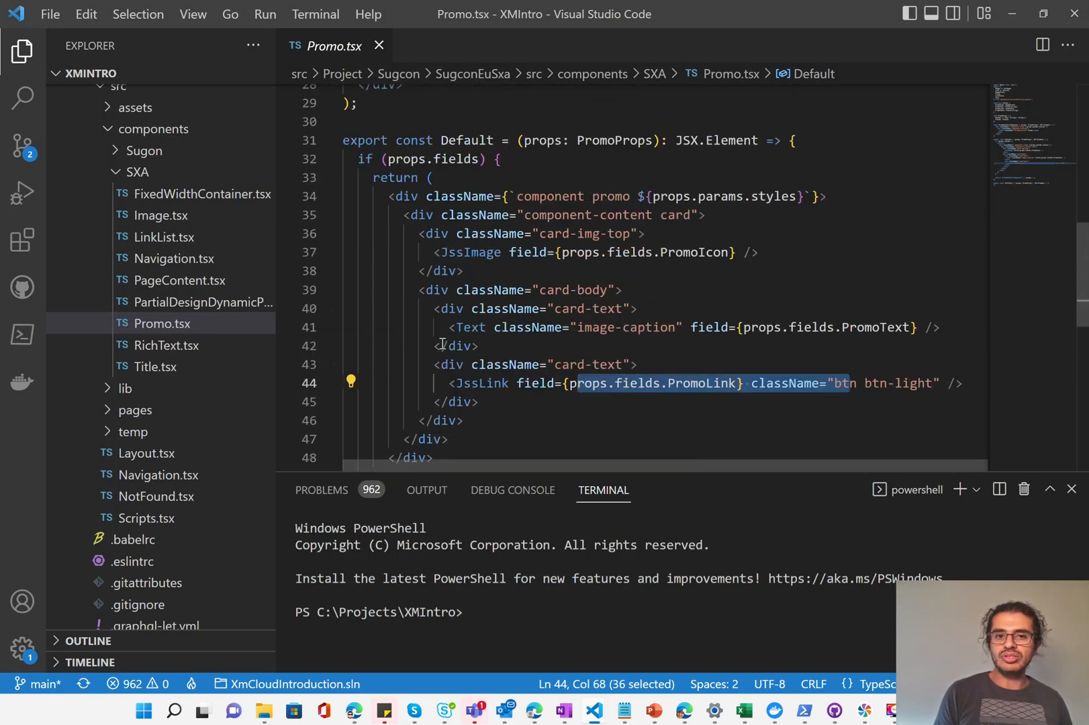
{"action": "left_click", "coordinate": [331, 361]}
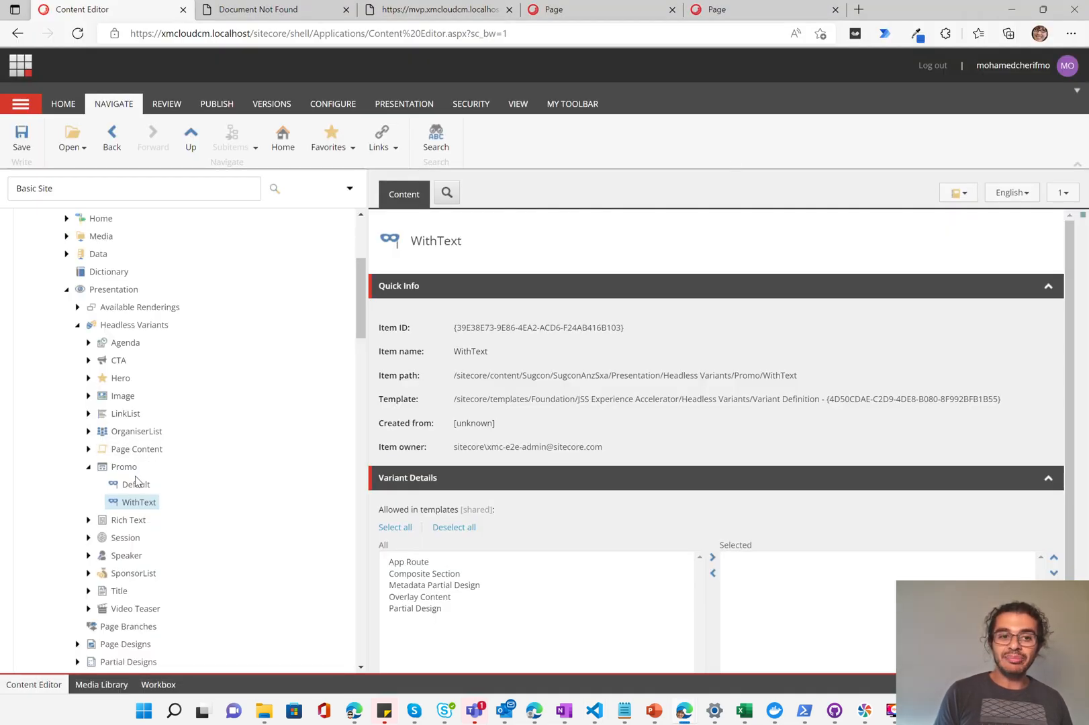
- View the Promo Default variant item, then select the SugconAnzSxa Home page item
{"action": "left_click", "coordinate": [135, 485]}
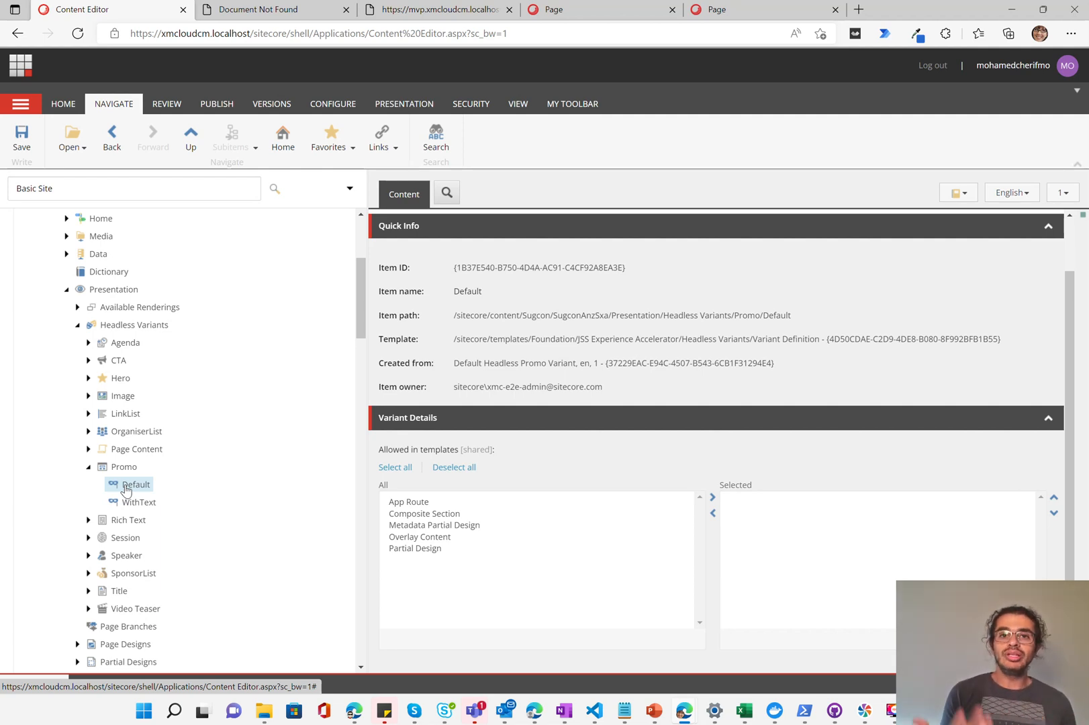
{"action": "mouse_move", "coordinate": [11, 138]}
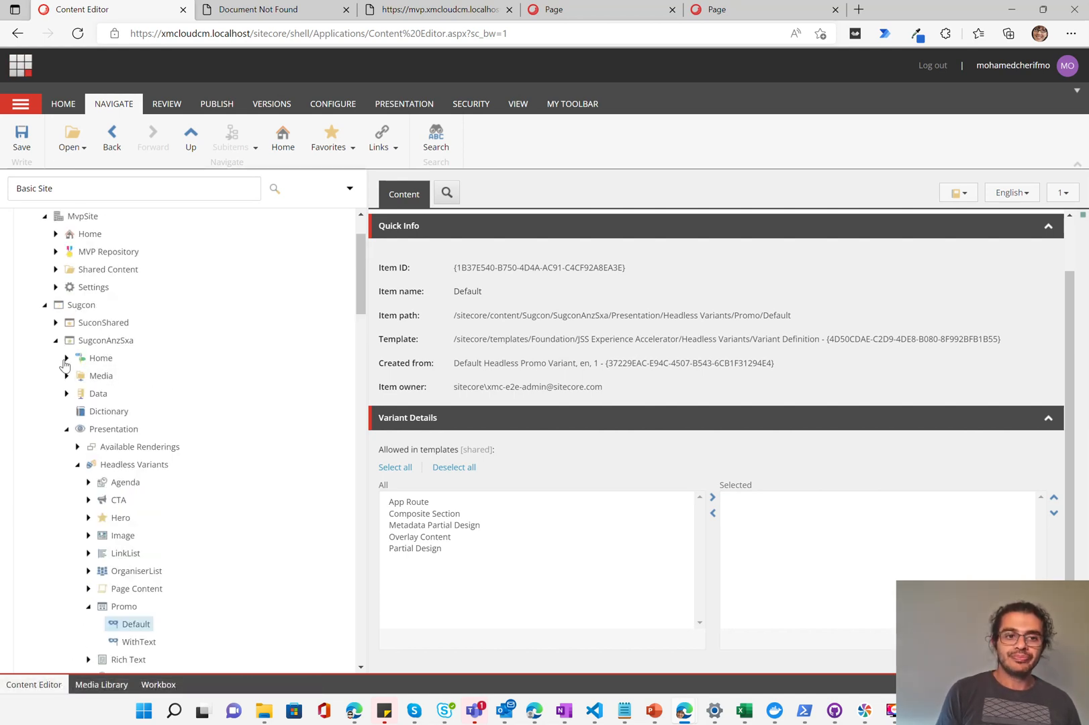
{"action": "left_click", "coordinate": [65, 358]}
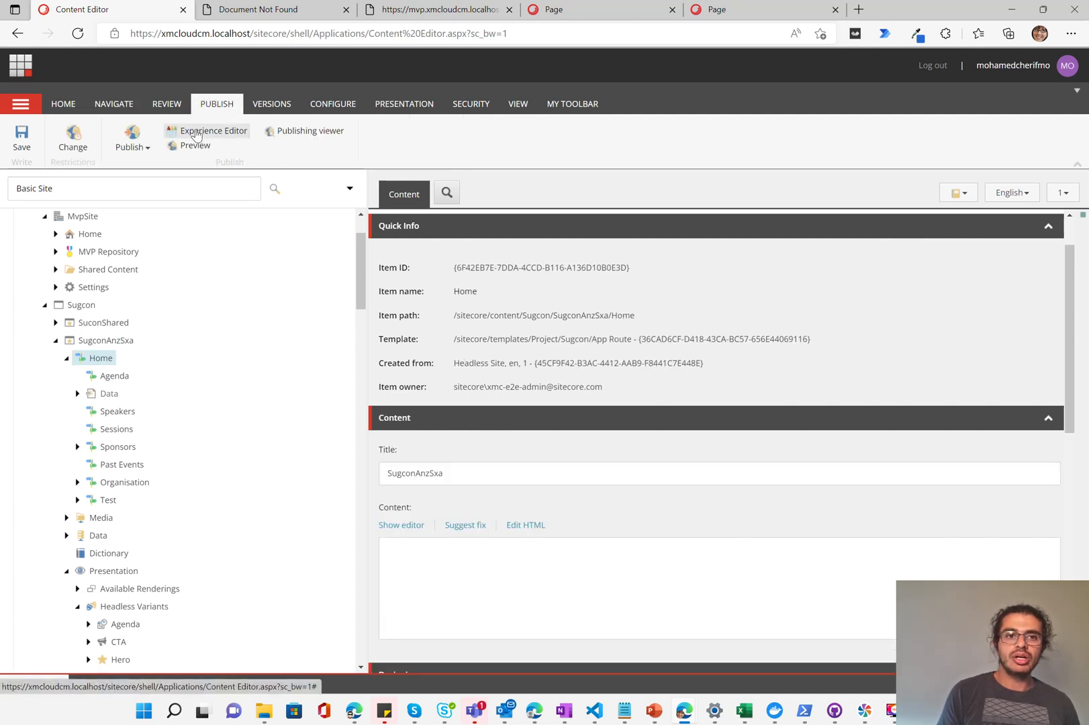
- Launch Home in Experience Editor, then scroll the tree to System > Settings > Feature > Headless Experience Accelerator > Basic Site
{"action": "left_click", "coordinate": [214, 130]}
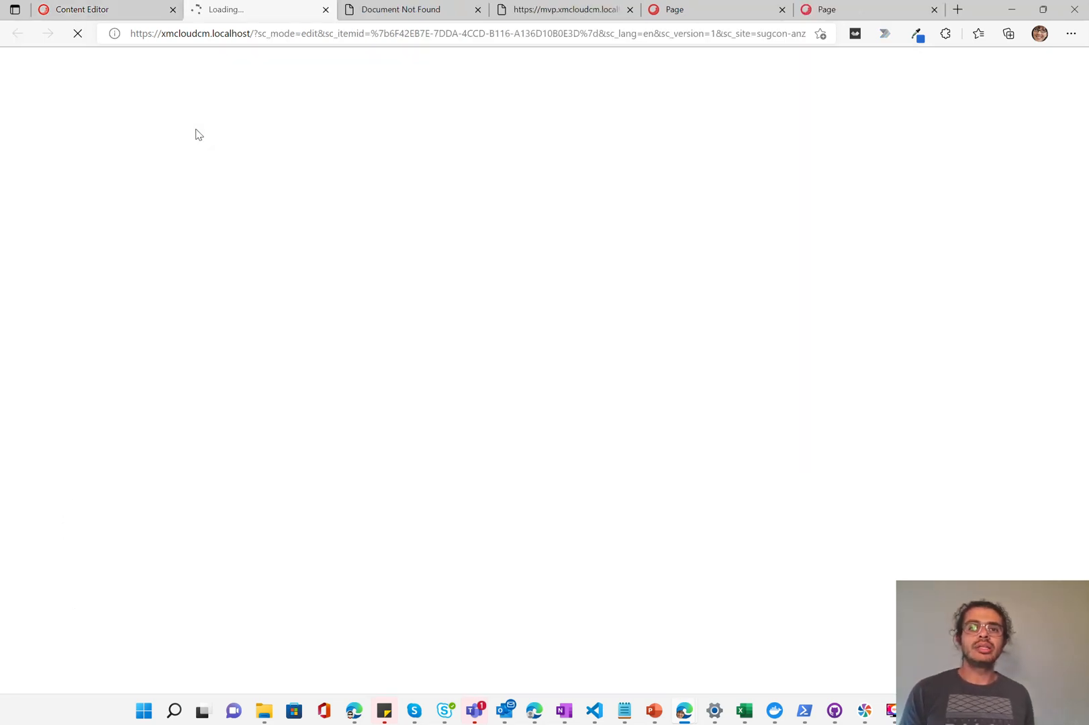
{"action": "left_click", "coordinate": [479, 10]}
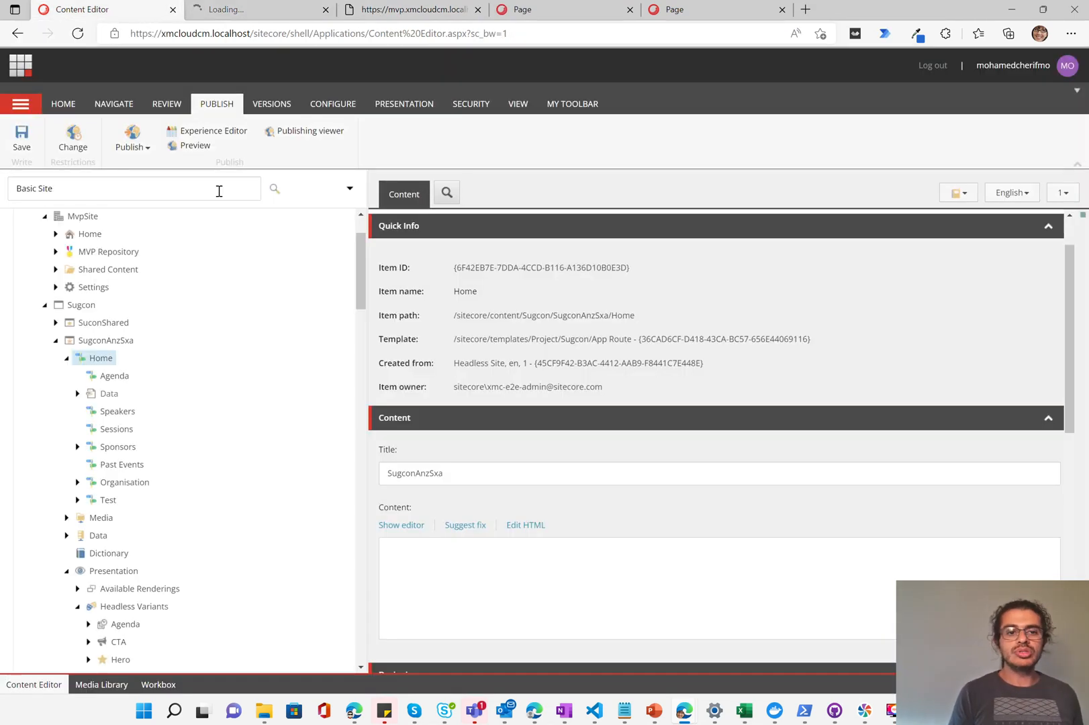
{"action": "scroll", "scroll_direction": "down", "scroll_amount": 3}
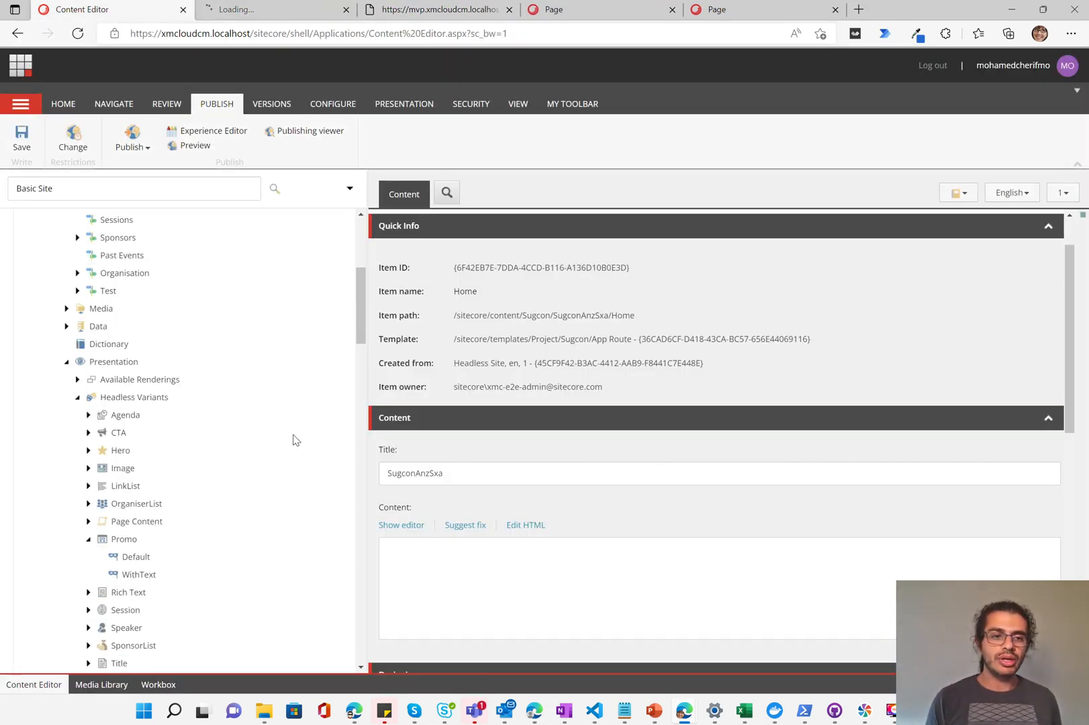
{"action": "scroll", "scroll_direction": "down", "scroll_amount": 3}
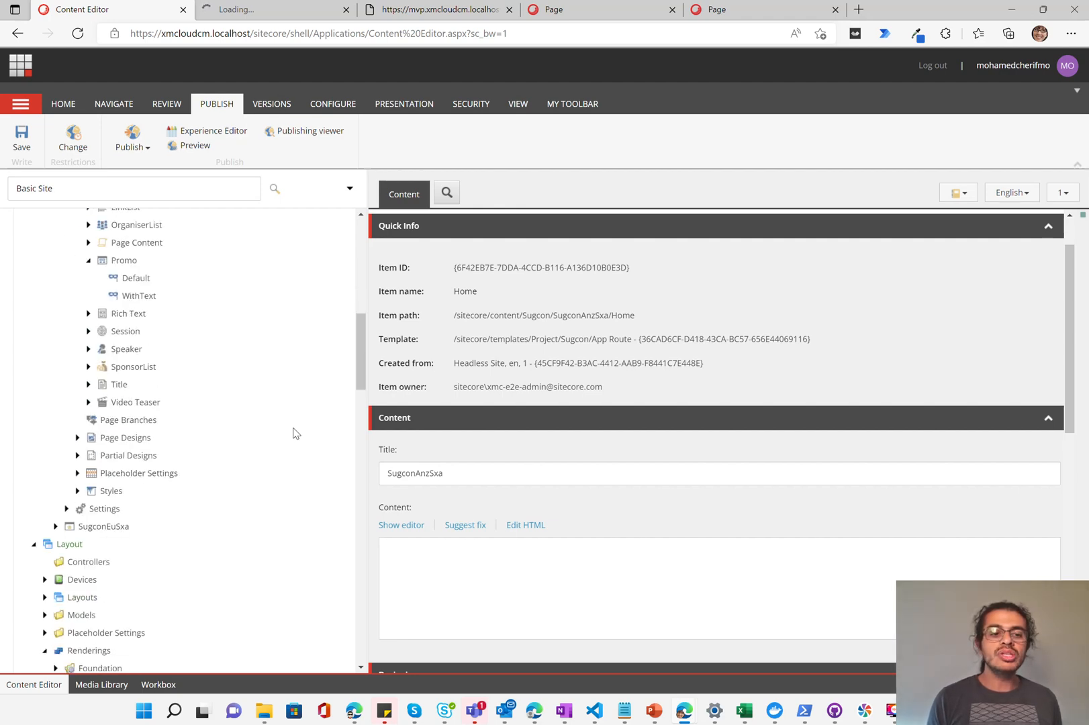
{"action": "scroll", "scroll_direction": "down", "scroll_amount": 3}
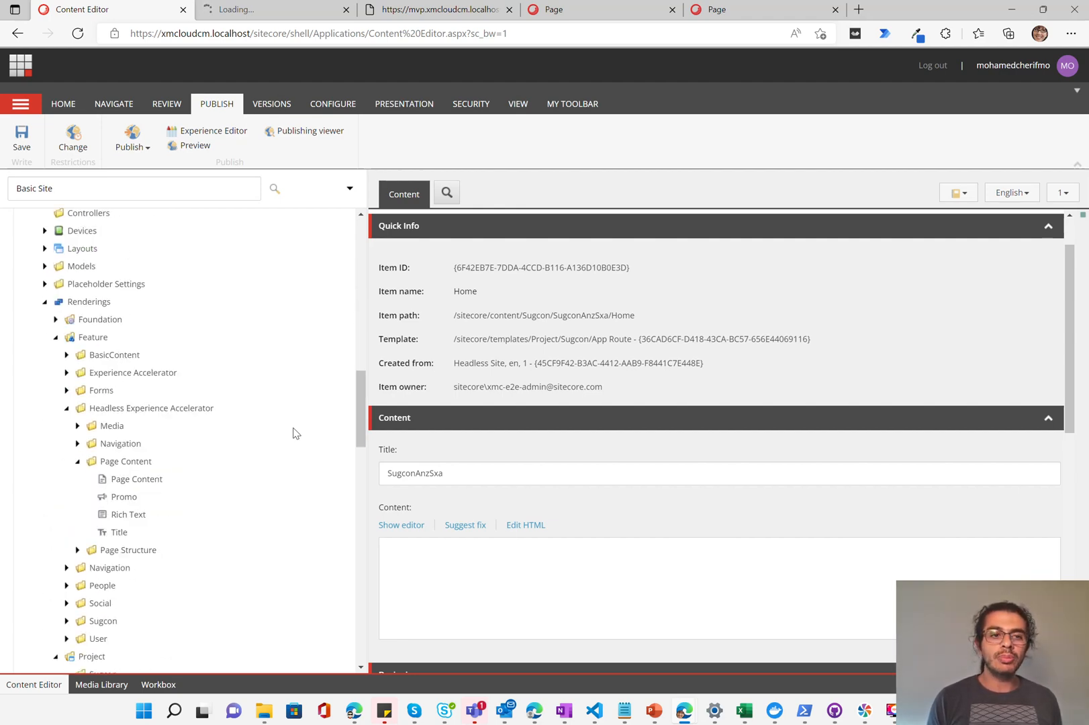
{"action": "scroll", "scroll_direction": "down", "scroll_amount": 3}
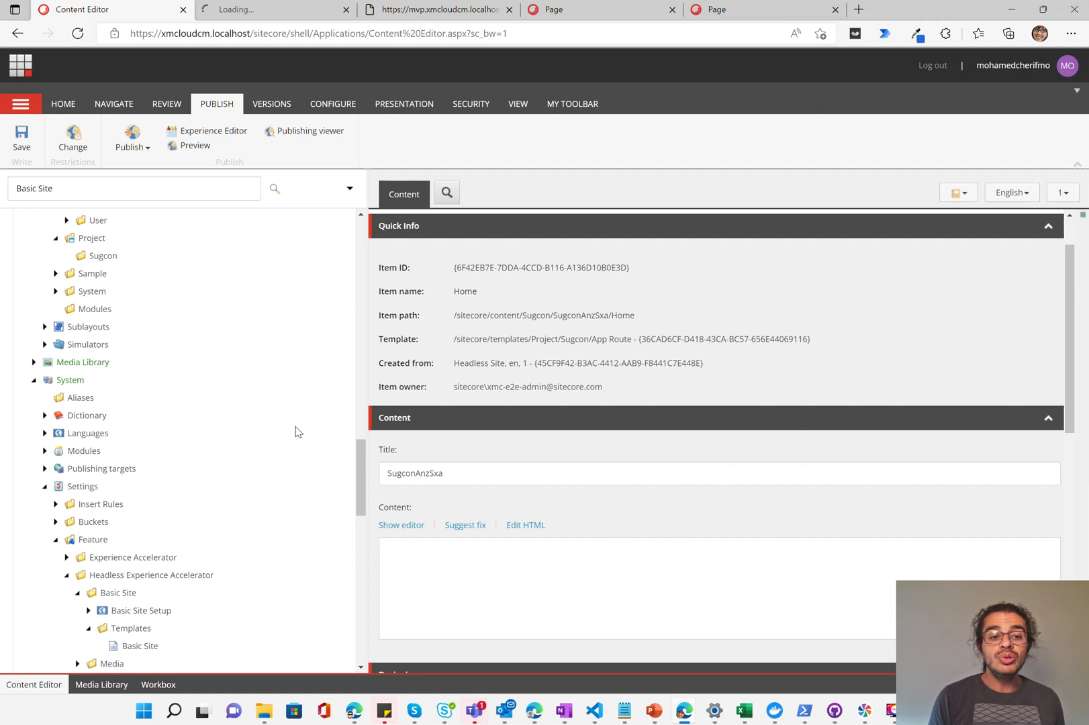
{"action": "scroll", "scroll_direction": "down", "scroll_amount": 3}
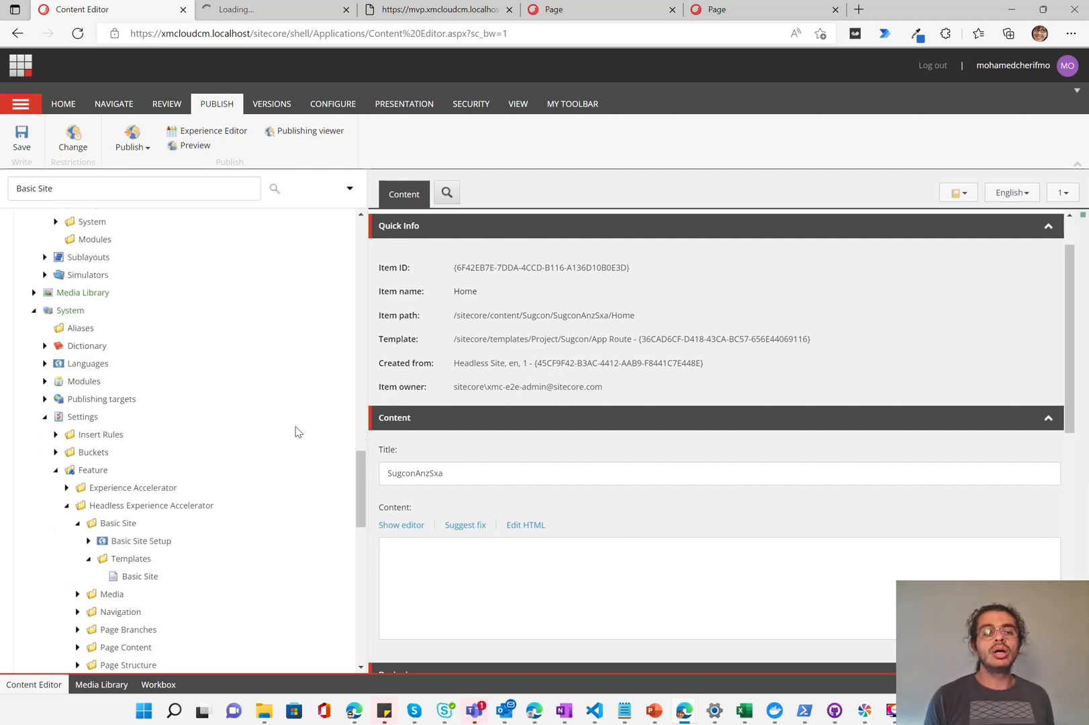
{"action": "mouse_move", "coordinate": [282, 436]}
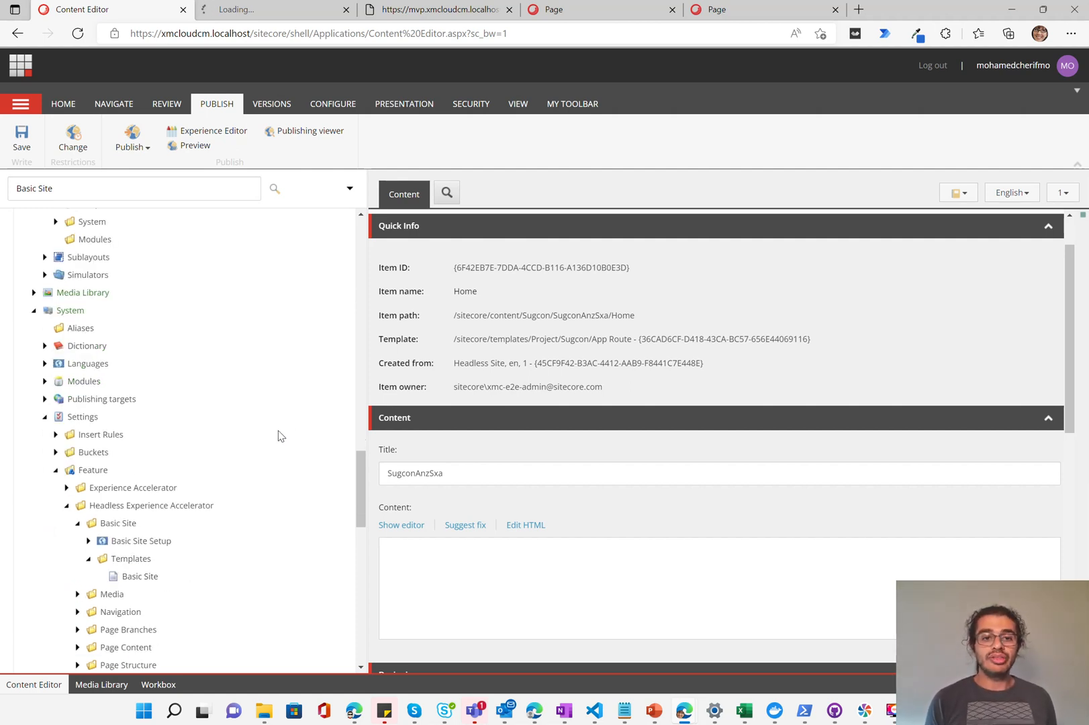
{"action": "scroll", "scroll_direction": "down", "scroll_amount": 3}
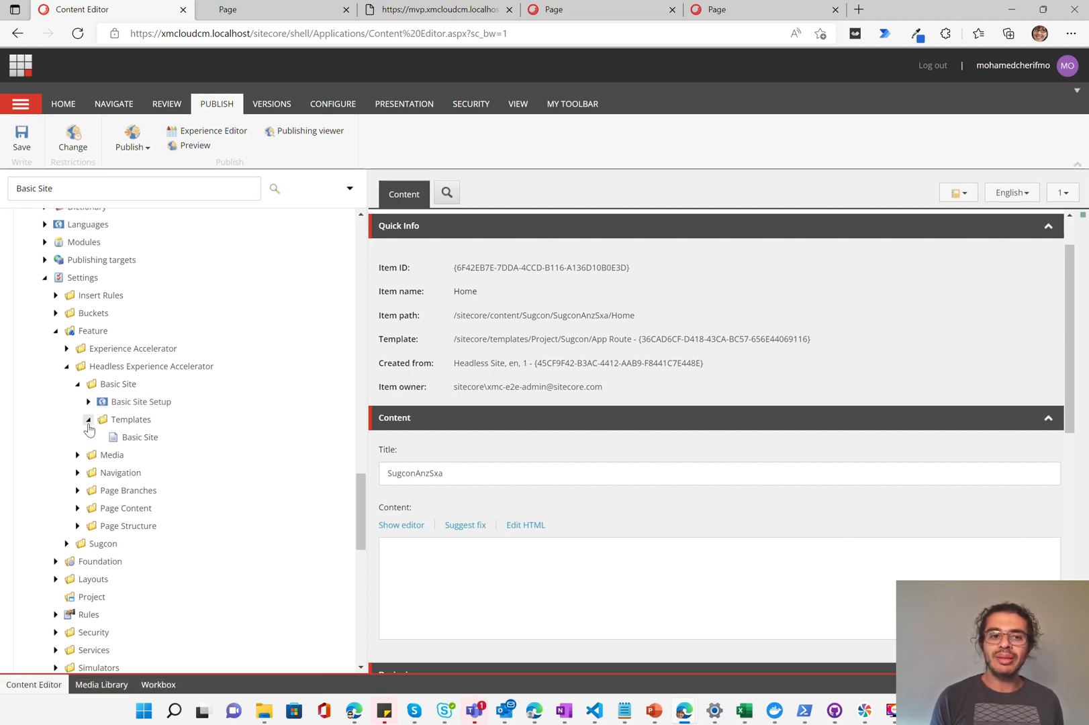
{"action": "left_click", "coordinate": [89, 422]}
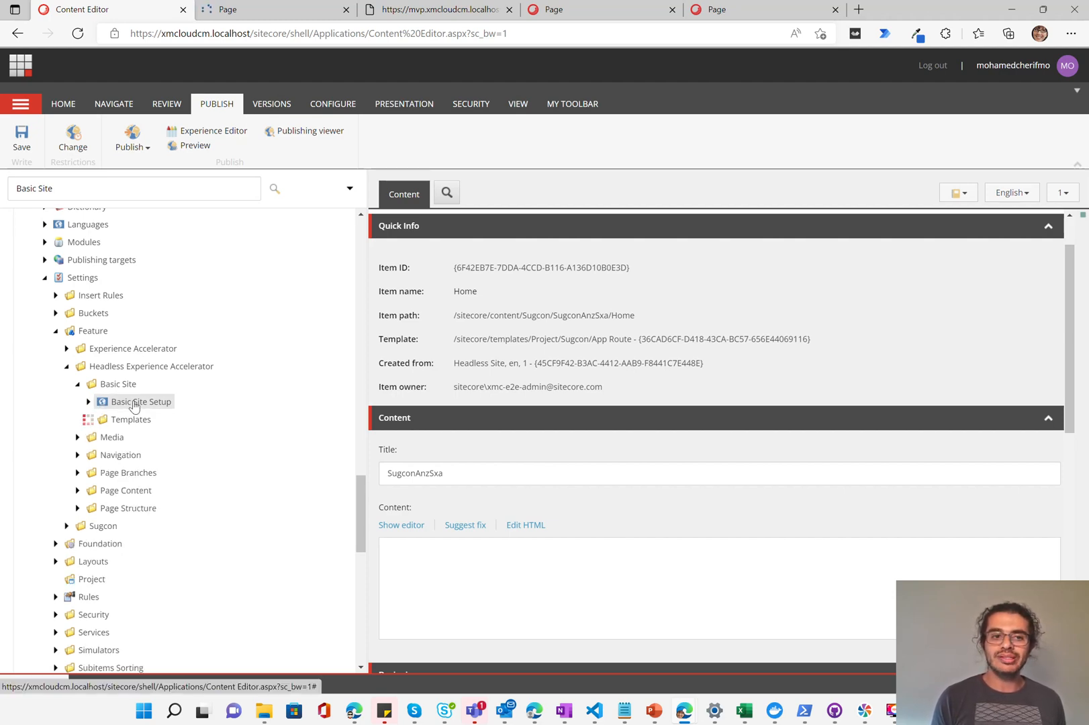
{"action": "scroll", "scroll_direction": "down", "scroll_amount": 3}
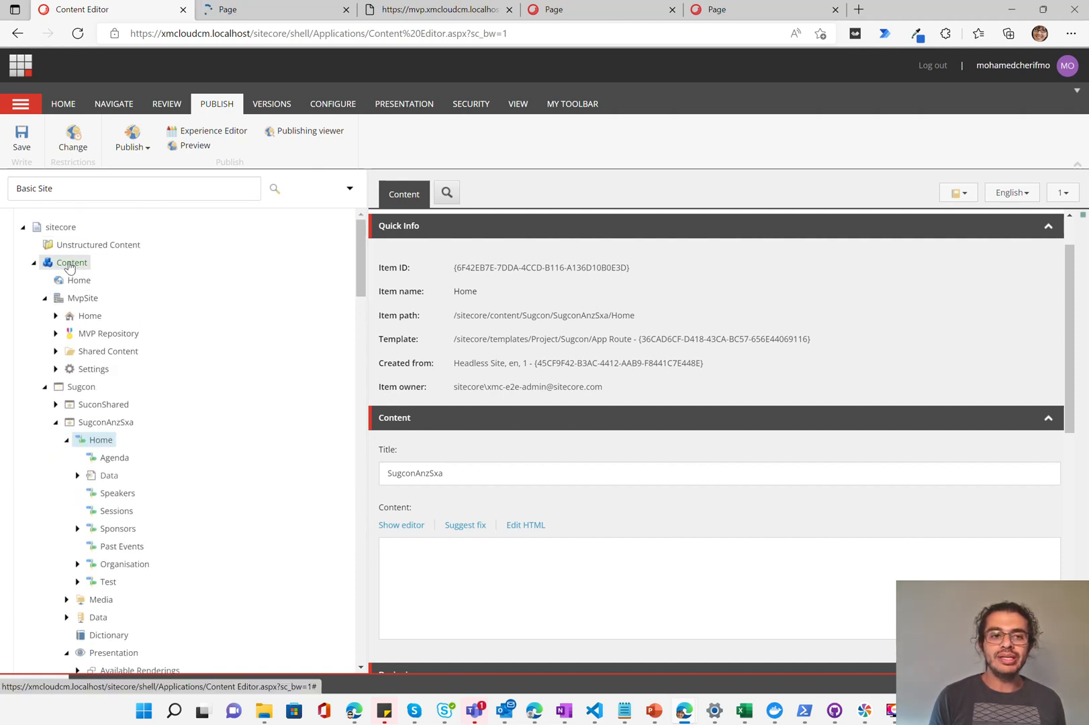
{"action": "mouse_move", "coordinate": [90, 271]}
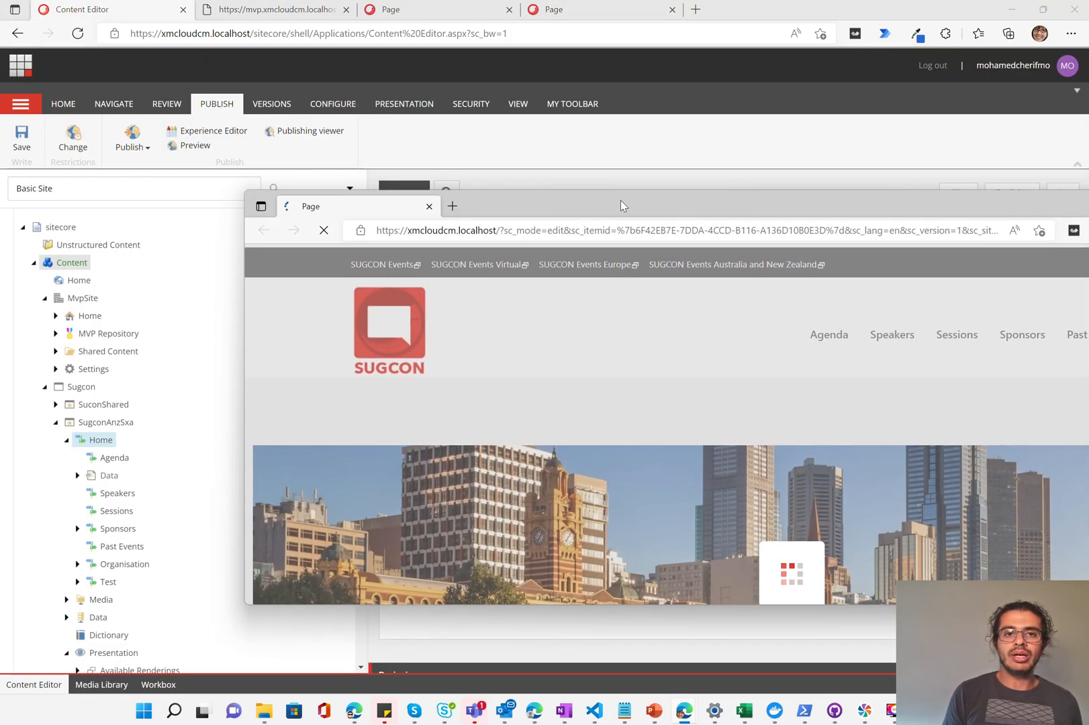
{"action": "left_click", "coordinate": [428, 207]}
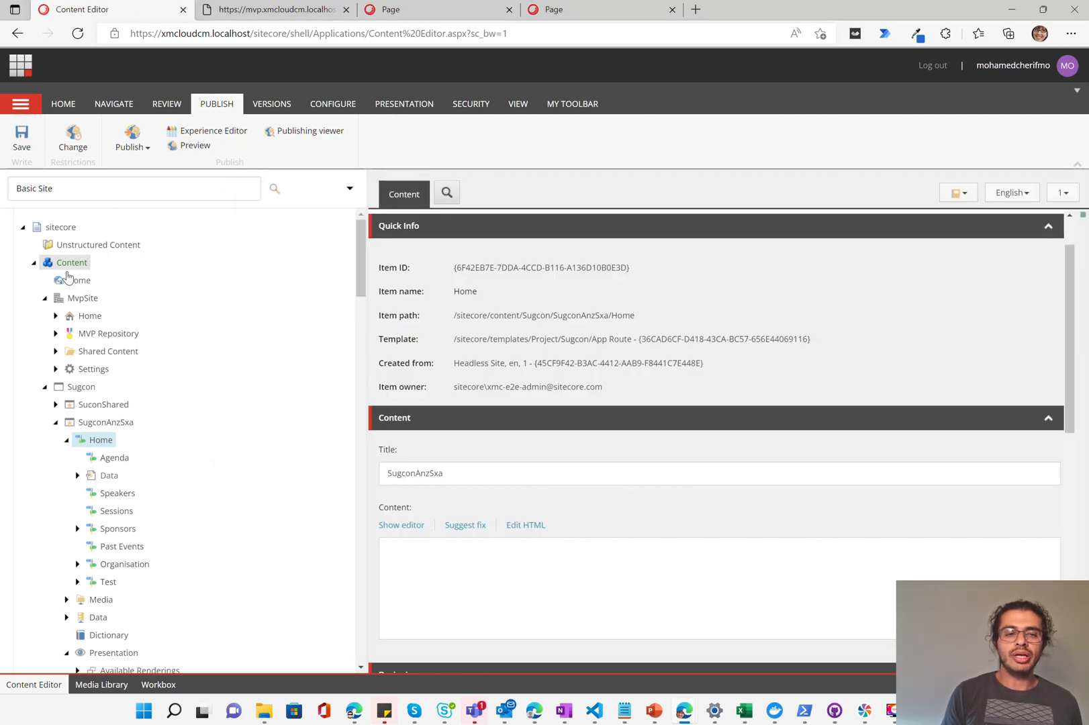
{"action": "mouse_move", "coordinate": [589, 458]}
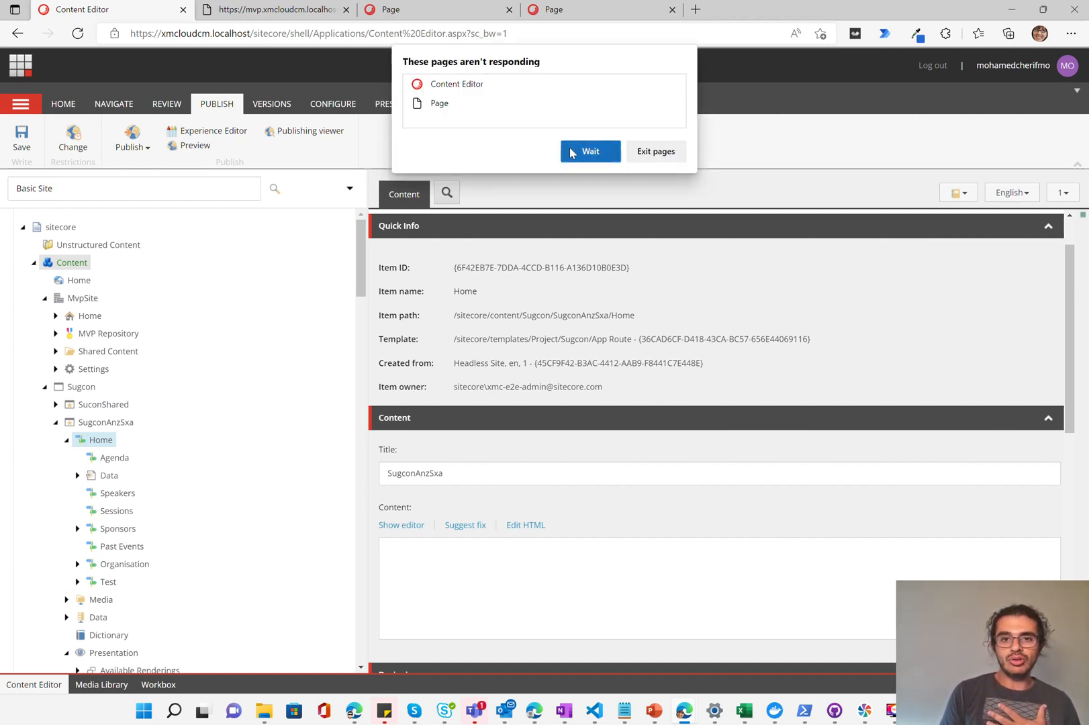
{"action": "left_click", "coordinate": [589, 152]}
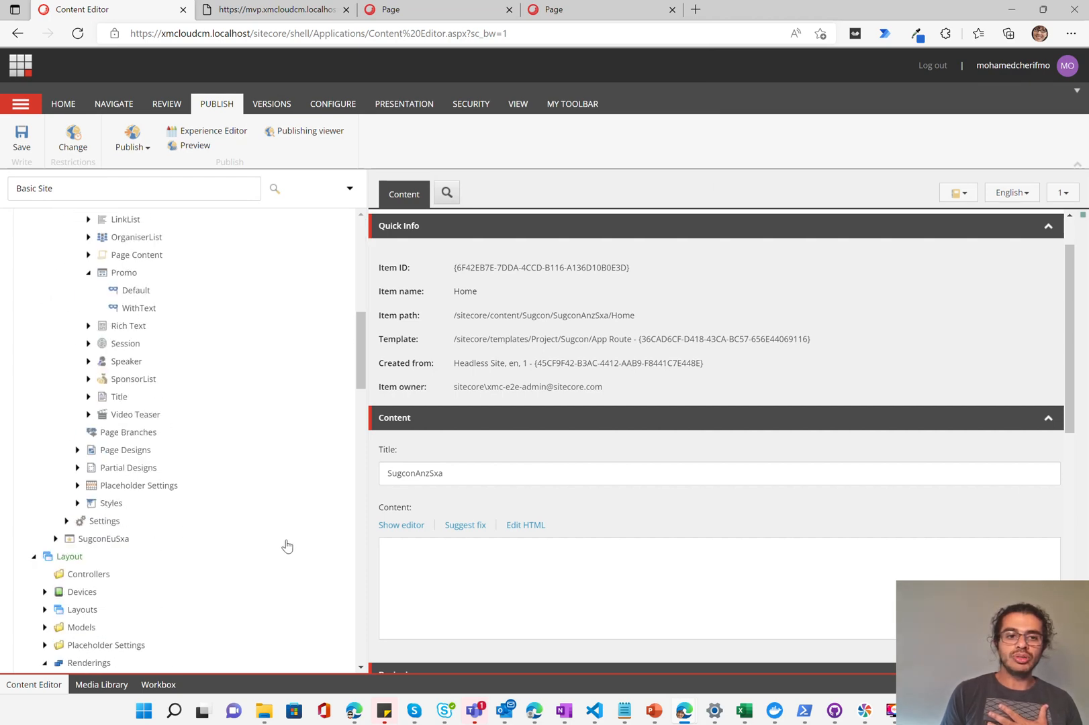
{"action": "scroll", "scroll_direction": "up", "scroll_amount": 3}
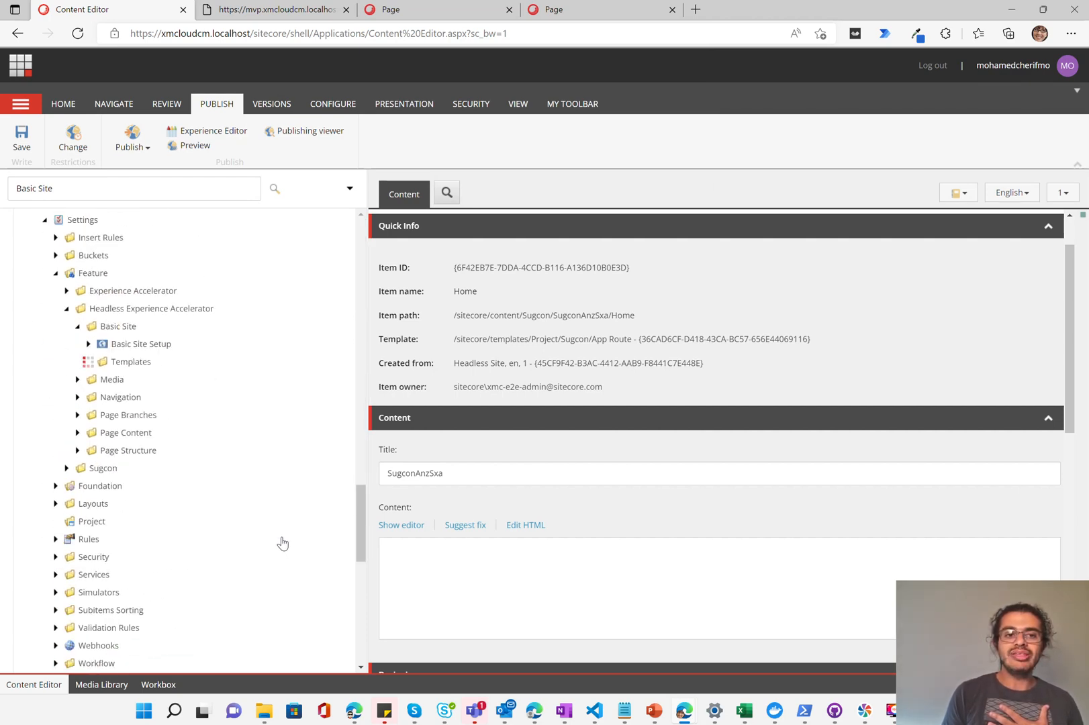
{"action": "mouse_move", "coordinate": [134, 367]}
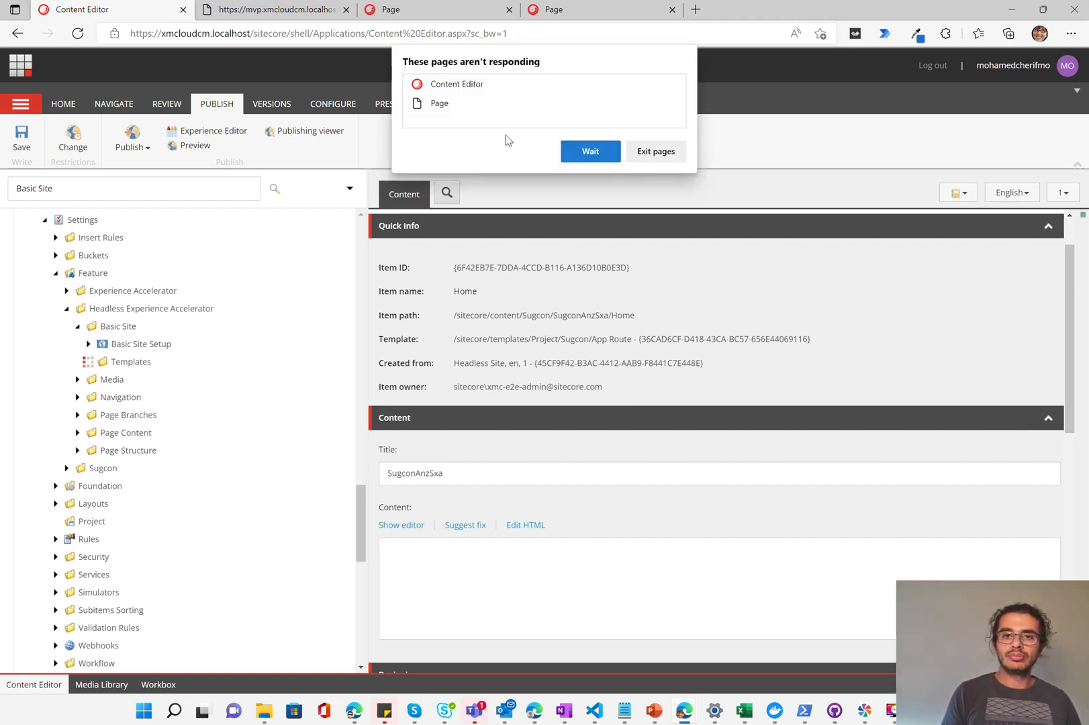
- Review the Modules tab of the Create a new Headless site dialog, then cancel without creating a site
{"action": "left_click", "coordinate": [590, 152]}
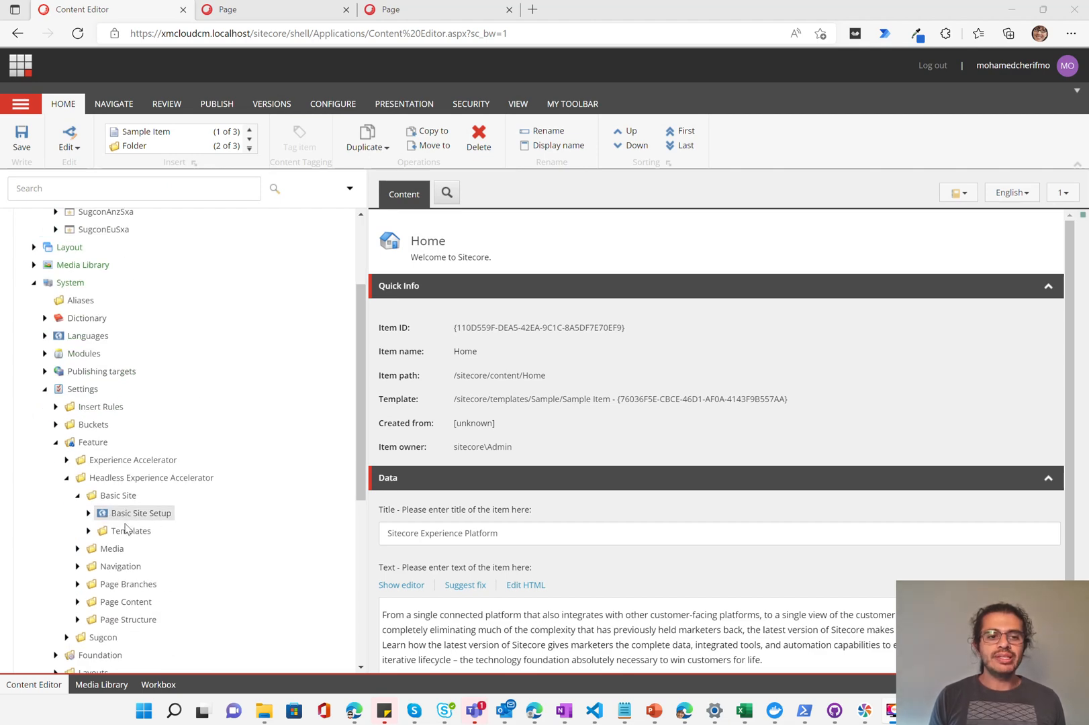
{"action": "scroll", "scroll_direction": "up", "scroll_amount": 3}
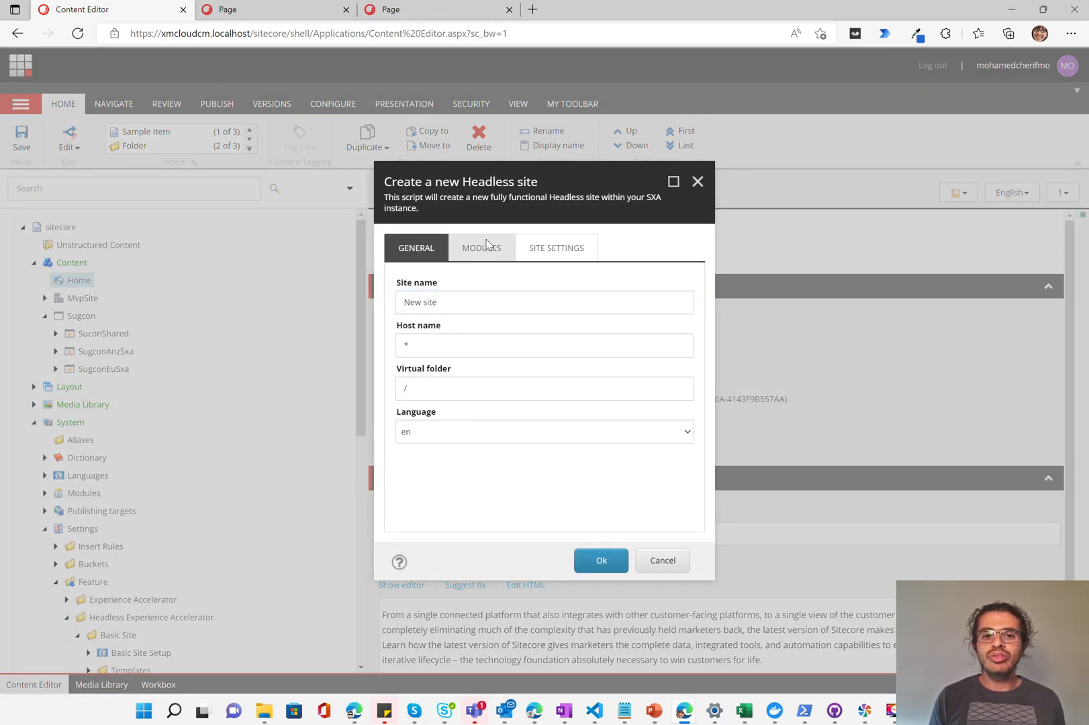
{"action": "left_click", "coordinate": [481, 247]}
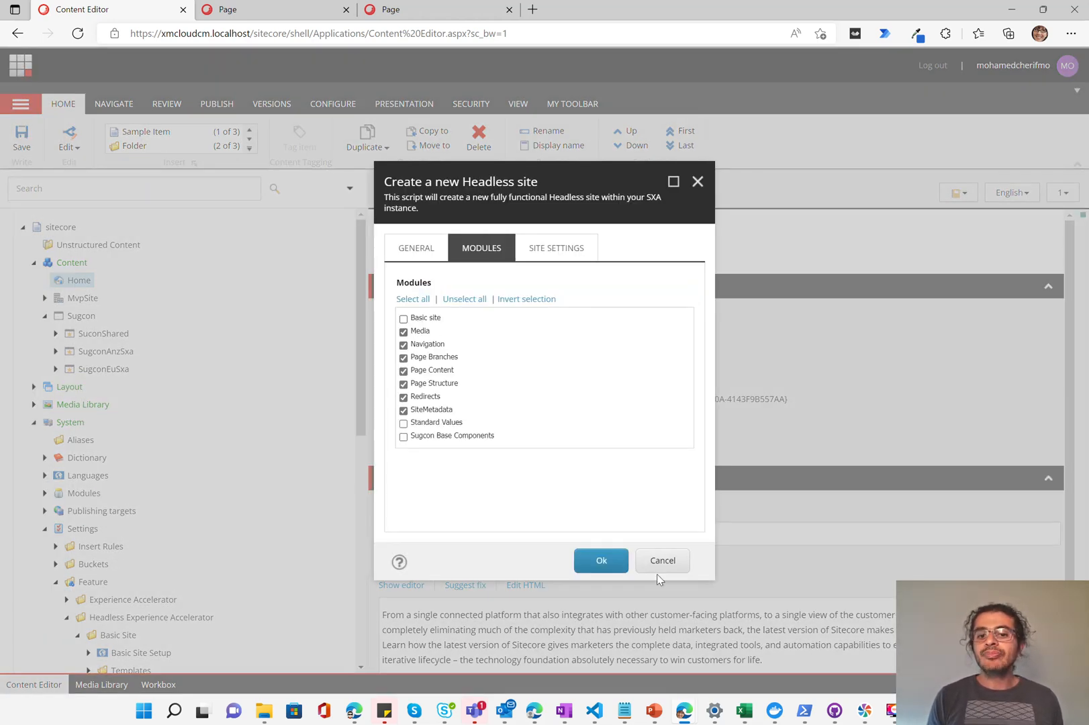
{"action": "mouse_move", "coordinate": [472, 402]}
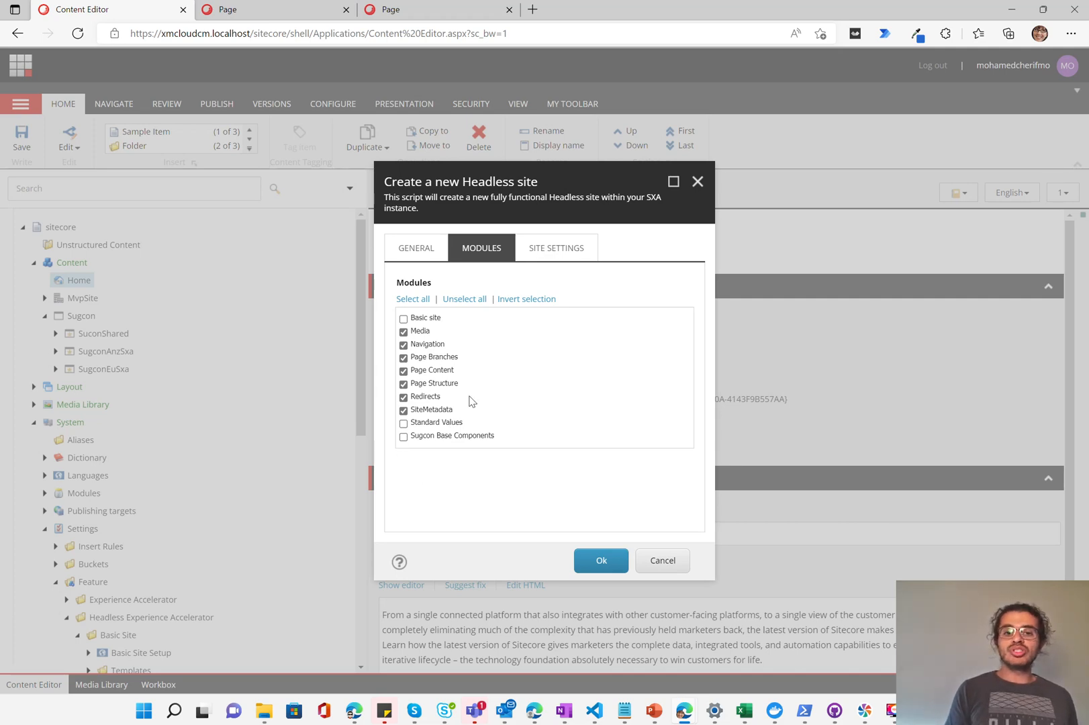
{"action": "mouse_move", "coordinate": [661, 560]}
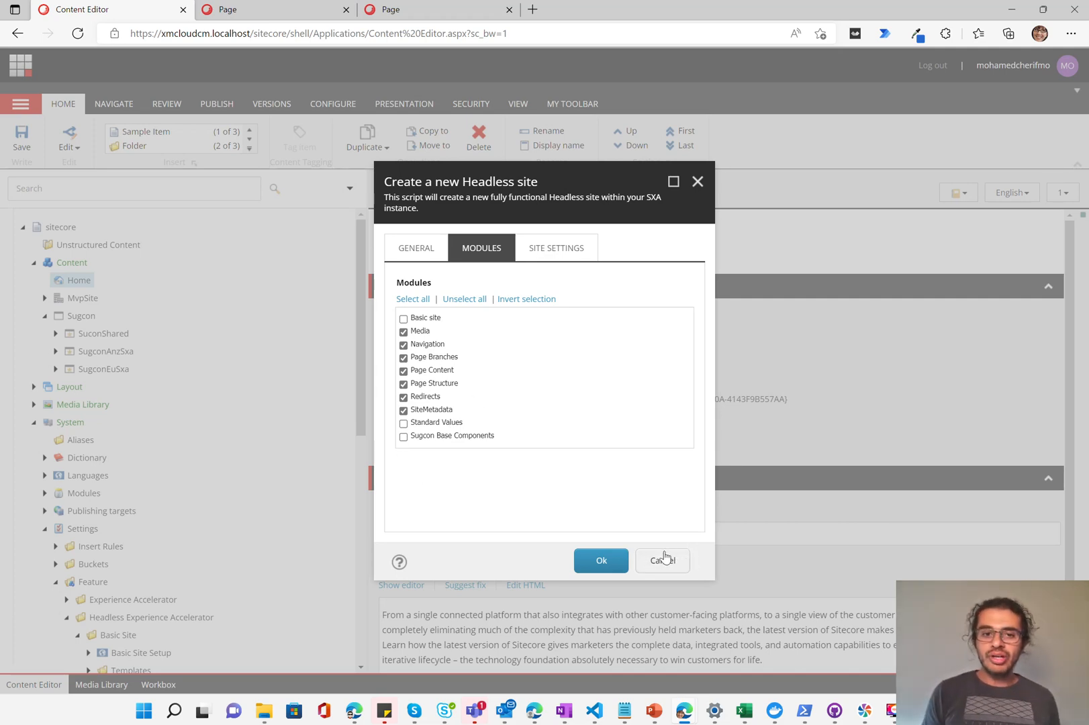
{"action": "left_click", "coordinate": [661, 560]}
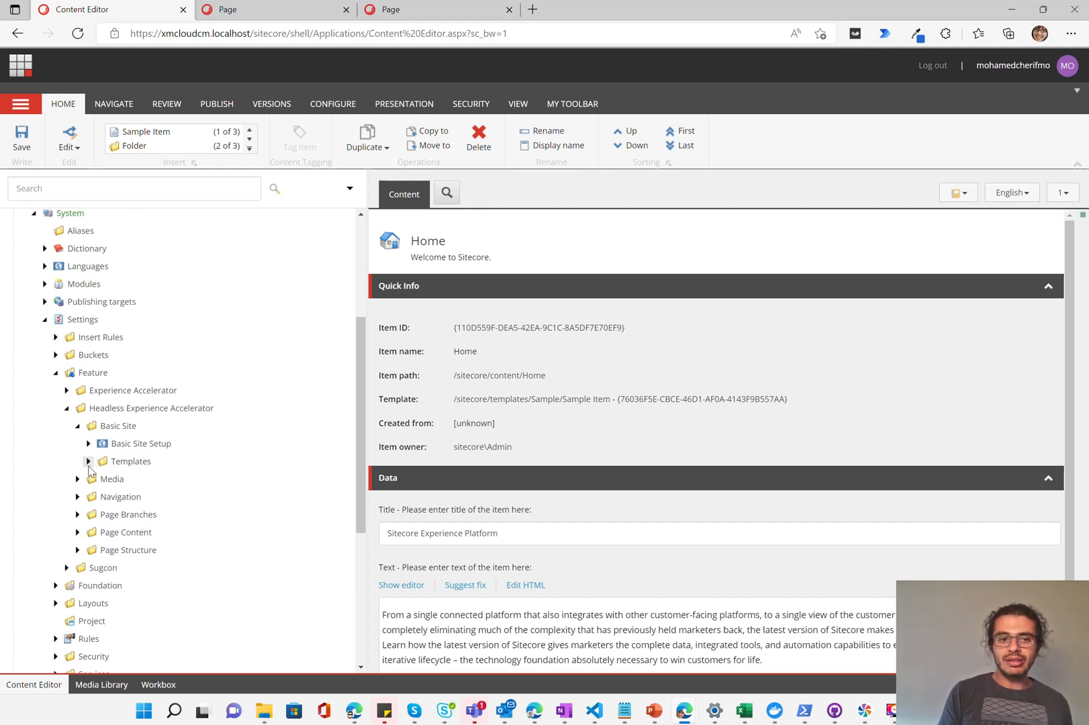
- Review the Basic Site template's tenant and site modules and expand Basic Site Setup
{"action": "left_click", "coordinate": [87, 461]}
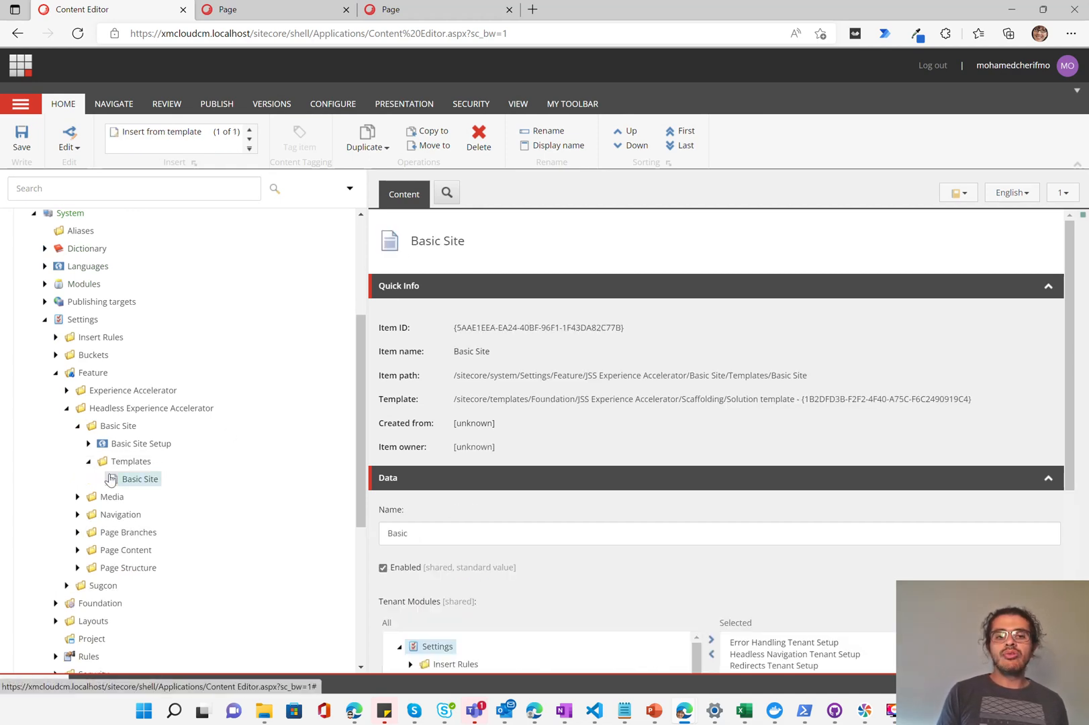
{"action": "scroll", "scroll_direction": "down", "scroll_amount": 3}
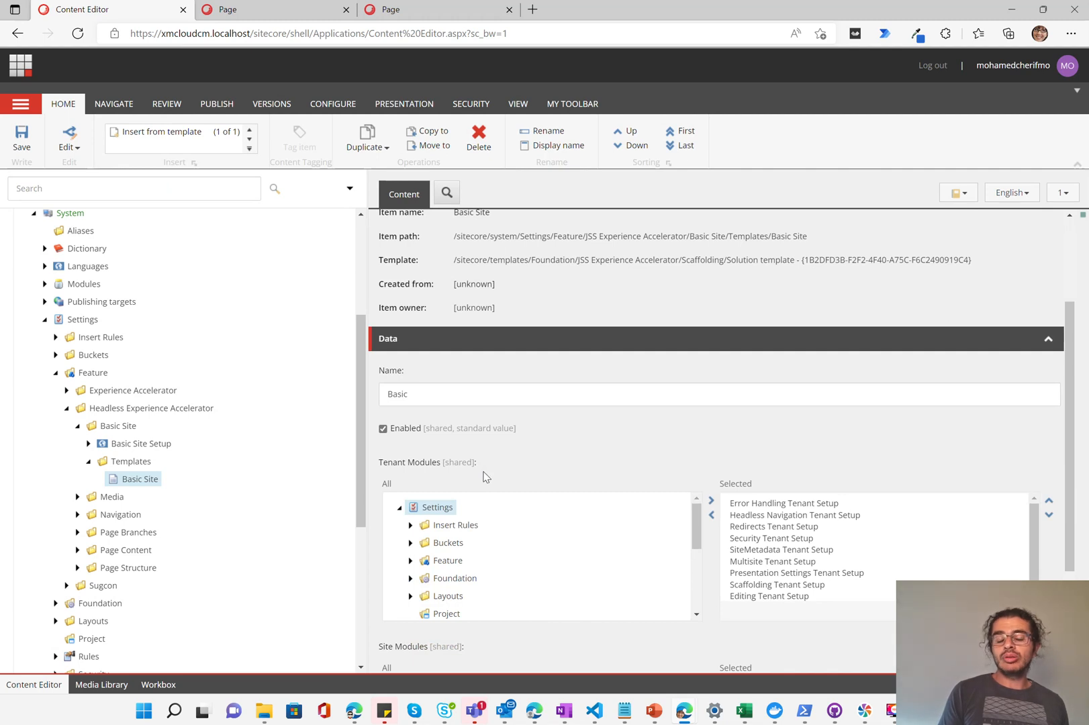
{"action": "mouse_move", "coordinate": [568, 477]}
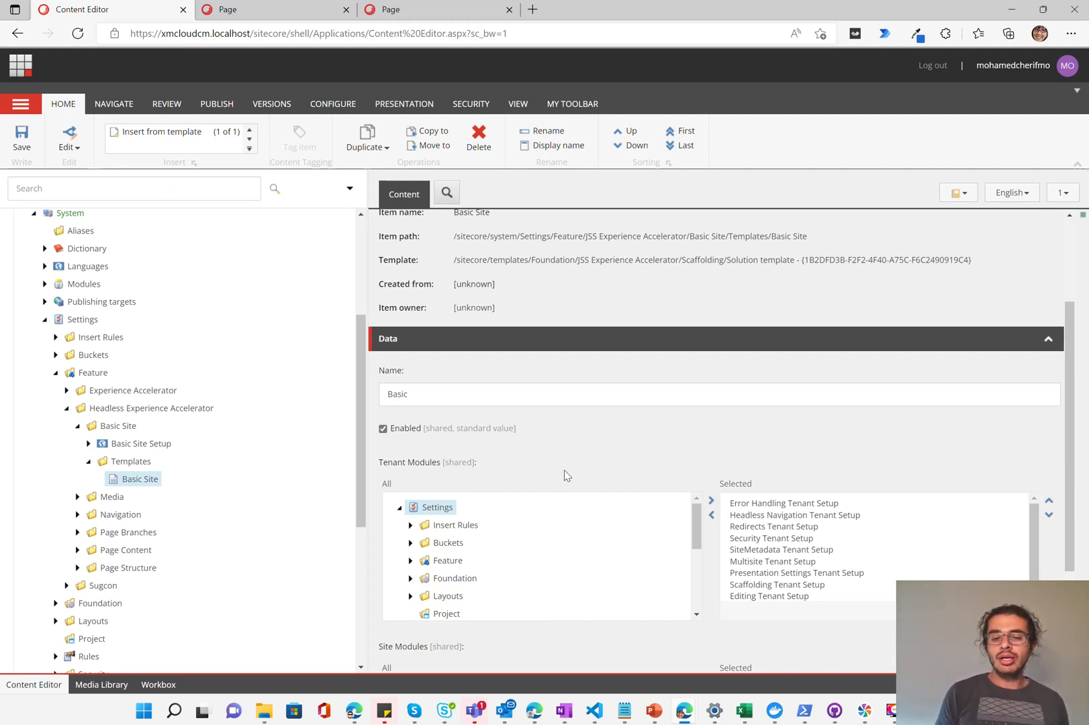
{"action": "scroll", "scroll_direction": "down", "scroll_amount": 3}
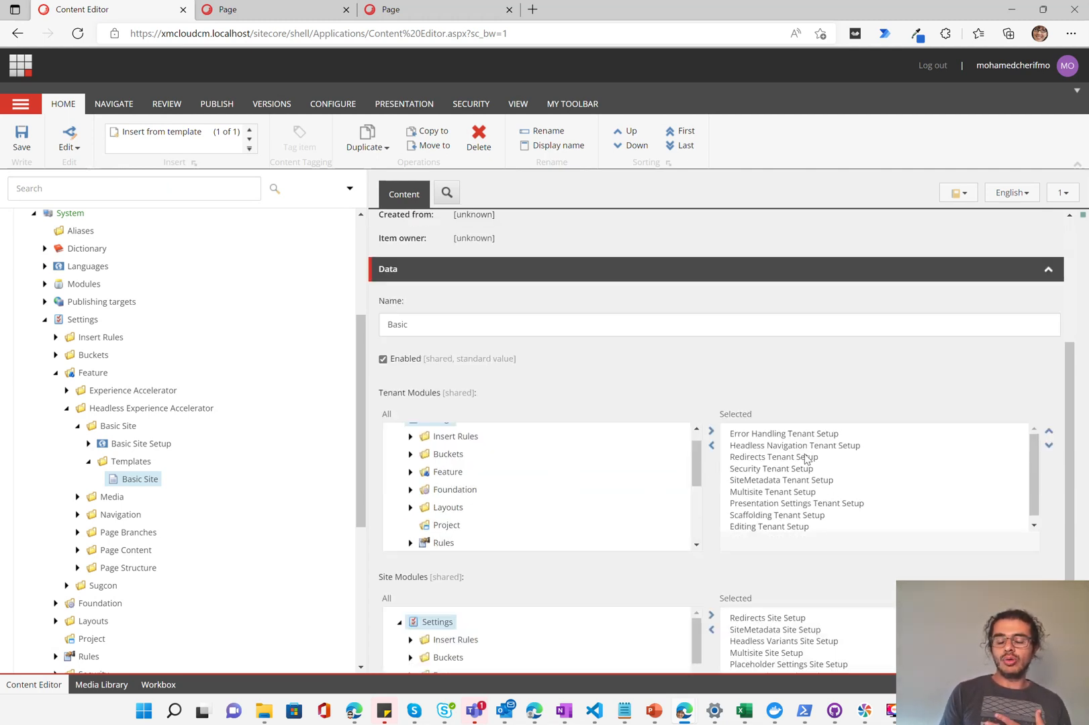
{"action": "scroll", "scroll_direction": "down", "scroll_amount": 3}
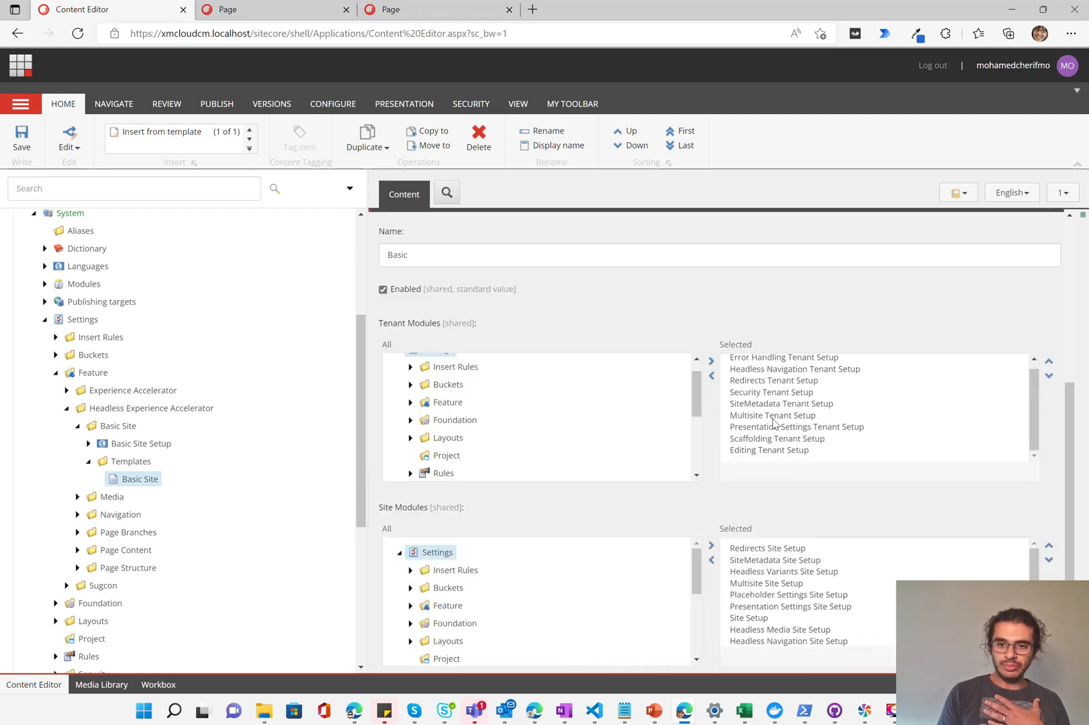
{"action": "scroll", "scroll_direction": "up", "scroll_amount": 3}
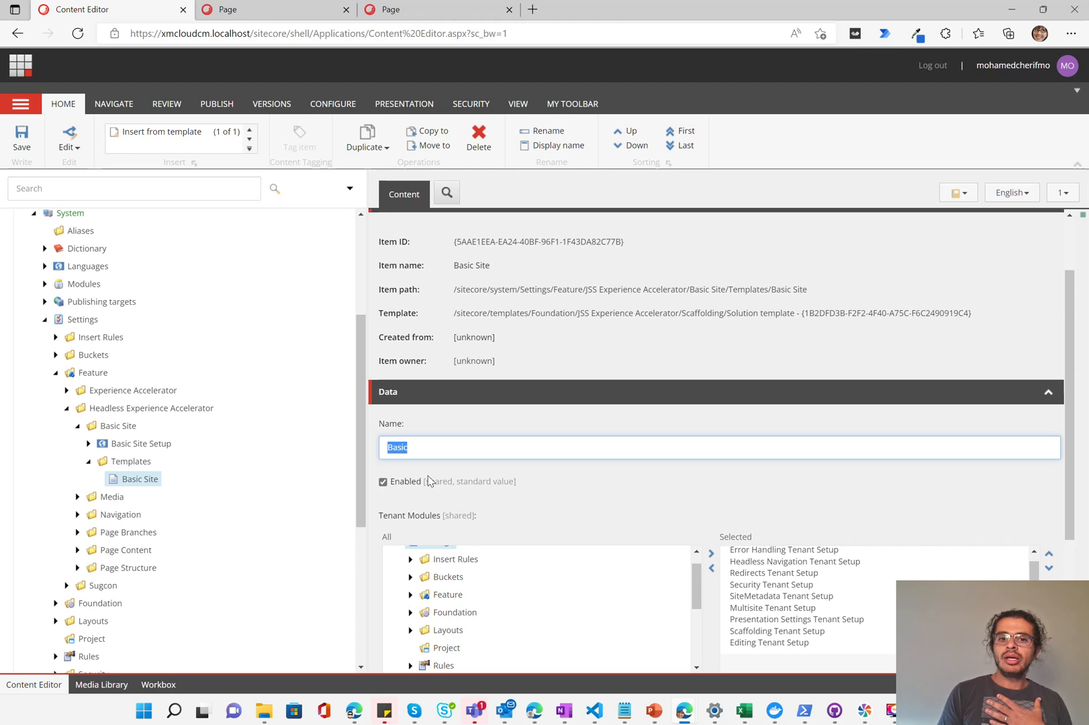
{"action": "scroll", "scroll_direction": "down", "scroll_amount": 3}
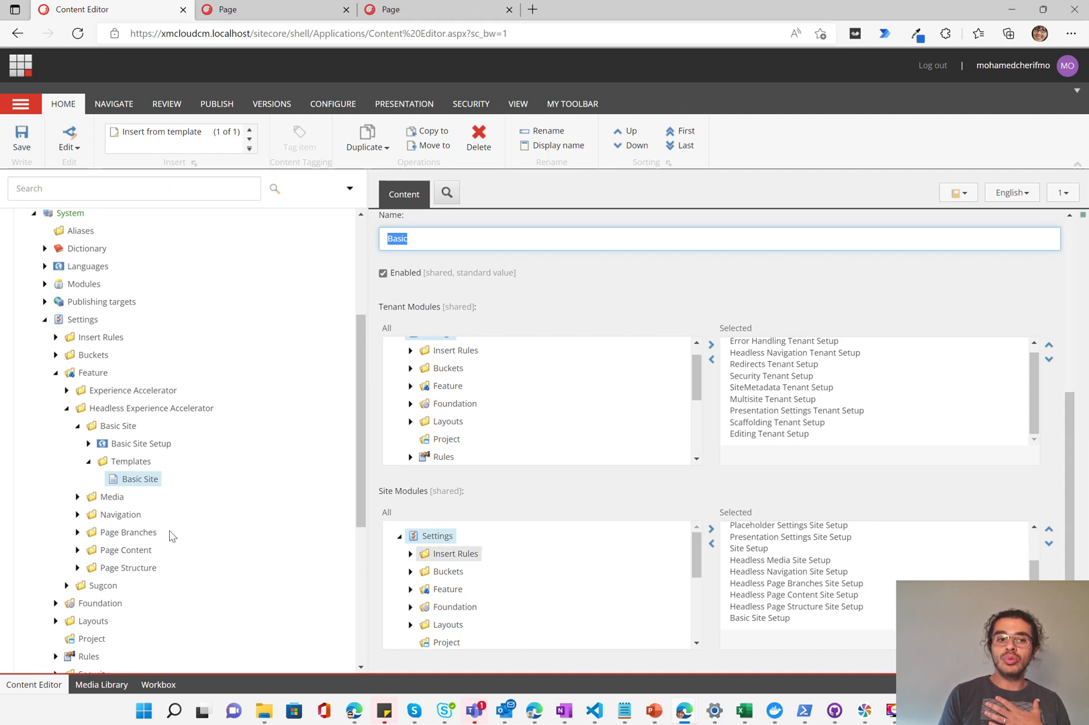
{"action": "left_click", "coordinate": [88, 443]}
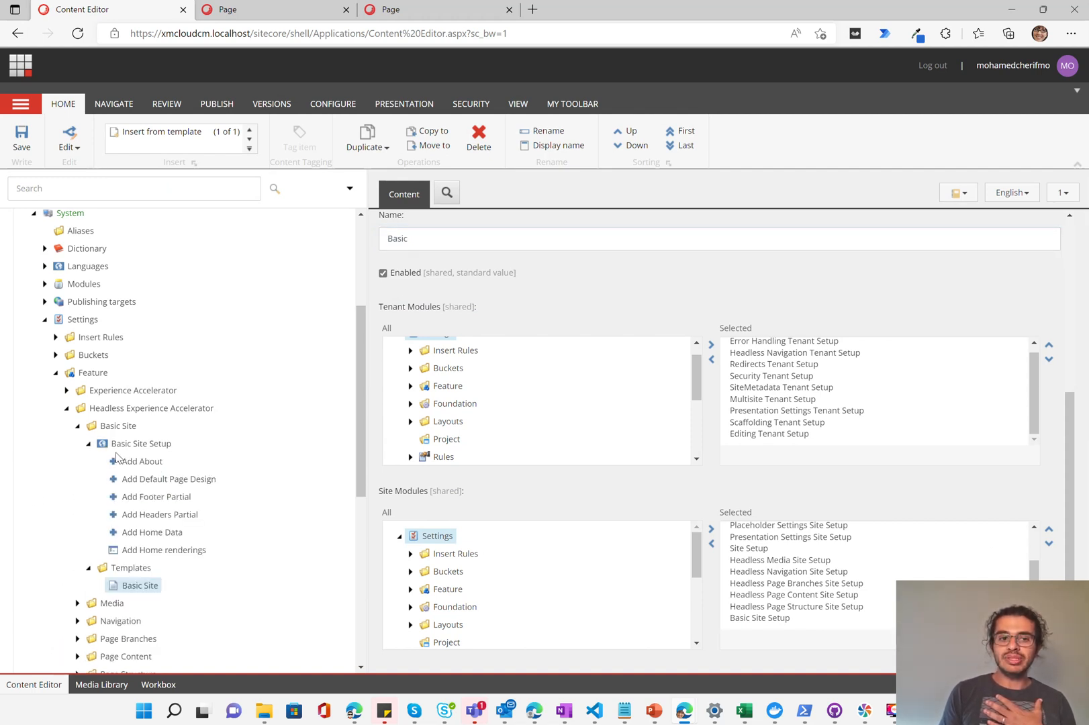
- Inspect the setup steps Add About, Add Default Page Design, Add Home Data and Add Home renderings in turn
{"action": "left_click", "coordinate": [142, 443]}
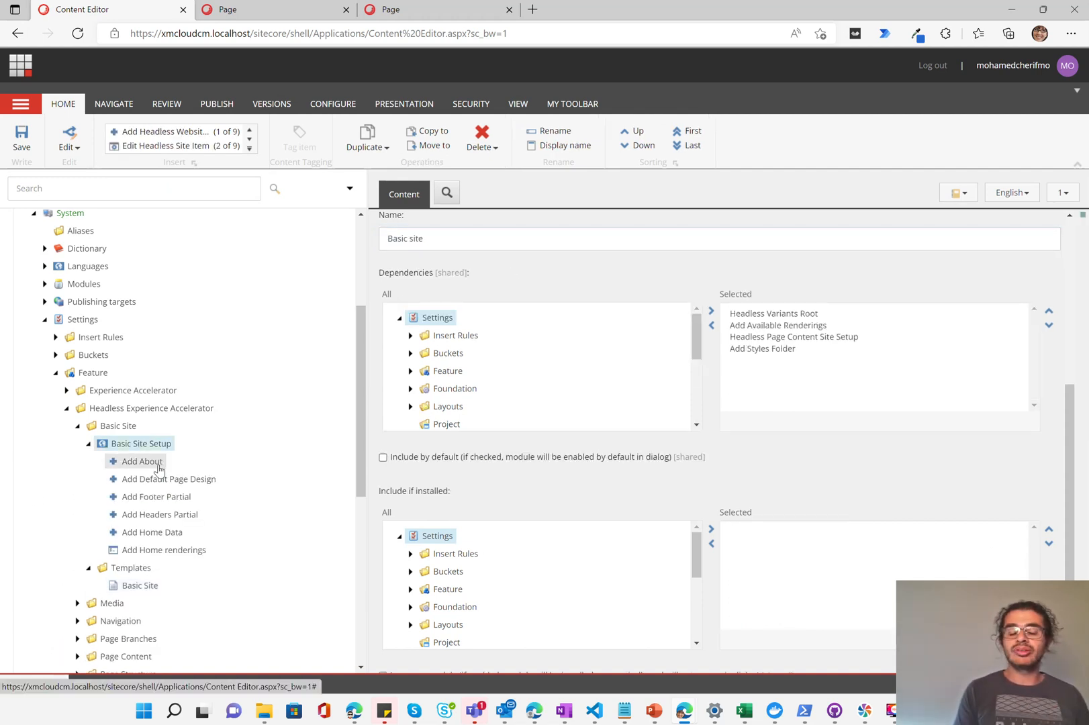
{"action": "left_click", "coordinate": [141, 460]}
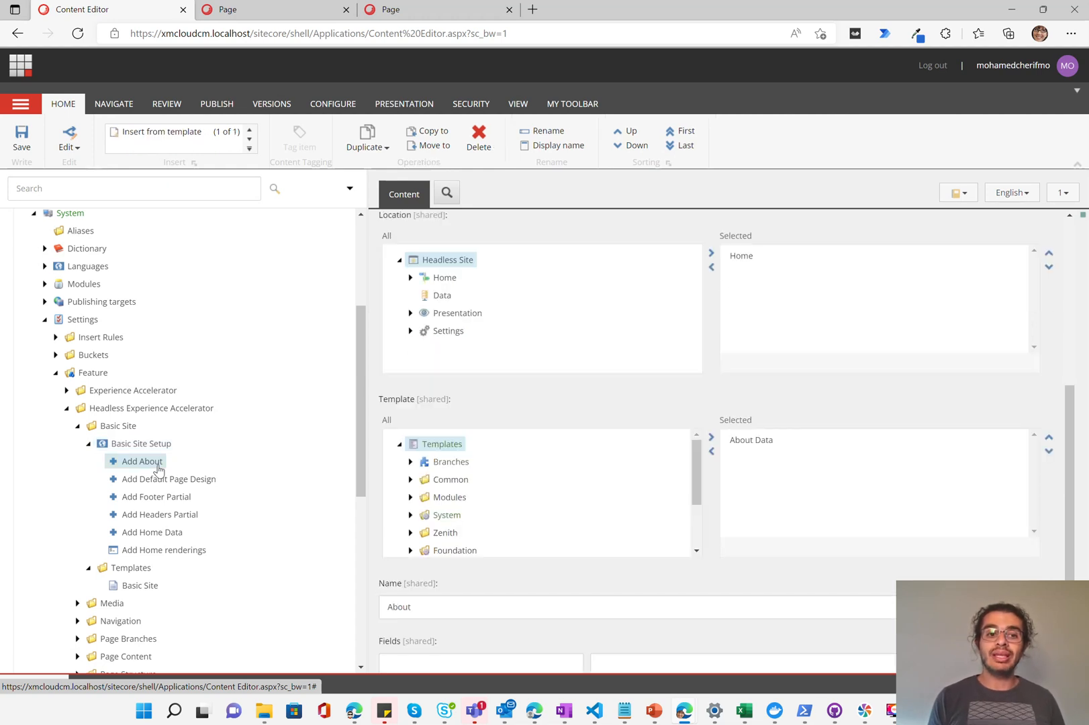
{"action": "mouse_move", "coordinate": [168, 489]}
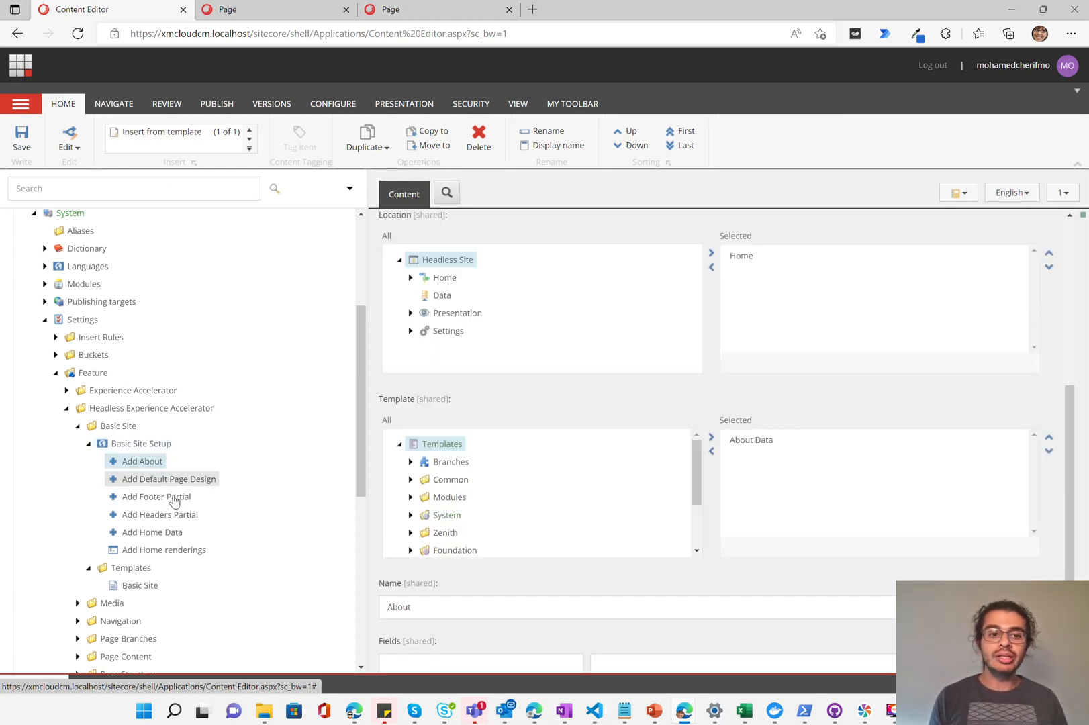
{"action": "left_click", "coordinate": [168, 478]}
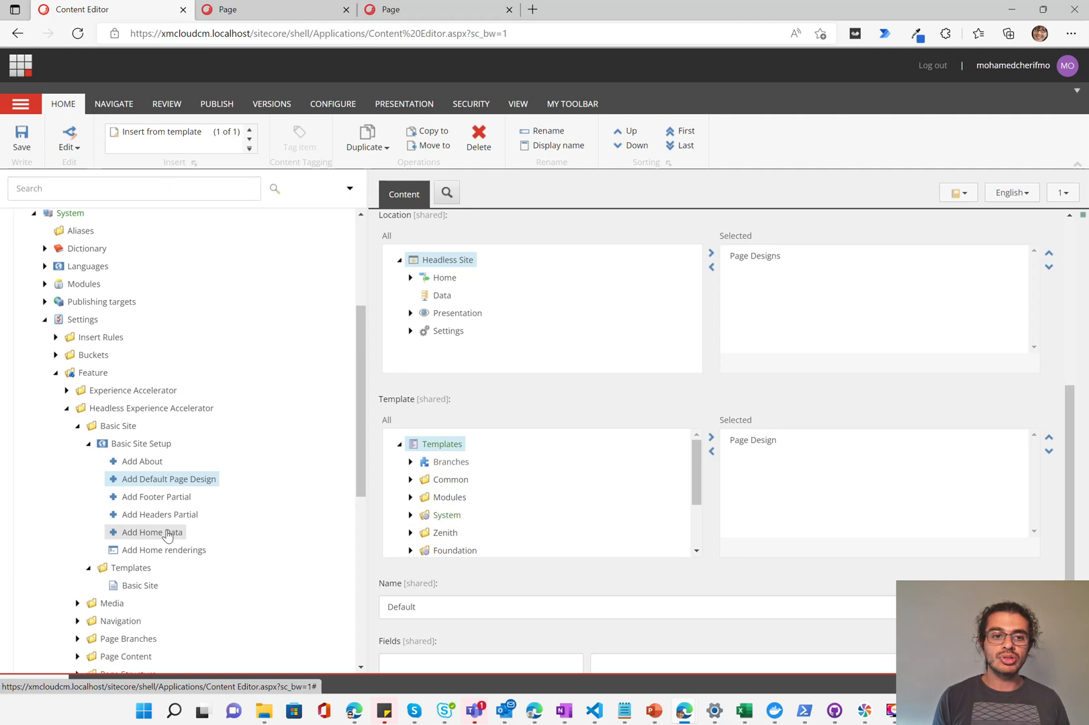
{"action": "left_click", "coordinate": [152, 532]}
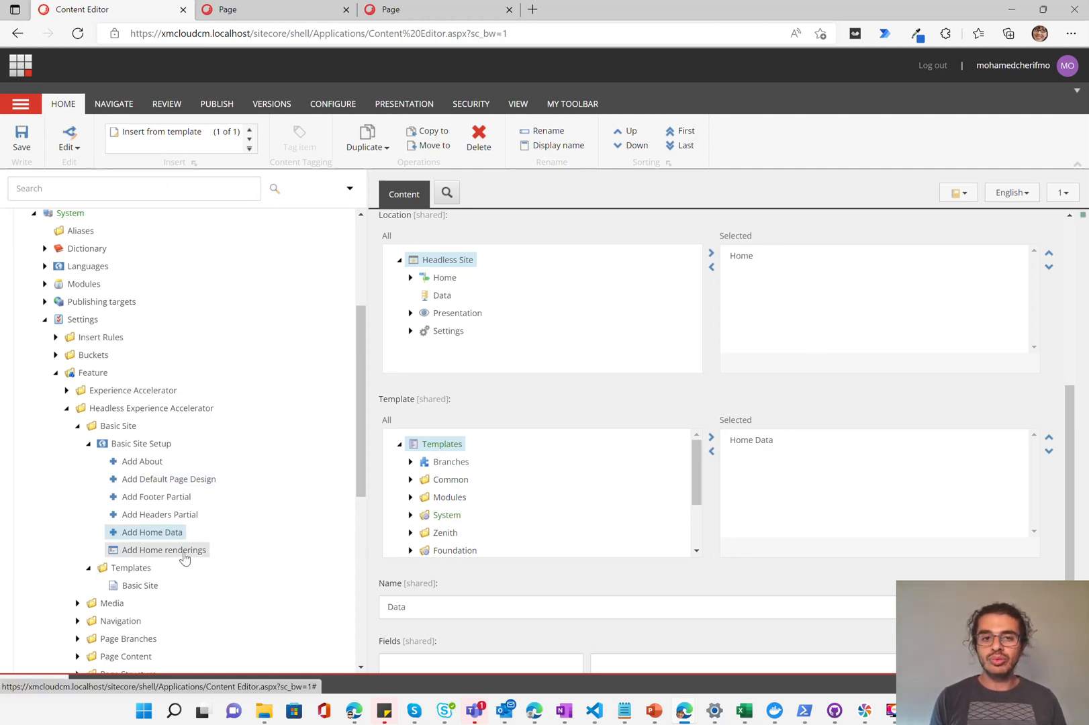
{"action": "left_click", "coordinate": [163, 549]}
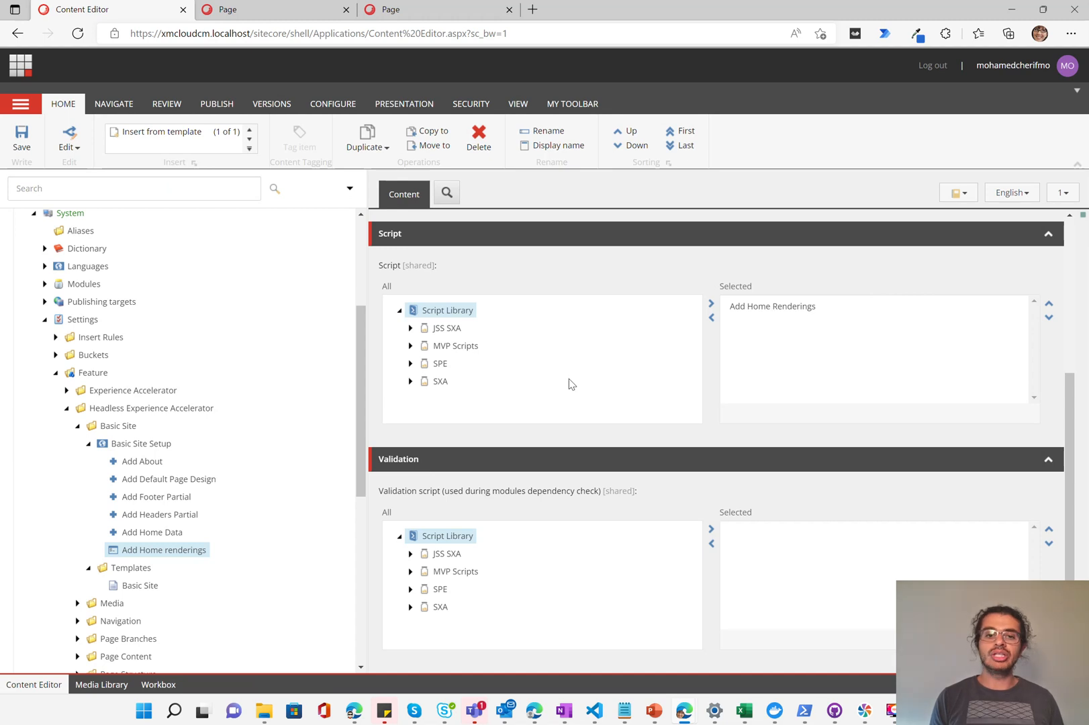
{"action": "mouse_move", "coordinate": [546, 386]}
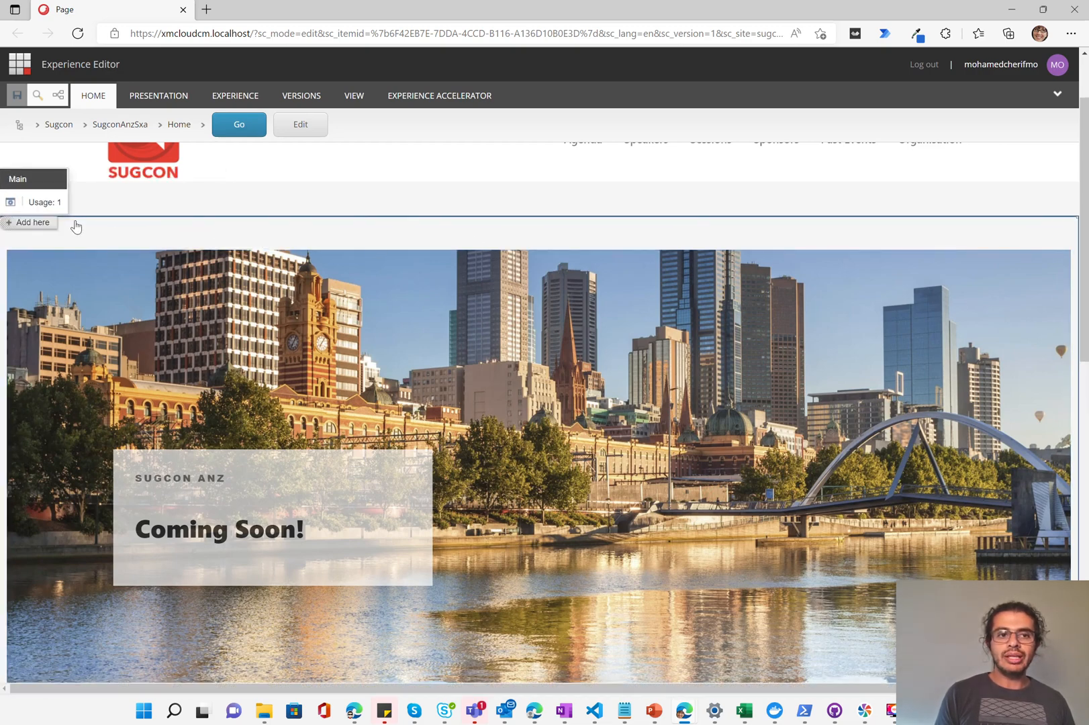
{"action": "mouse_move", "coordinate": [34, 231]}
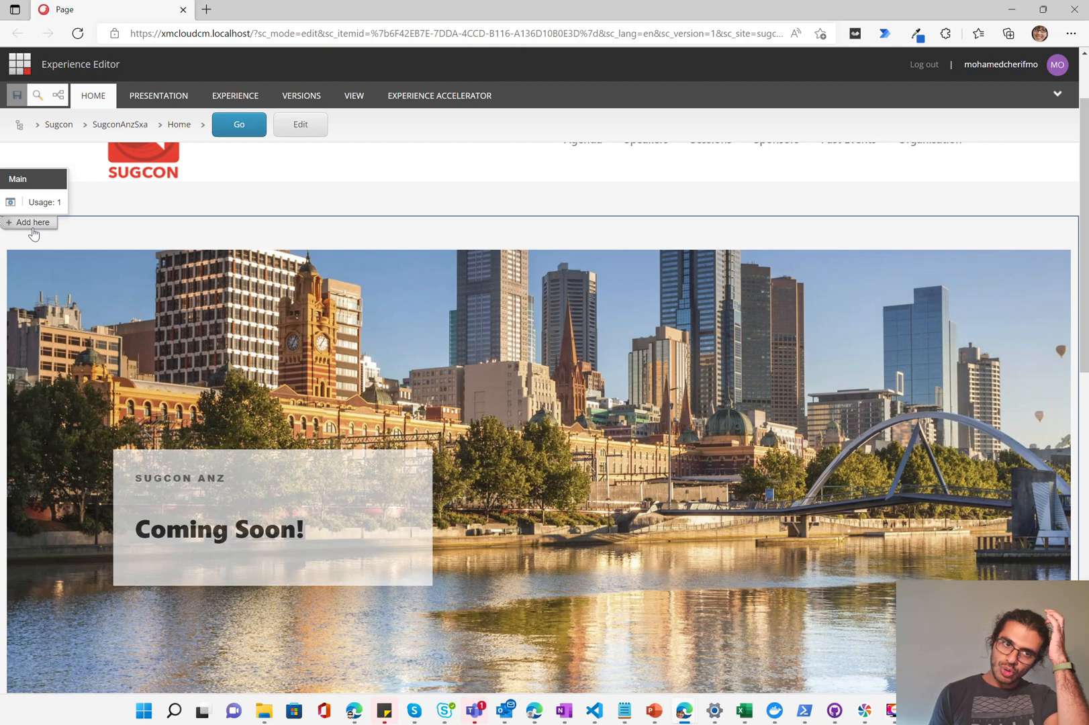
{"action": "mouse_move", "coordinate": [33, 223]}
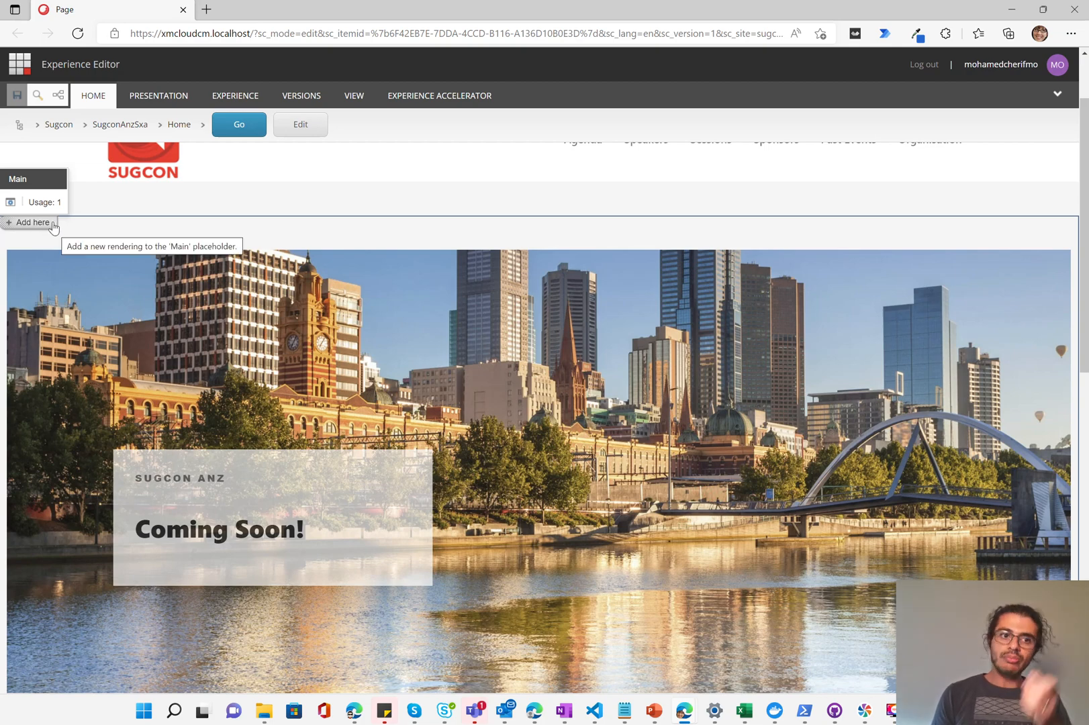
- Scroll the Home page down past the hero banner to the Main placeholder
{"action": "scroll", "scroll_direction": "down", "scroll_amount": 3}
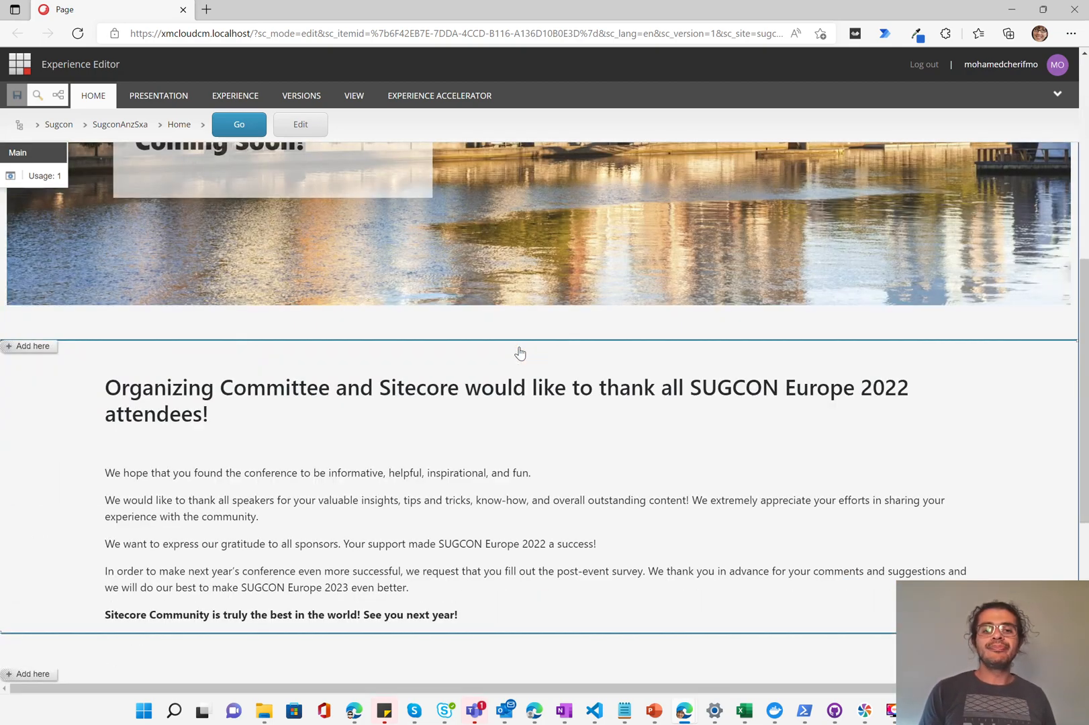
{"action": "scroll", "scroll_direction": "down", "scroll_amount": 3}
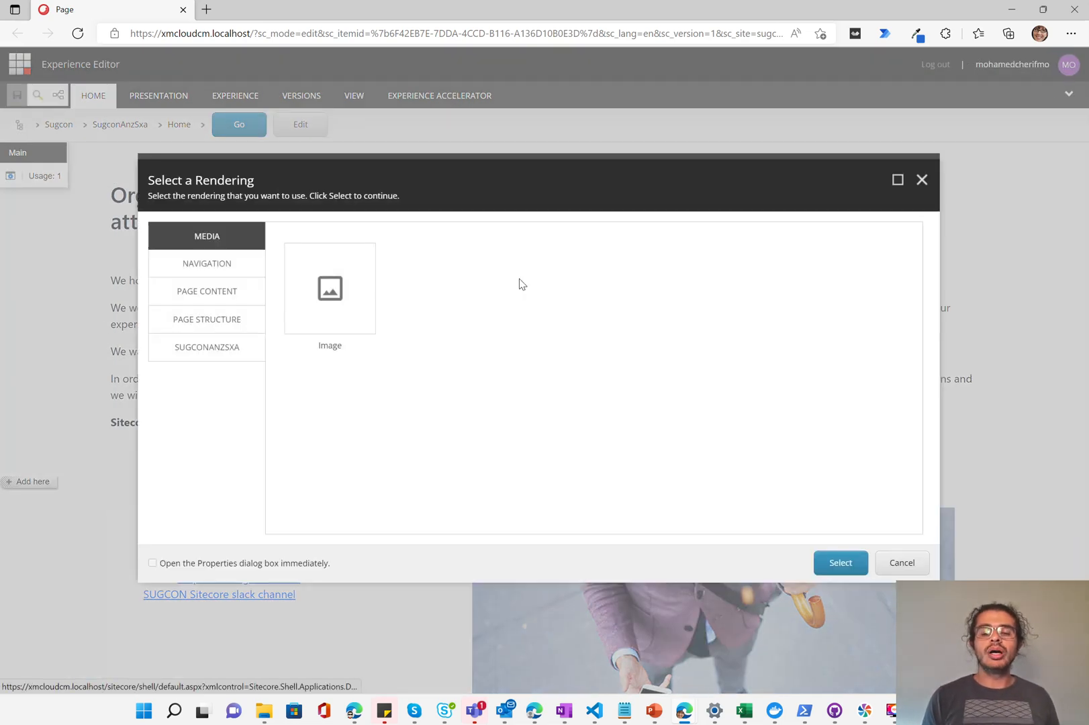
- Insert a Page Content > Promo rendering with Promo 1 as its associated content
{"action": "left_click", "coordinate": [207, 292]}
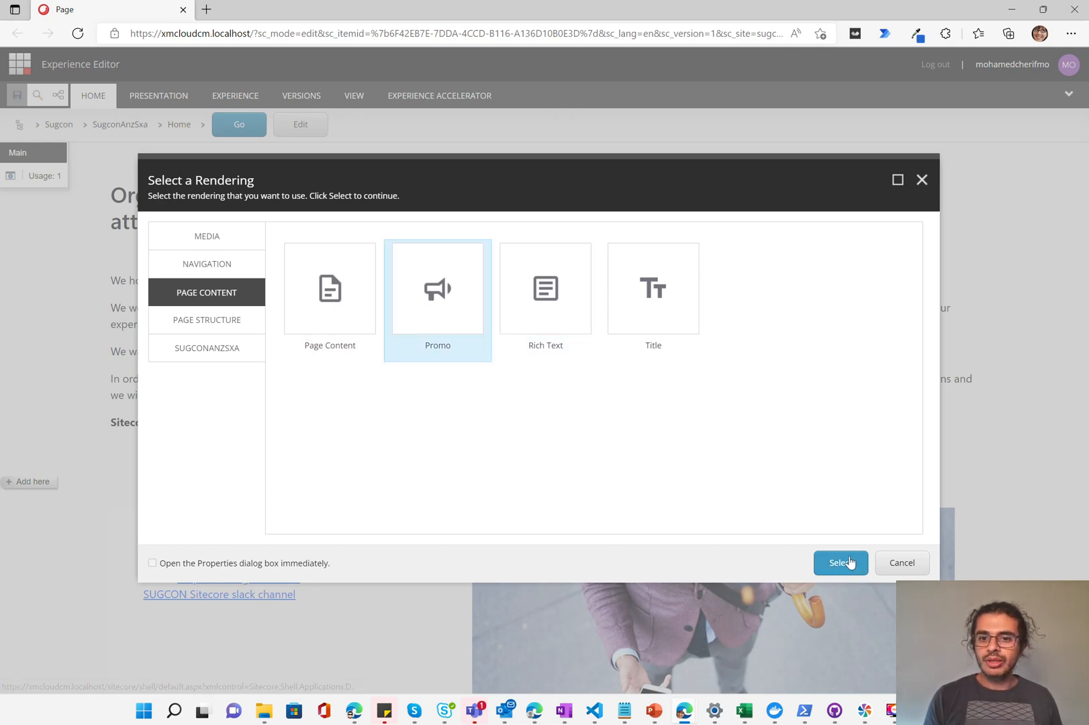
{"action": "left_click", "coordinate": [207, 235]}
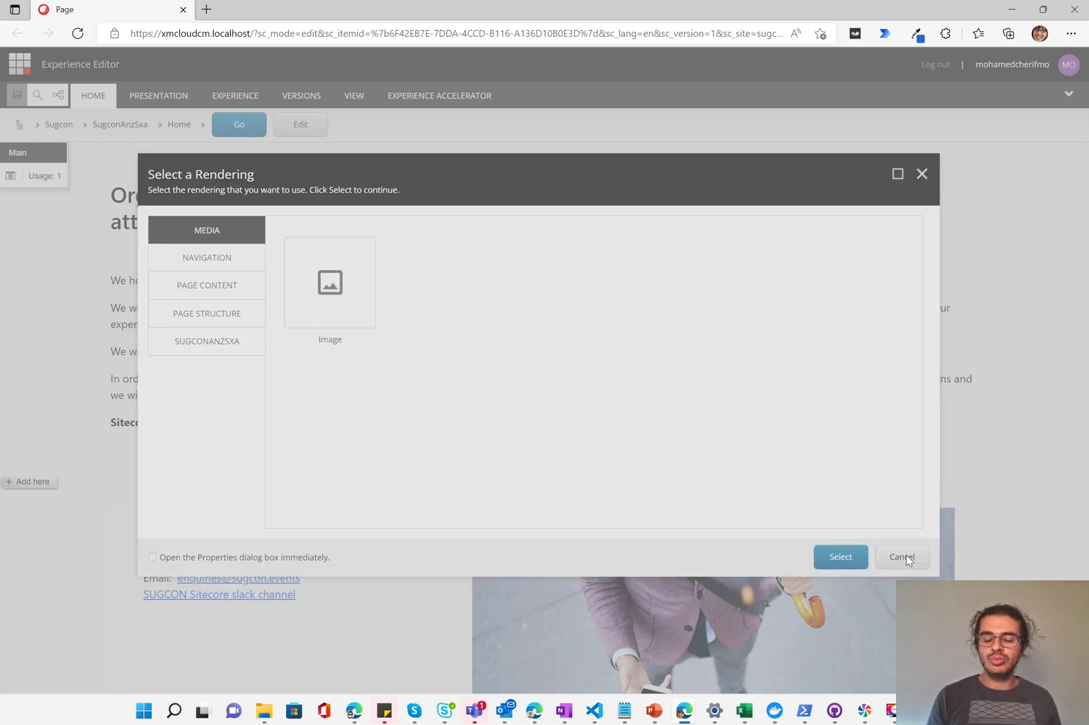
{"action": "mouse_move", "coordinate": [517, 350]}
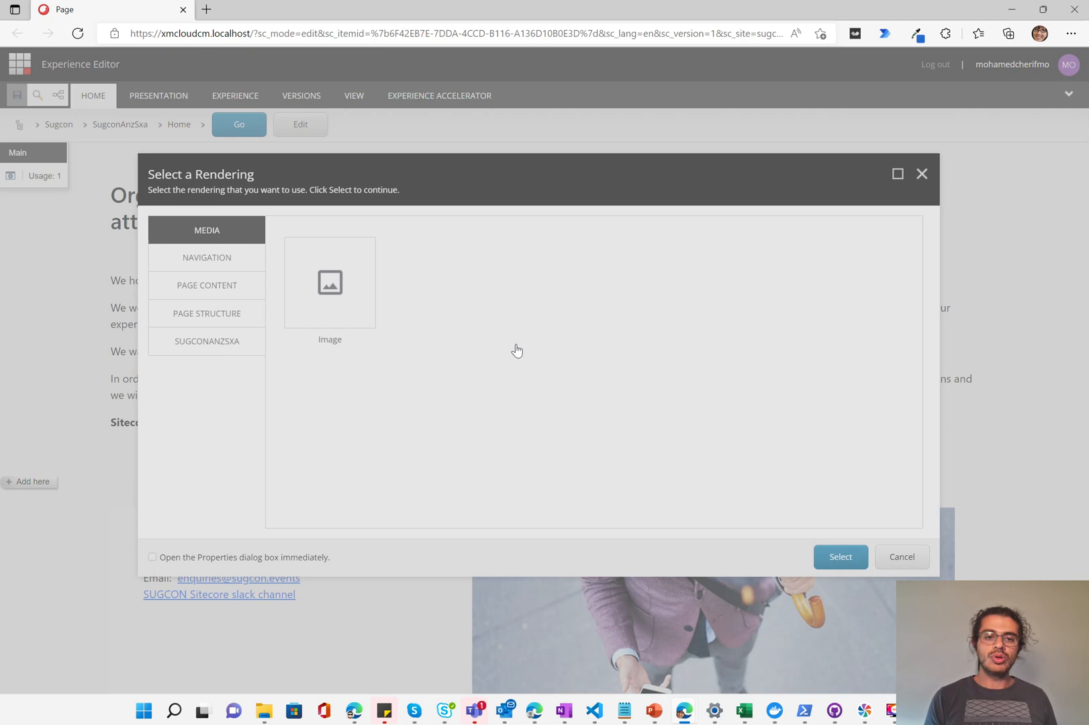
{"action": "mouse_move", "coordinate": [604, 395]}
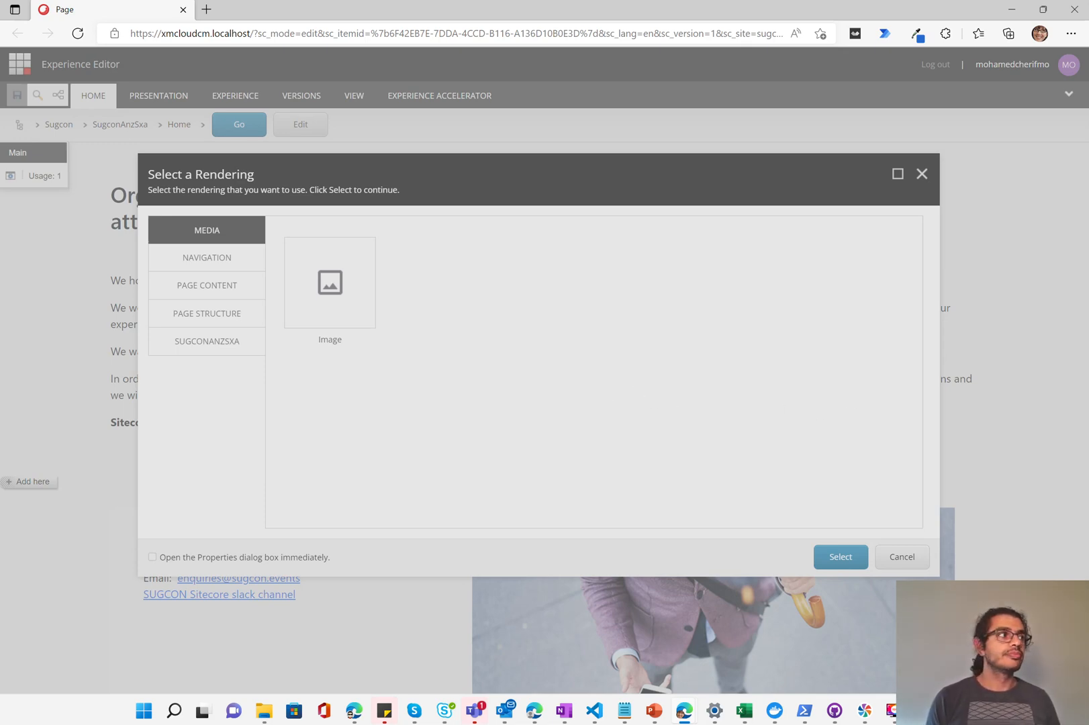
{"action": "left_click", "coordinate": [839, 556]}
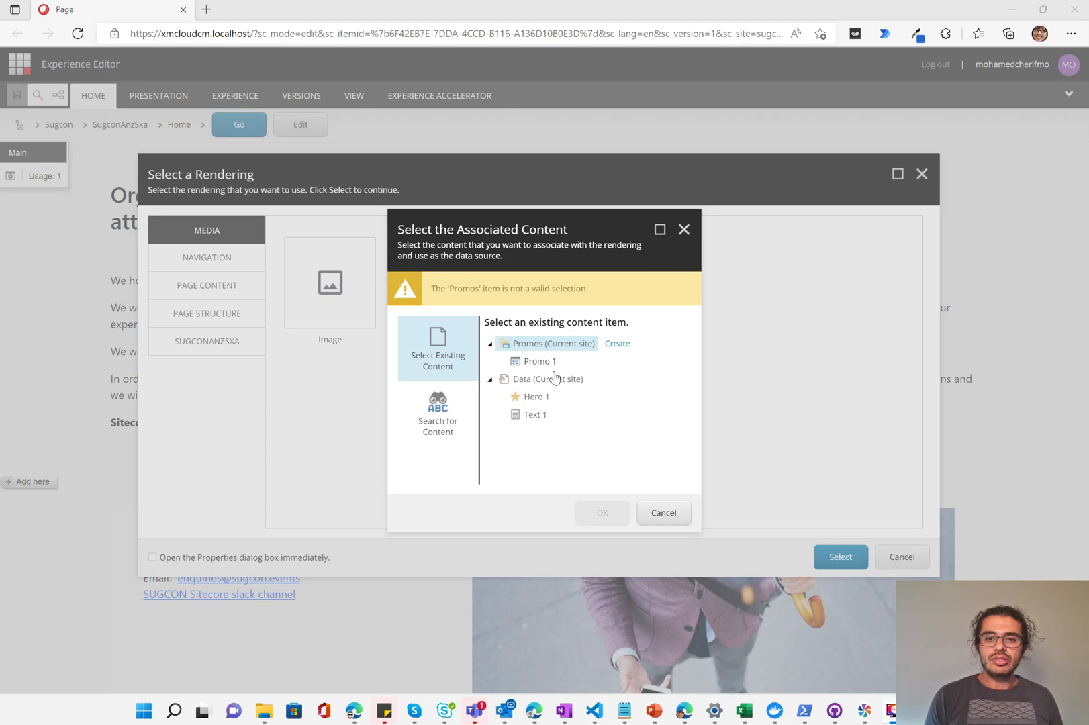
{"action": "left_click", "coordinate": [539, 360]}
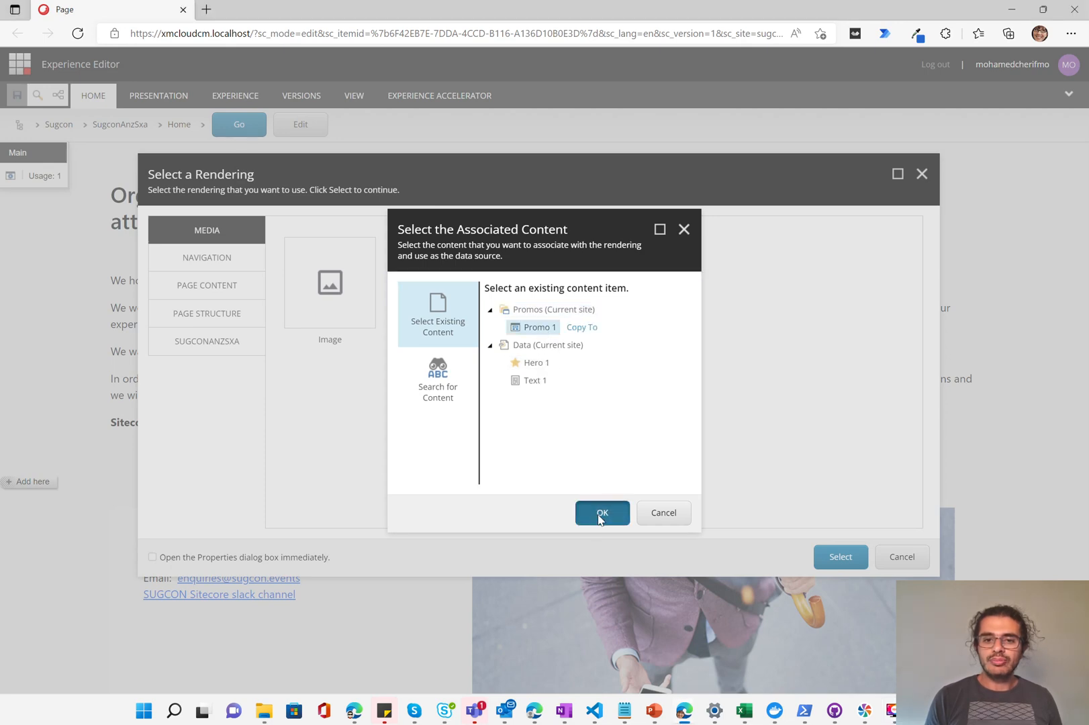
{"action": "left_click", "coordinate": [602, 513]}
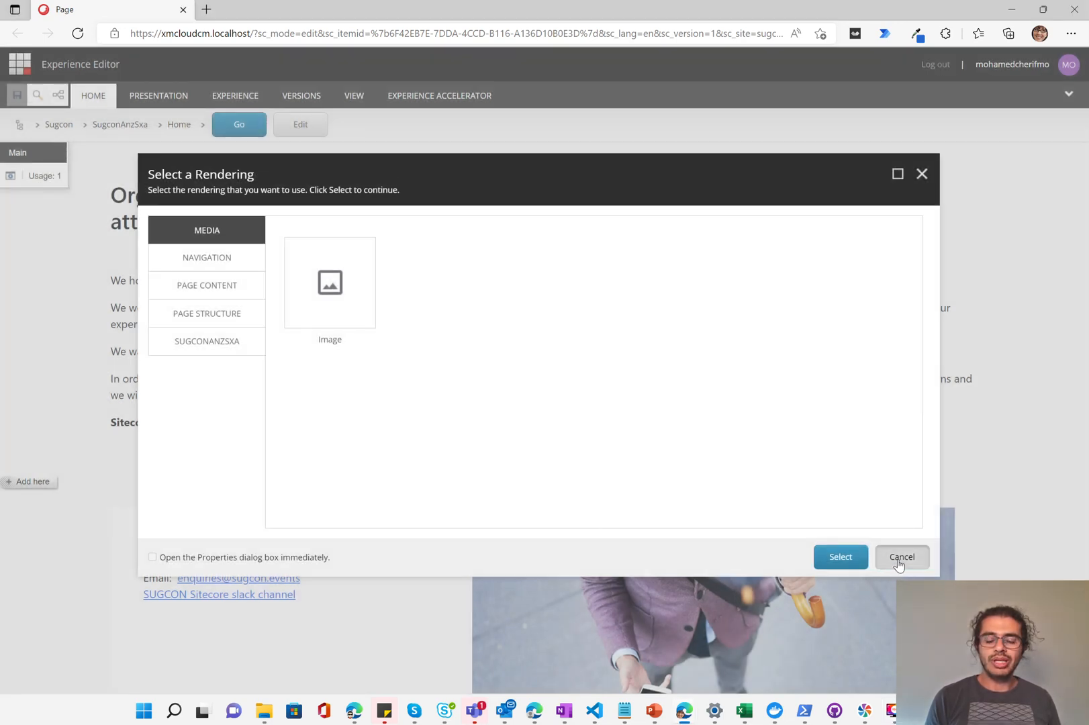
{"action": "mouse_move", "coordinate": [646, 580]}
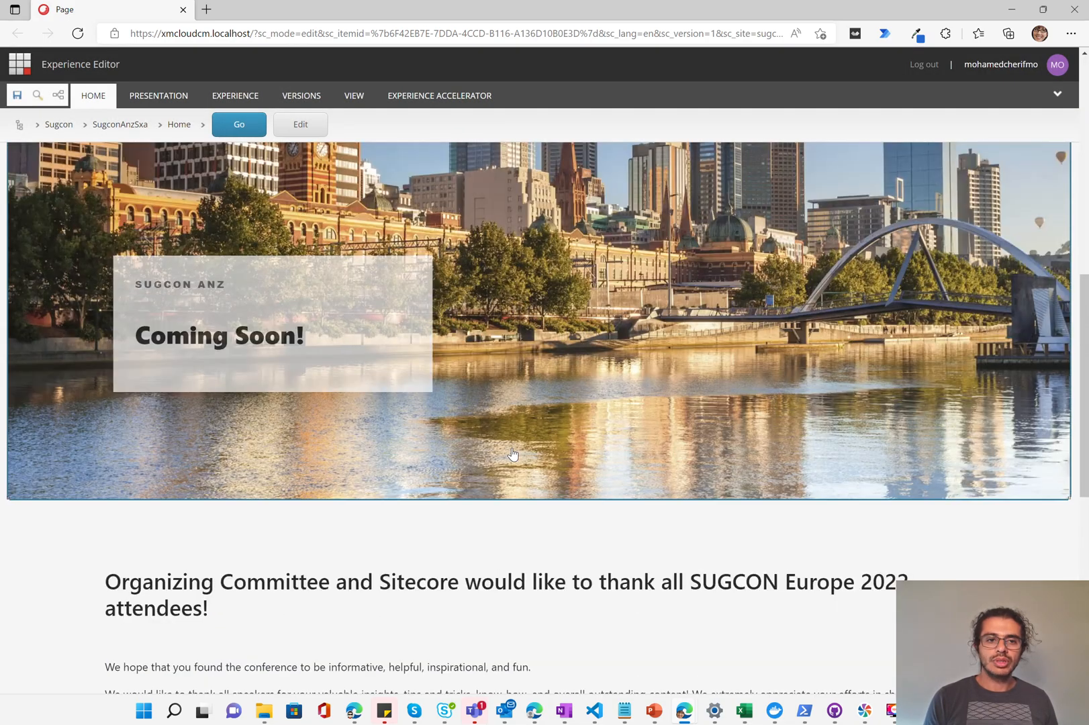
- Select the new Promo component and reach its More toolbar menu, leaving associated content unchanged
{"action": "scroll", "scroll_direction": "up", "scroll_amount": 3}
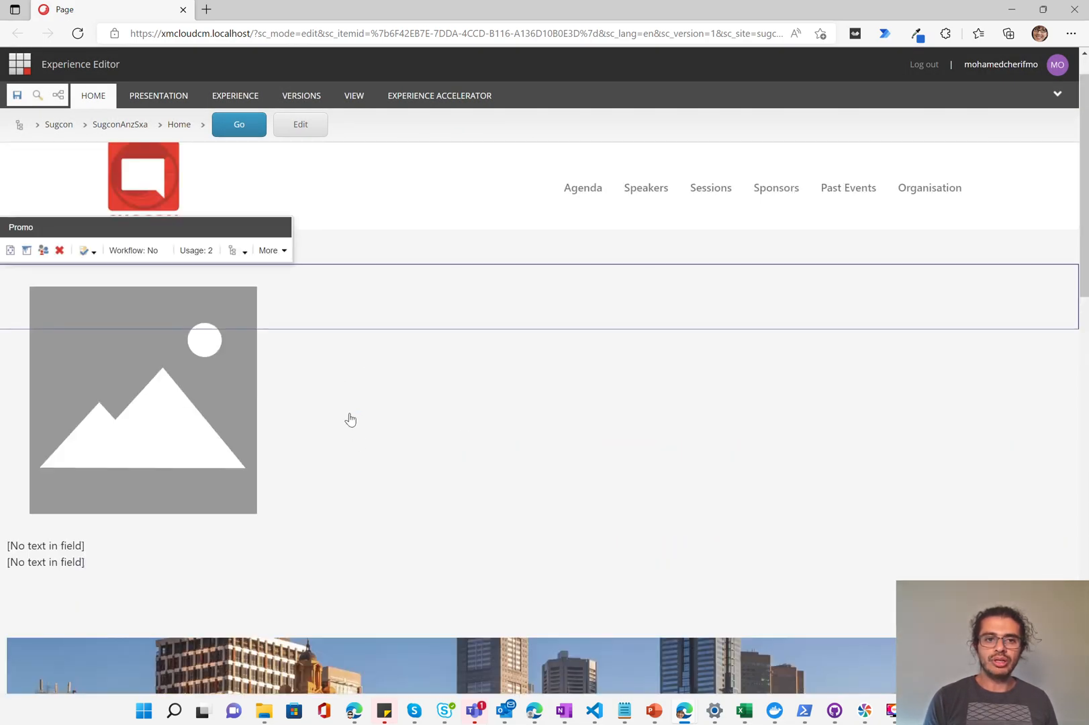
{"action": "left_click", "coordinate": [143, 398]}
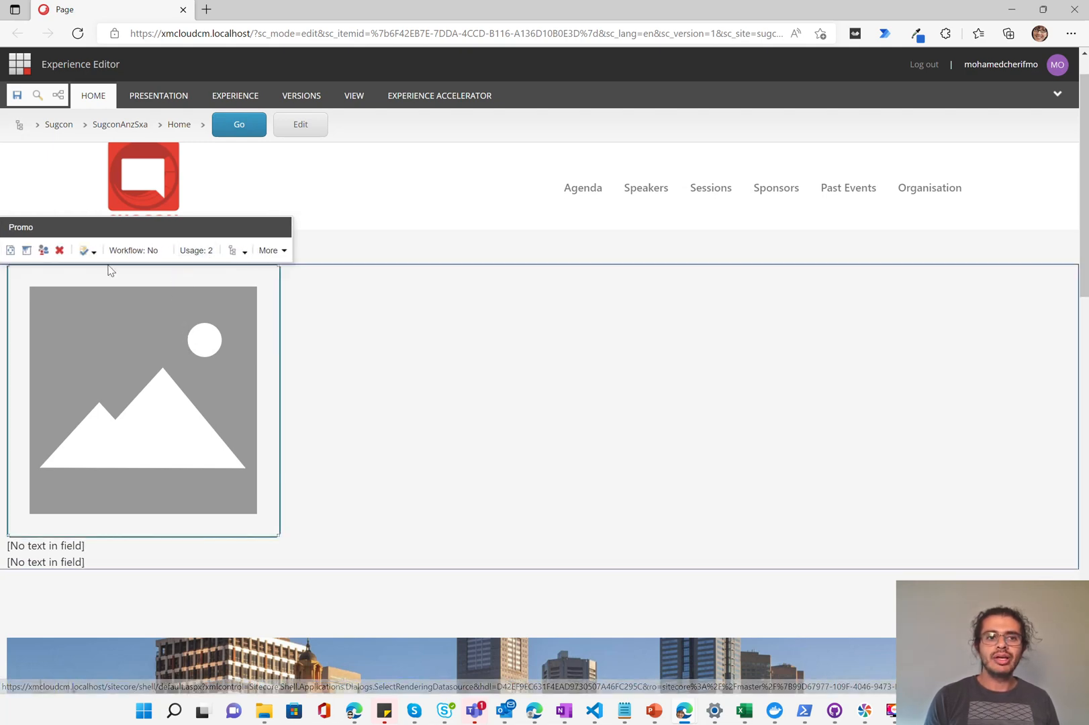
{"action": "left_click", "coordinate": [83, 251]}
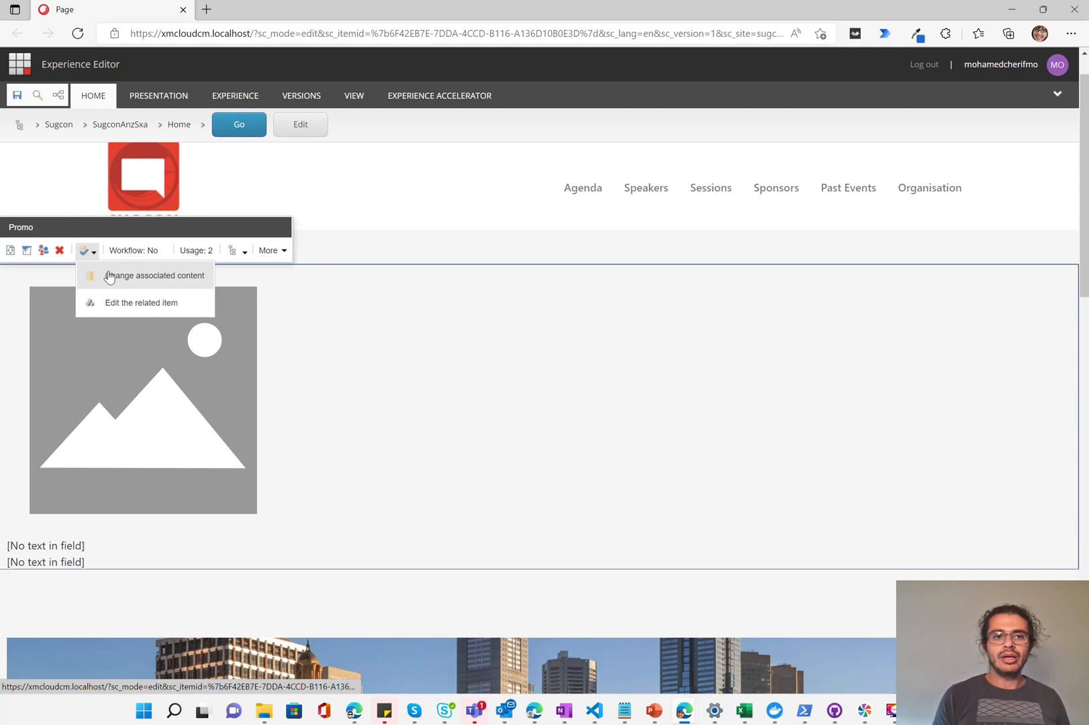
{"action": "left_click", "coordinate": [153, 275]}
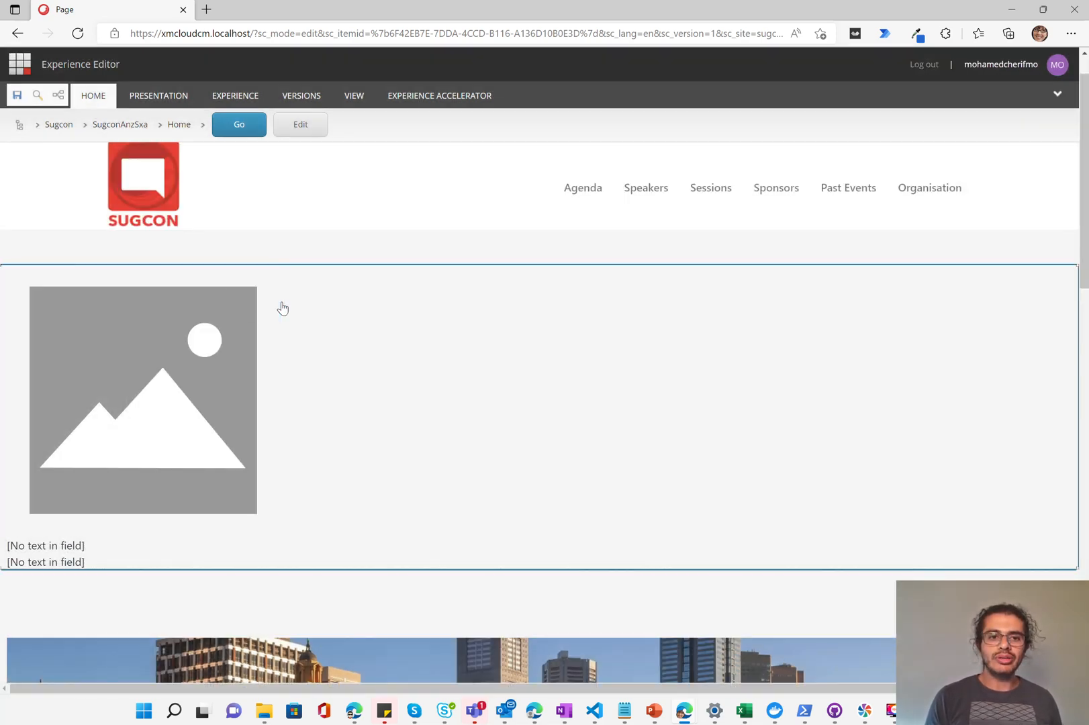
{"action": "left_click", "coordinate": [270, 250]}
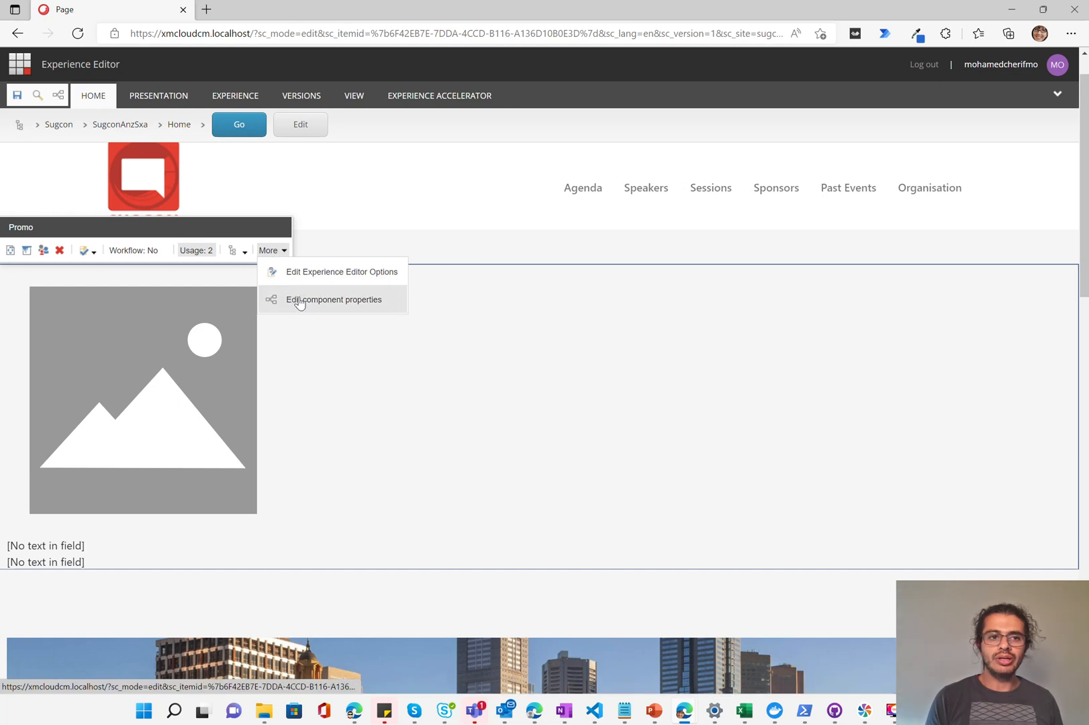
- Set the Promo component's Styling variant to WithText in its properties and apply it
{"action": "left_click", "coordinate": [334, 300]}
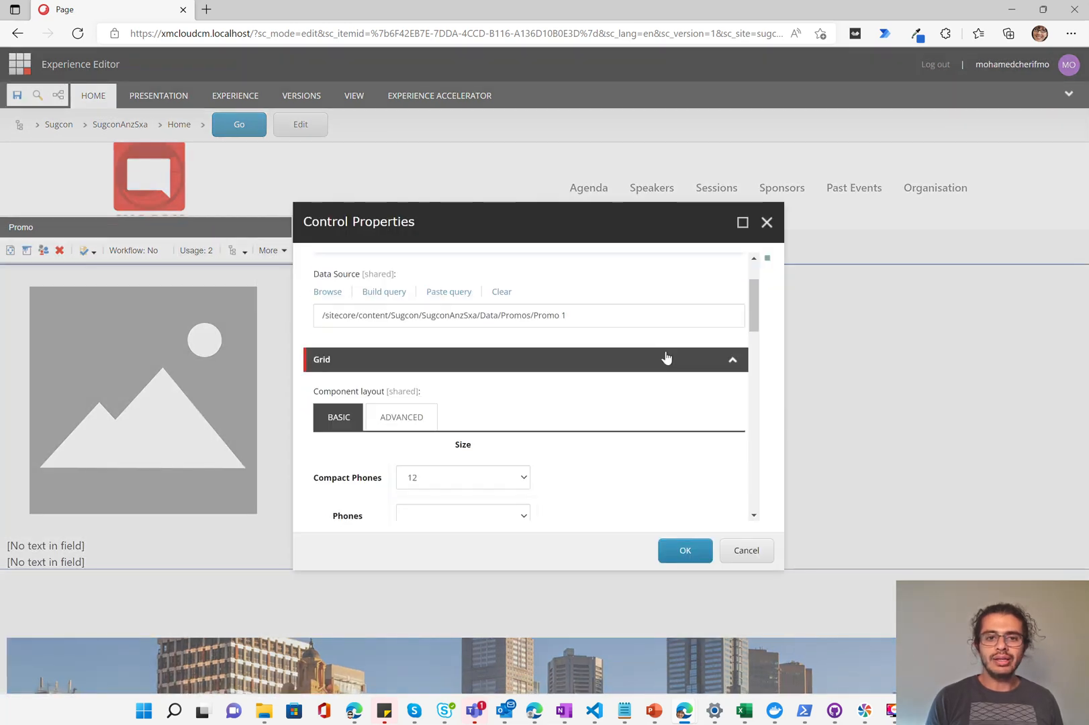
{"action": "scroll", "scroll_direction": "down", "scroll_amount": 3}
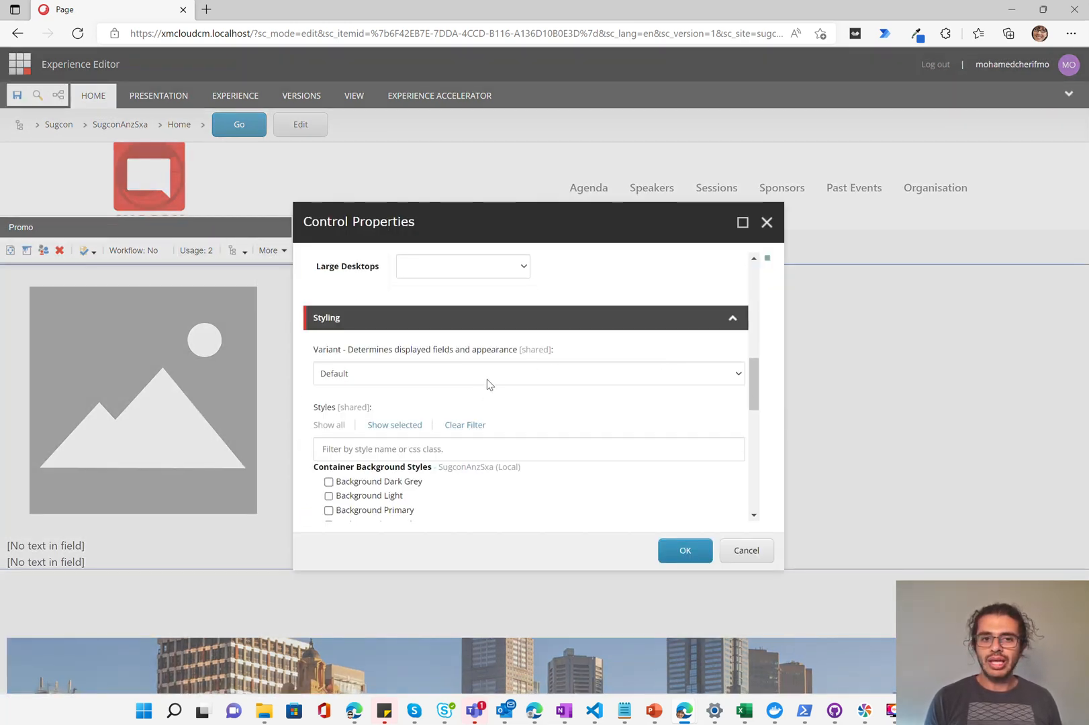
{"action": "left_click", "coordinate": [528, 374]}
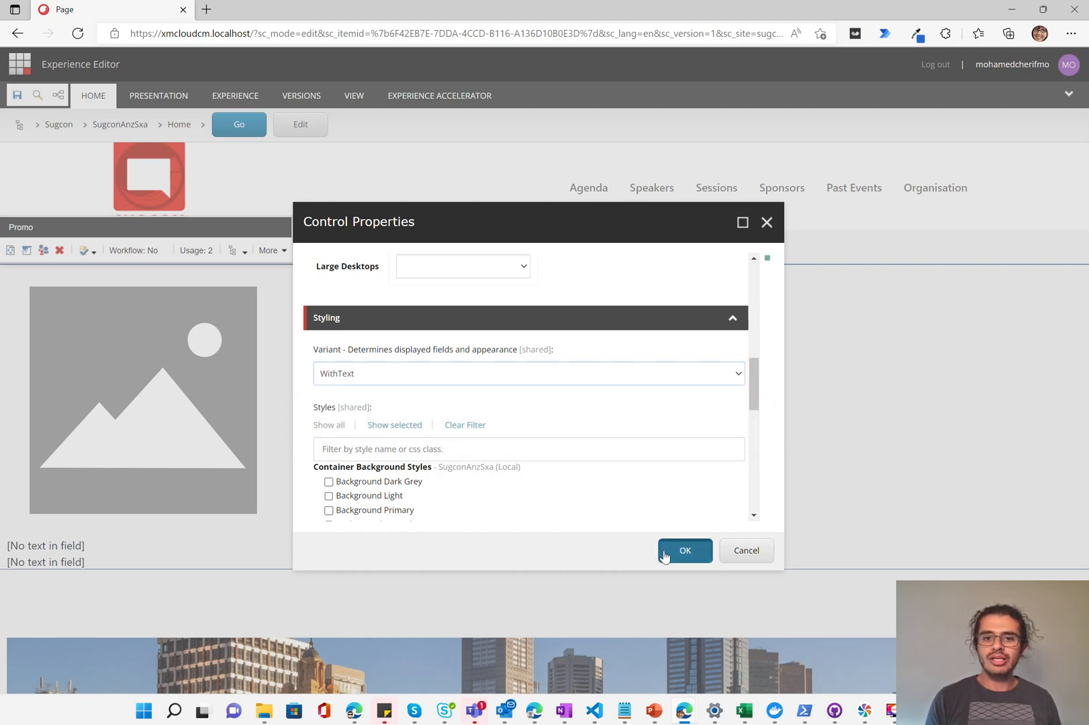
{"action": "left_click", "coordinate": [684, 551]}
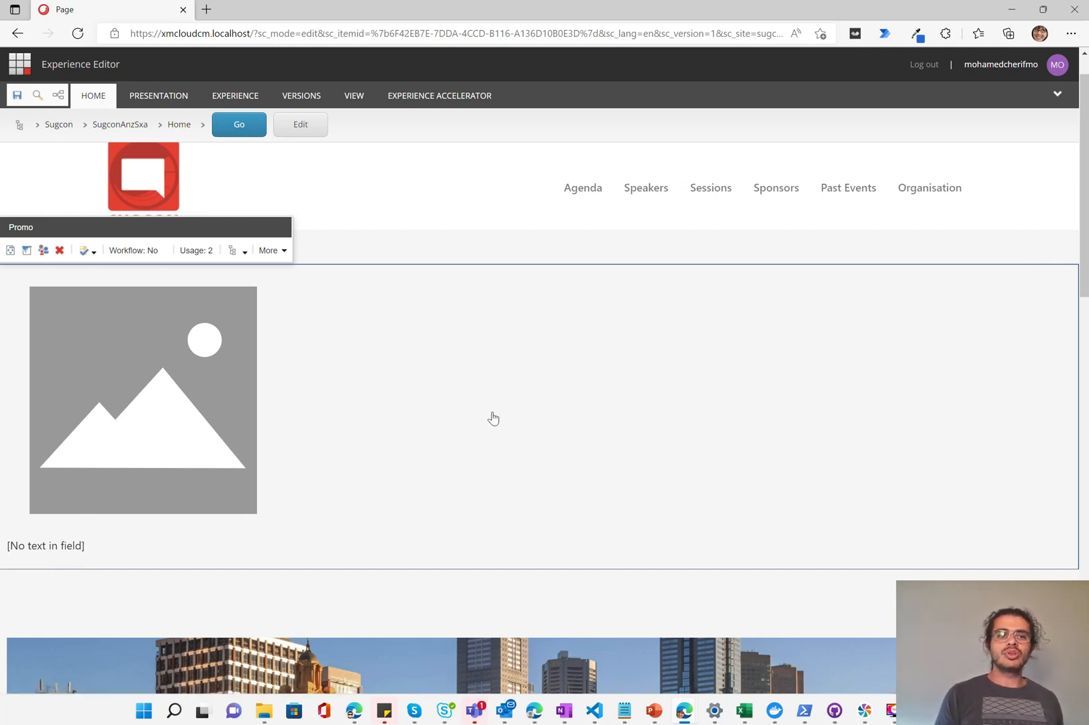
{"action": "mouse_move", "coordinate": [550, 360]}
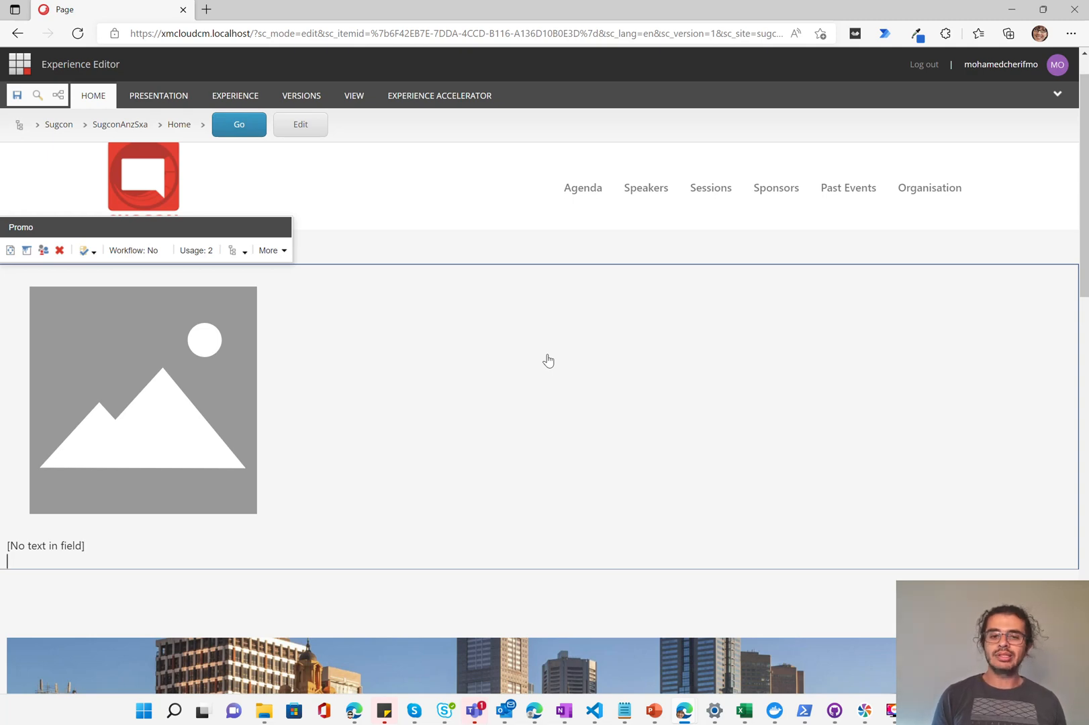
{"action": "mouse_move", "coordinate": [575, 404]}
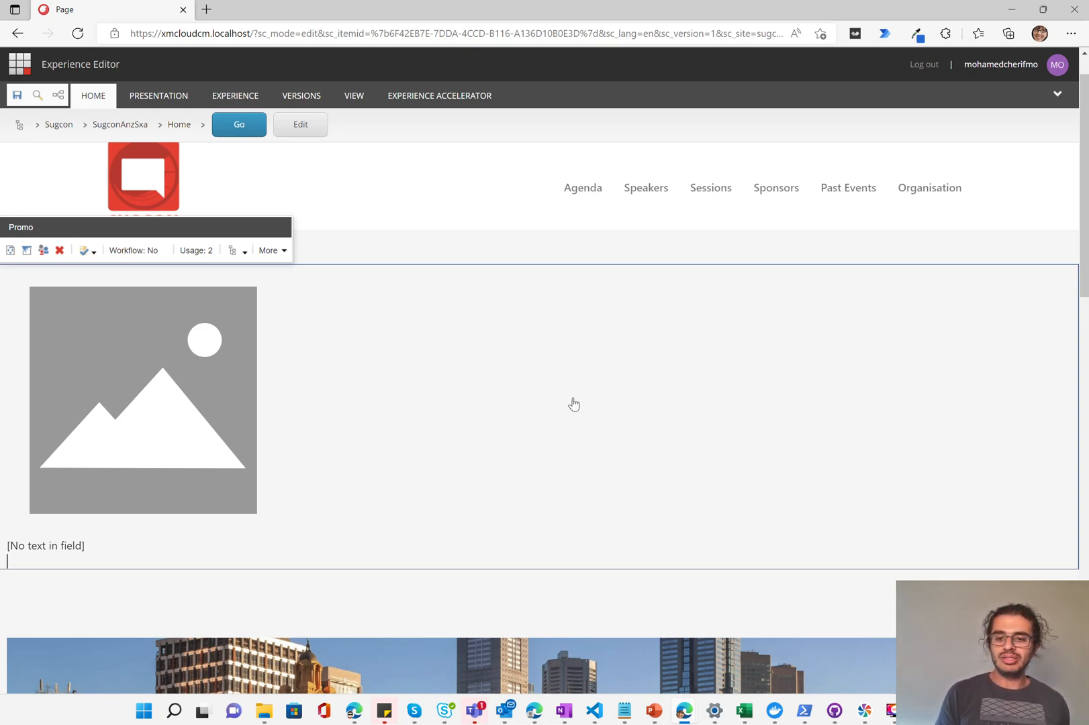
{"action": "mouse_move", "coordinate": [703, 354]}
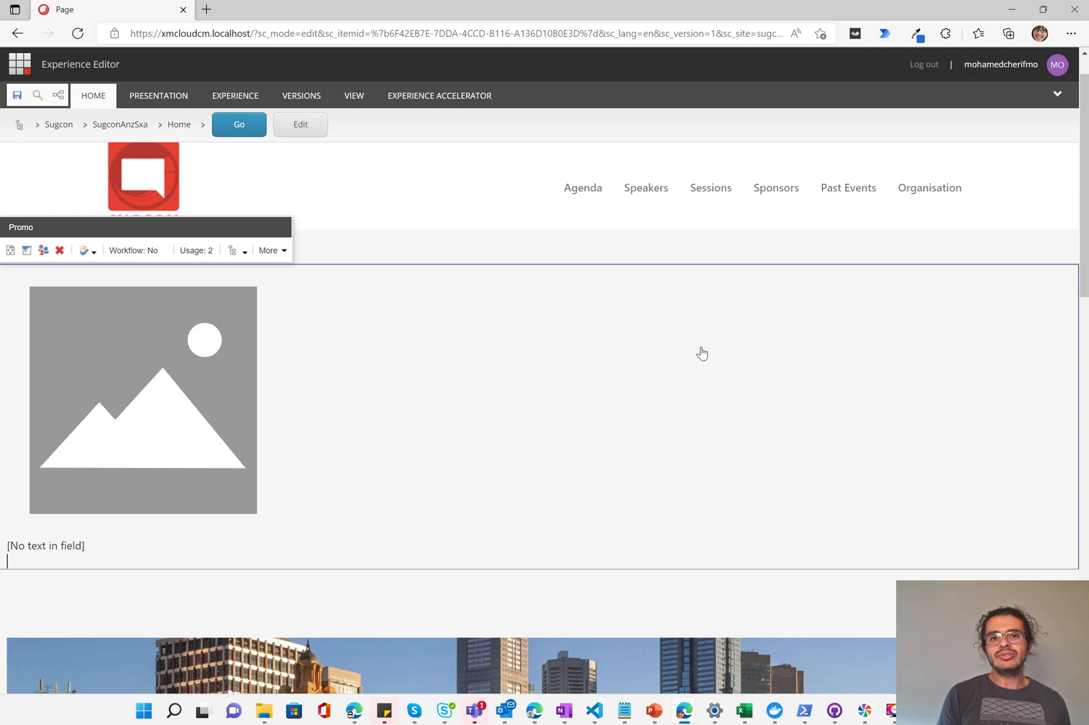